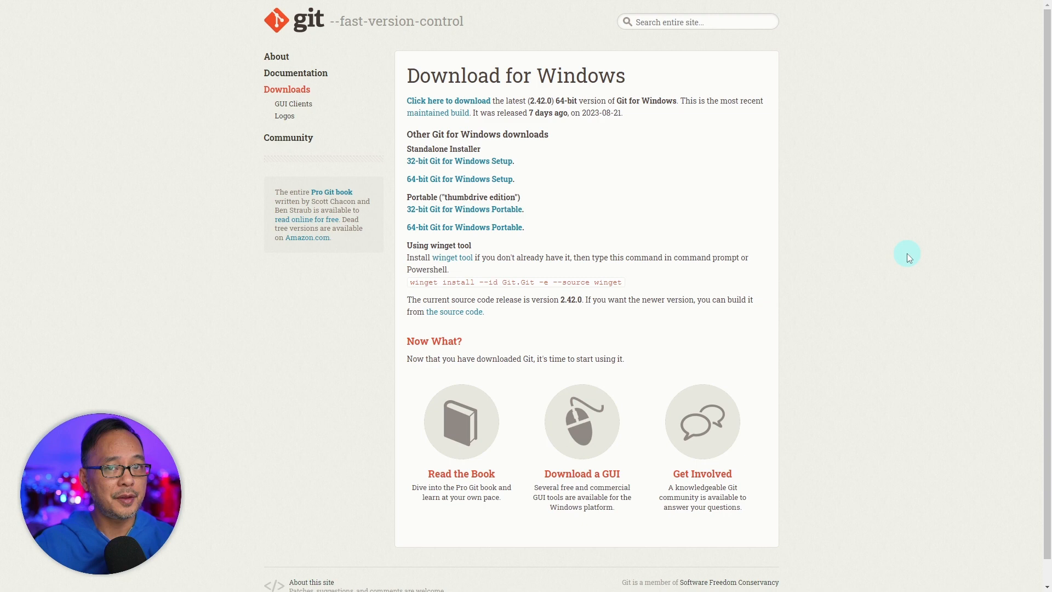
{"action": "mouse_move", "coordinate": [613, 177]}
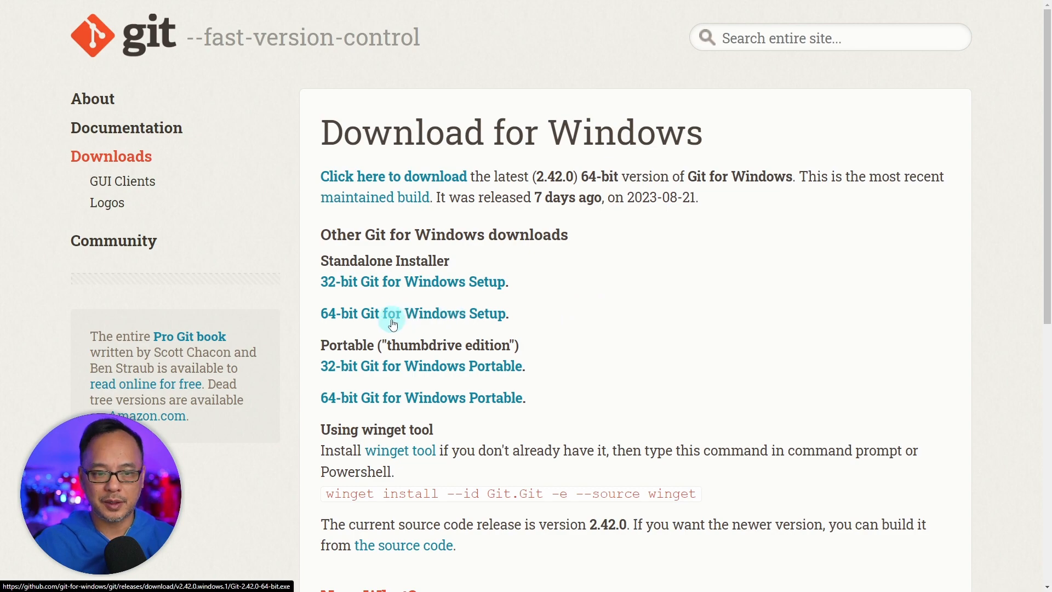
Download the 64-bit Git for Windows 2.42.0 installer into the Downloads folder
{"action": "left_click", "coordinate": [392, 321]}
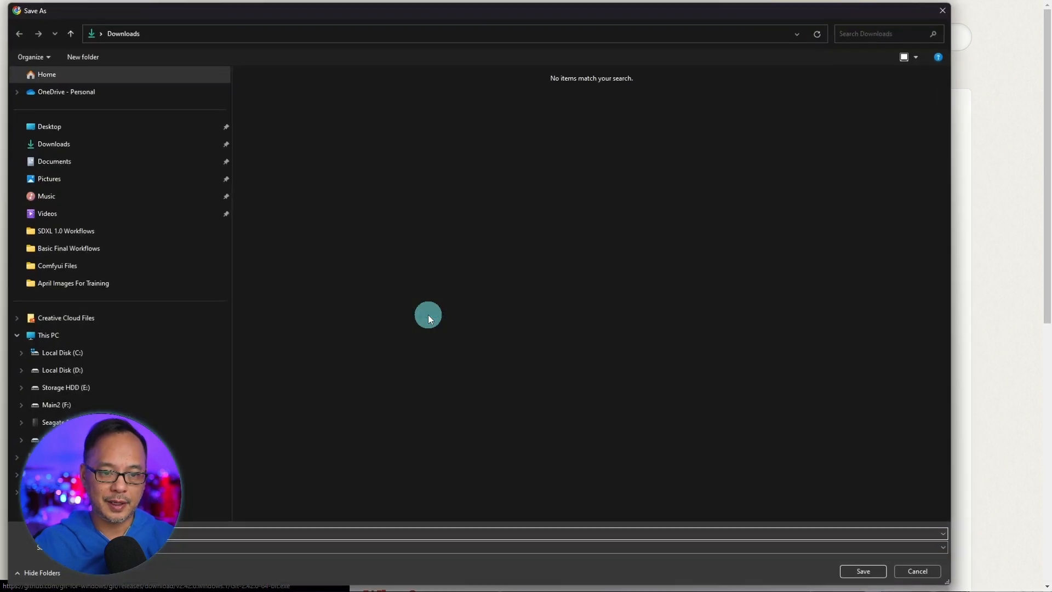
{"action": "left_click", "coordinate": [864, 571]}
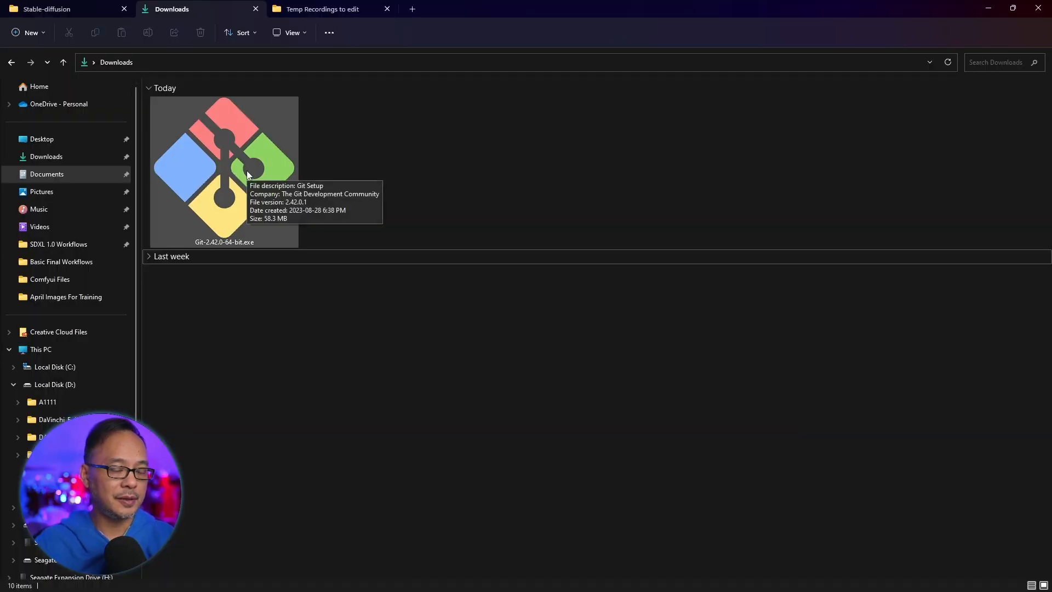
Run Git-2.42.0-64-bit.exe, allow it through User Account Control and start installing Git
{"action": "double_click", "coordinate": [223, 170]}
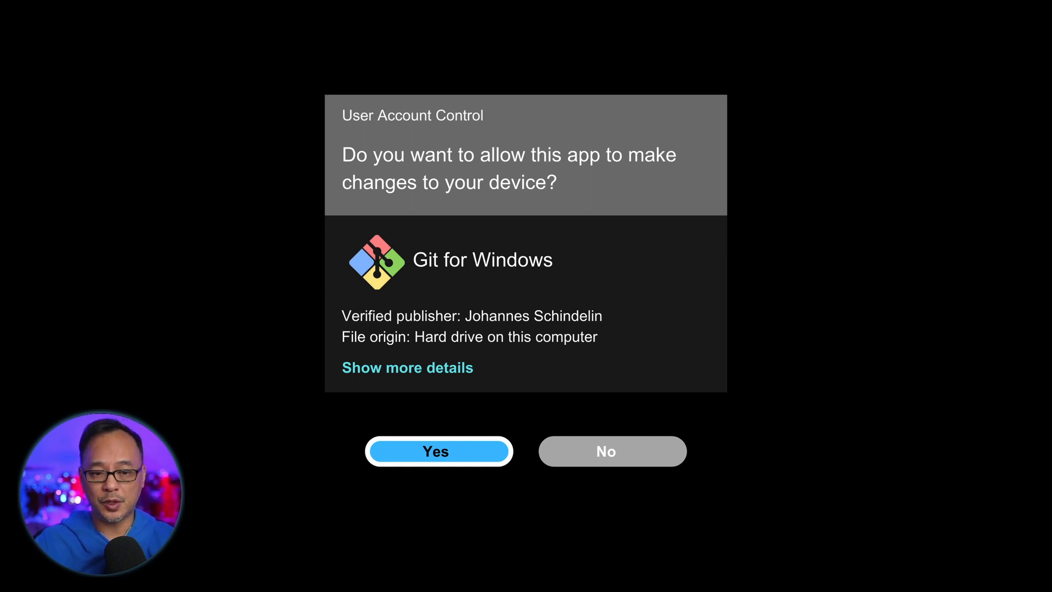
{"action": "left_click", "coordinate": [436, 452]}
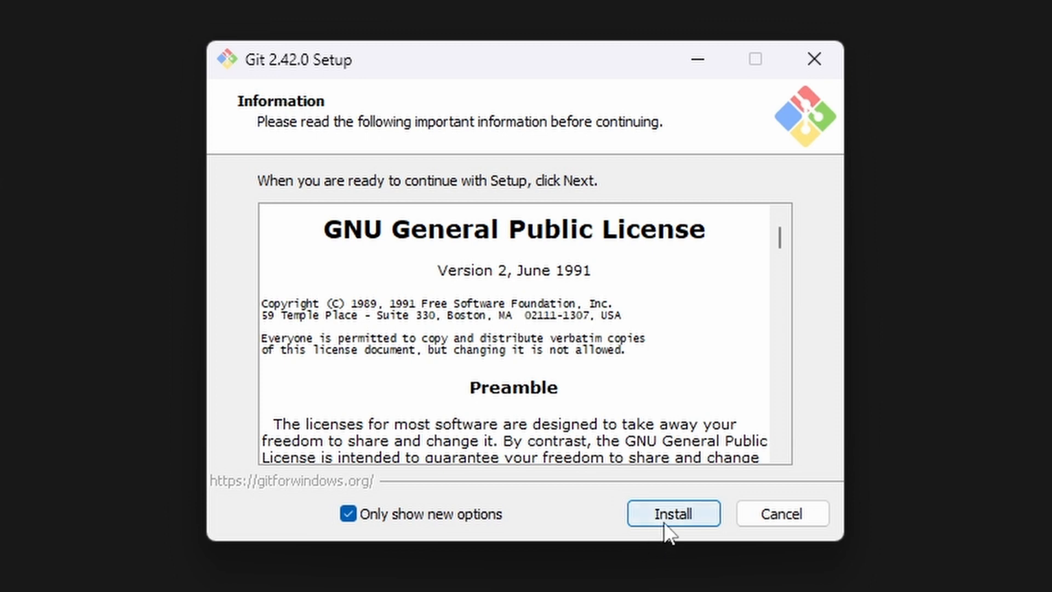
{"action": "left_click", "coordinate": [673, 513]}
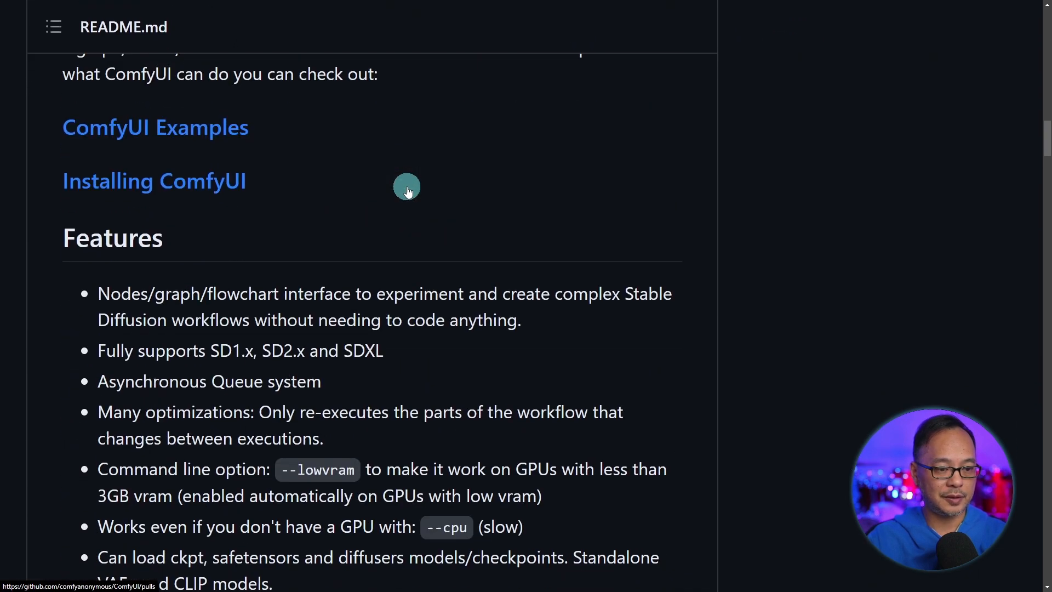
From the ComfyUI README install section, download the portable Windows build and go to the 7-Zip site
{"action": "left_click", "coordinate": [155, 181]}
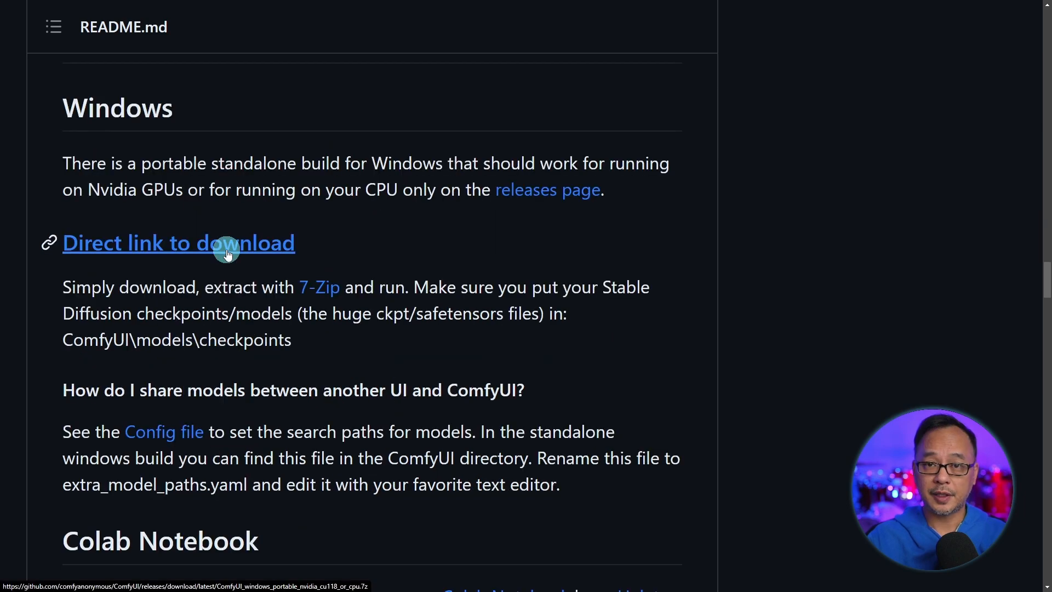
{"action": "left_click", "coordinate": [226, 243]}
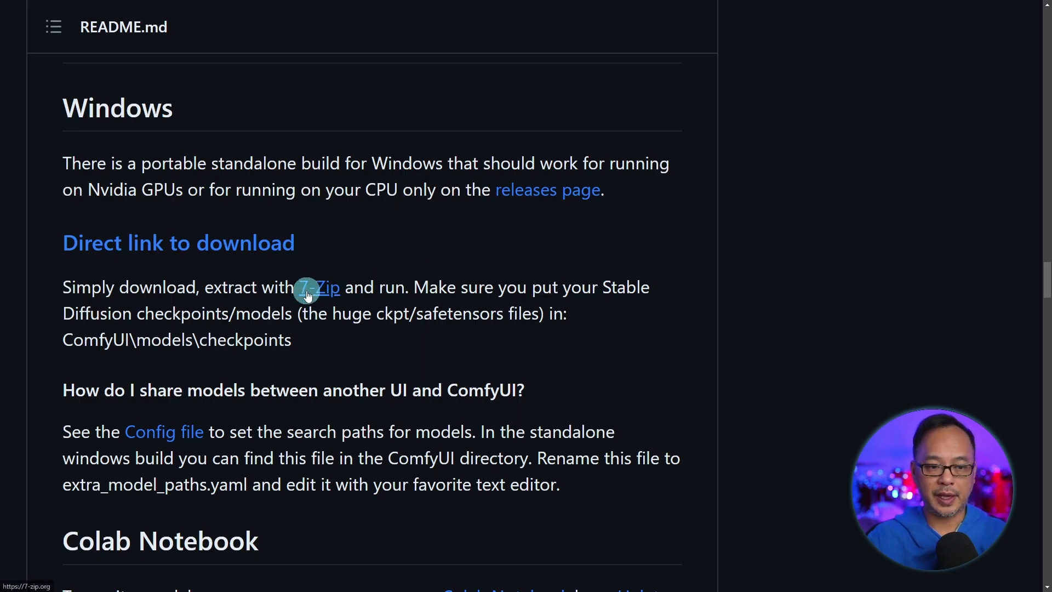
{"action": "left_click", "coordinate": [320, 287]}
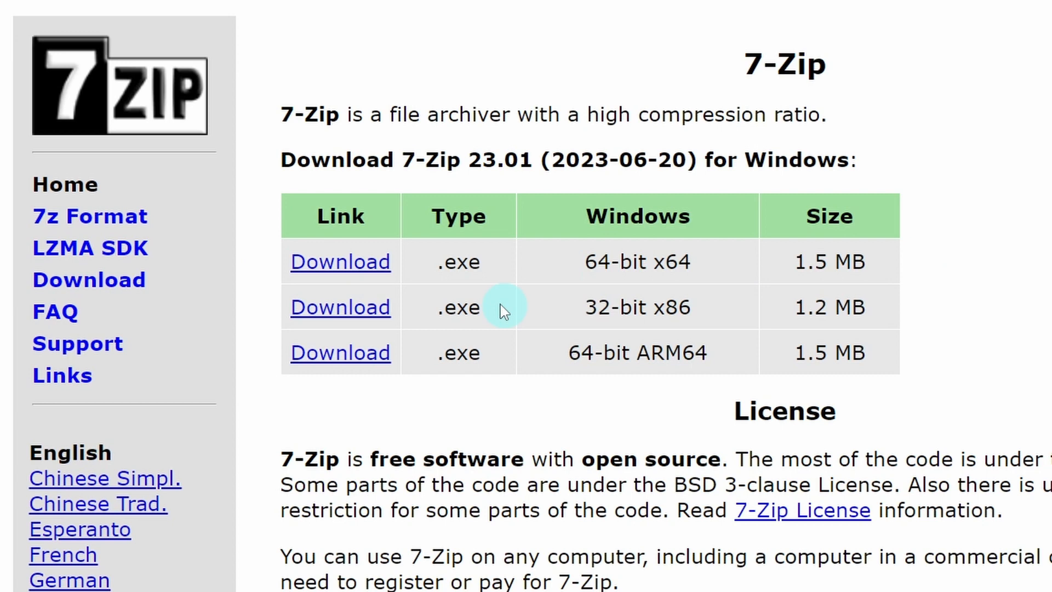
{"action": "mouse_move", "coordinate": [741, 291]}
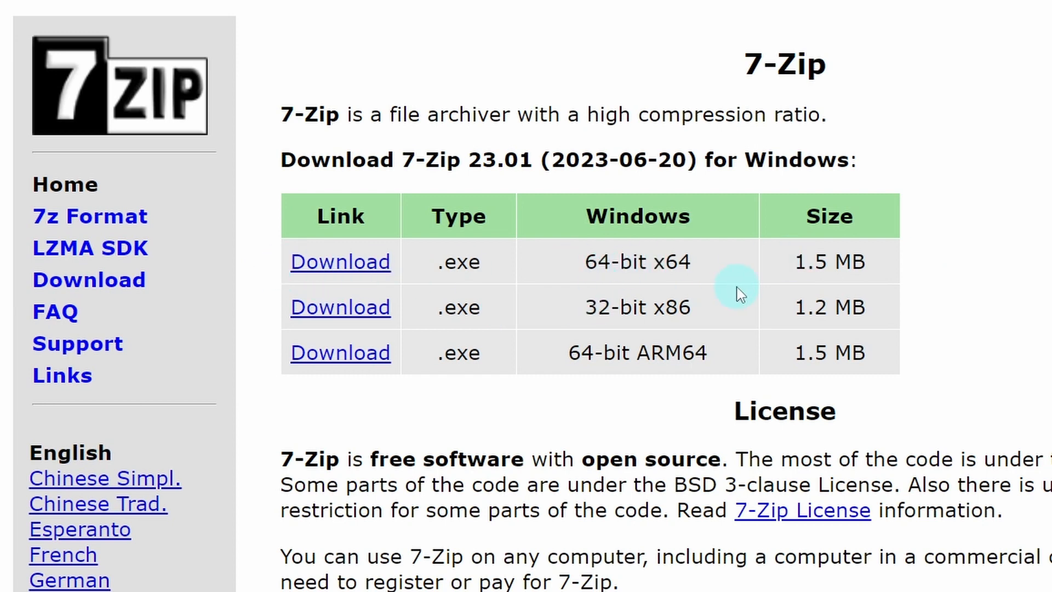
{"action": "mouse_move", "coordinate": [330, 263]}
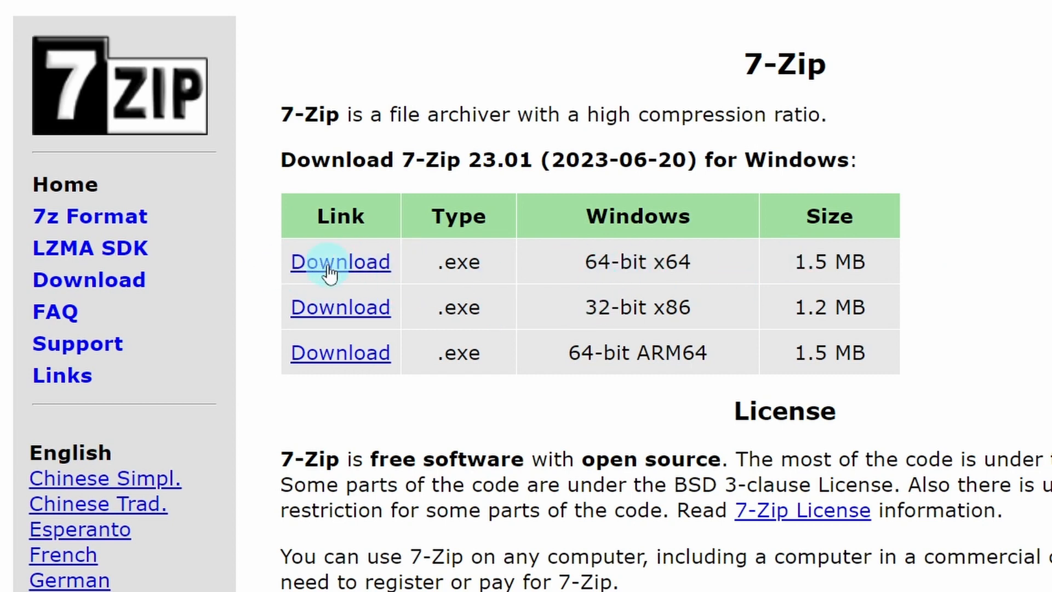
{"action": "mouse_move", "coordinate": [362, 265]}
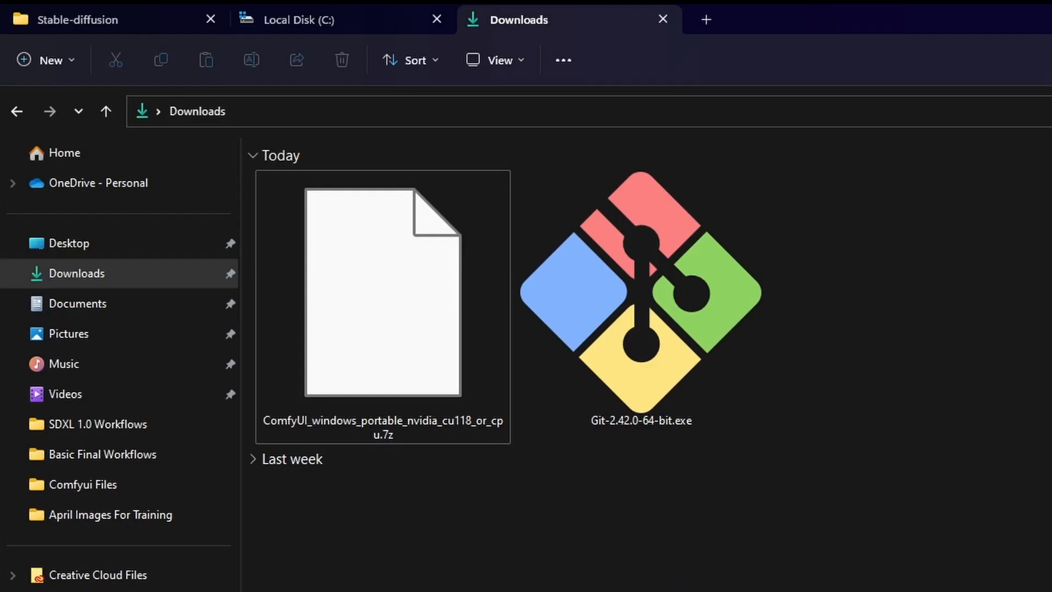
Extract the portable ComfyUI .7z archive to Local Disk C: as ComfyUI_windows_portable
{"action": "right_click", "coordinate": [366, 245]}
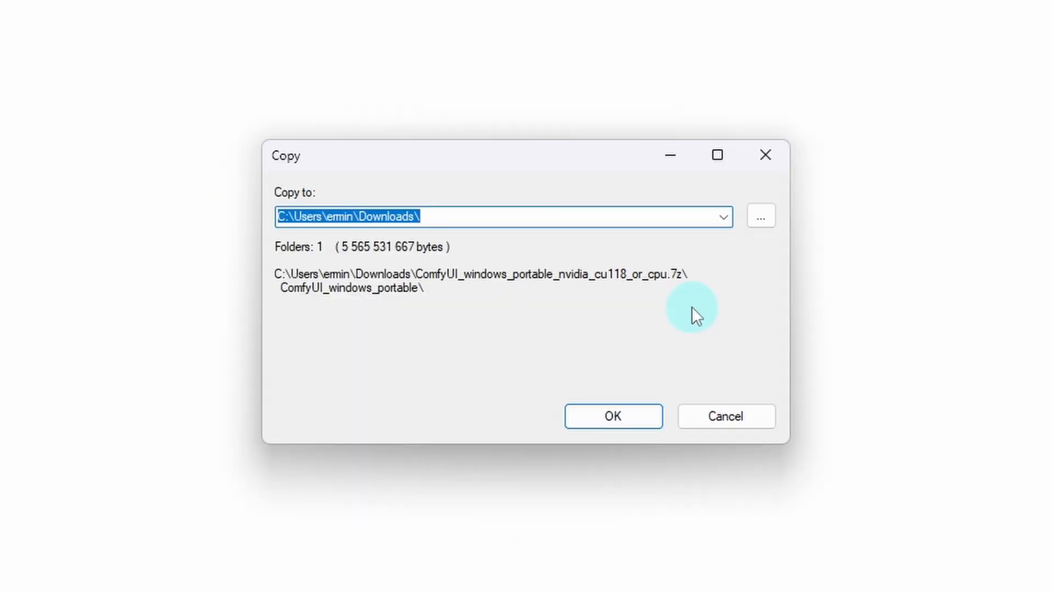
{"action": "mouse_move", "coordinate": [761, 217]}
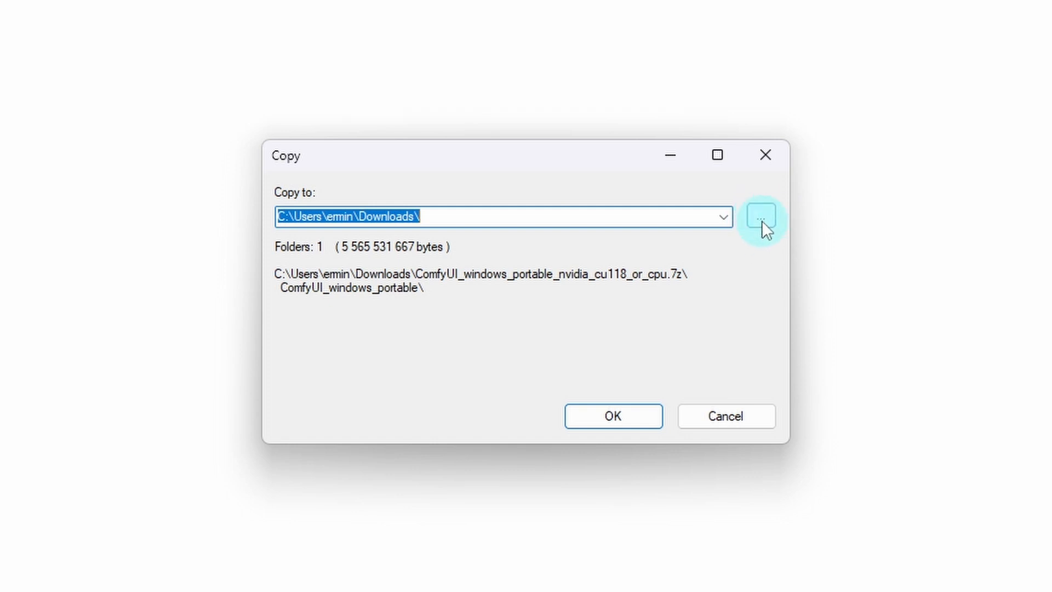
{"action": "left_click", "coordinate": [761, 217]}
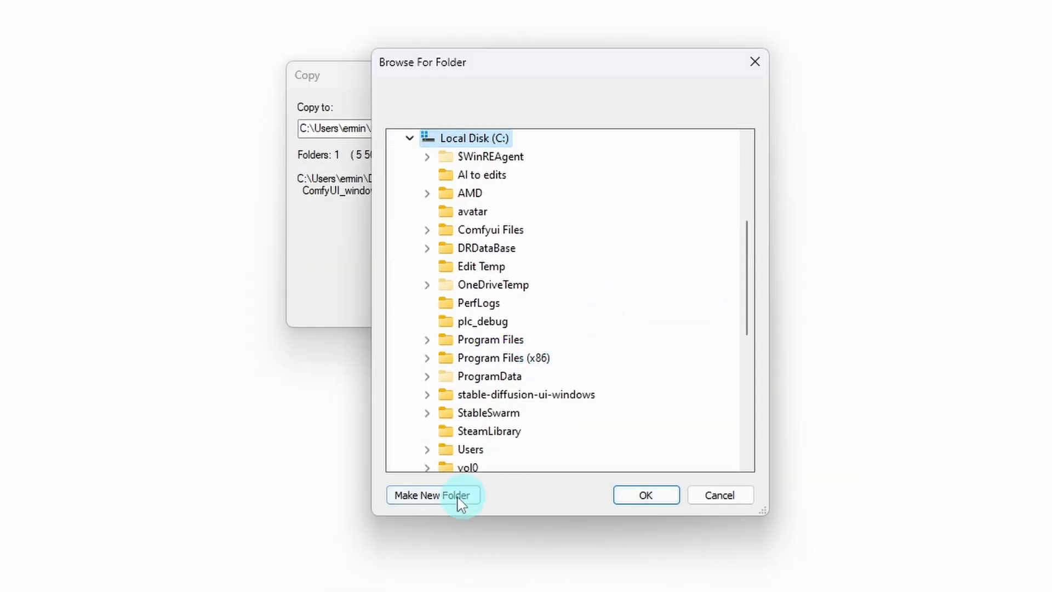
{"action": "mouse_move", "coordinate": [717, 493]}
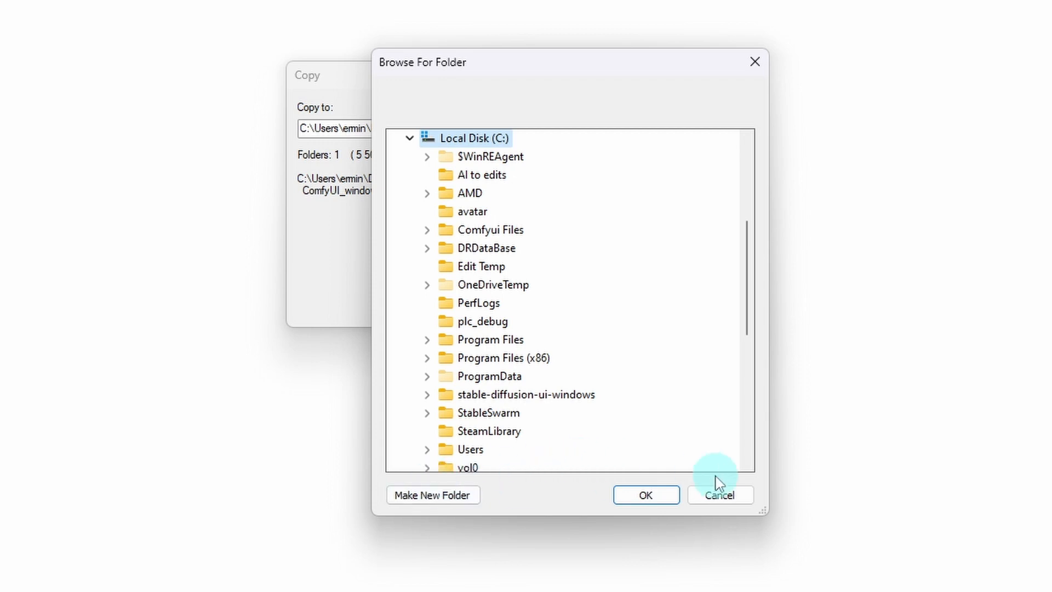
{"action": "left_click", "coordinate": [719, 494]}
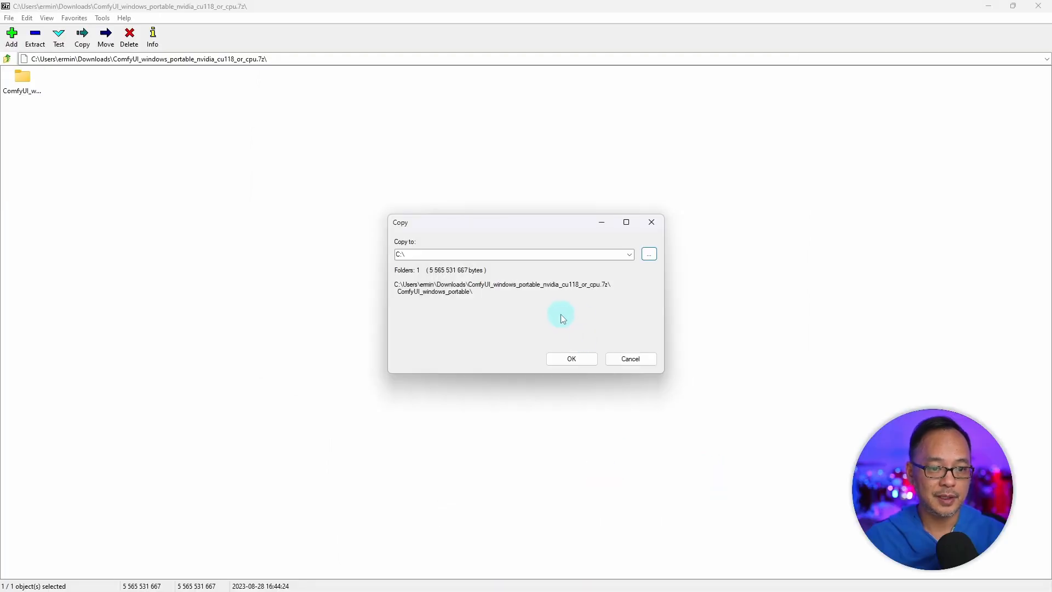
{"action": "left_click", "coordinate": [572, 358]}
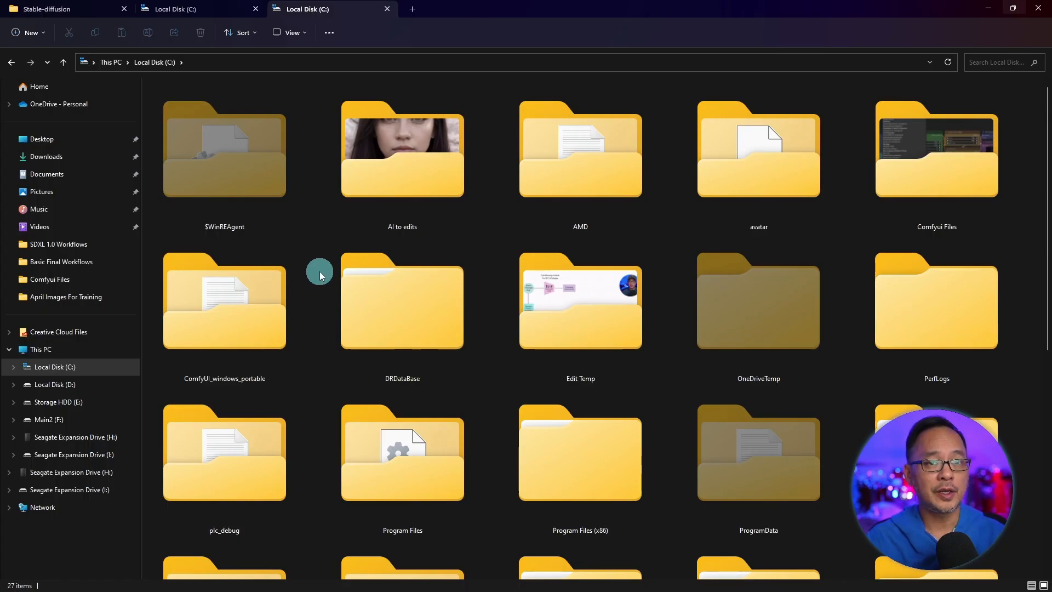
Inside ComfyUI_windows_portable, send run_nvidia_gpu.bat to the desktop as a shortcut
{"action": "left_click", "coordinate": [257, 305]}
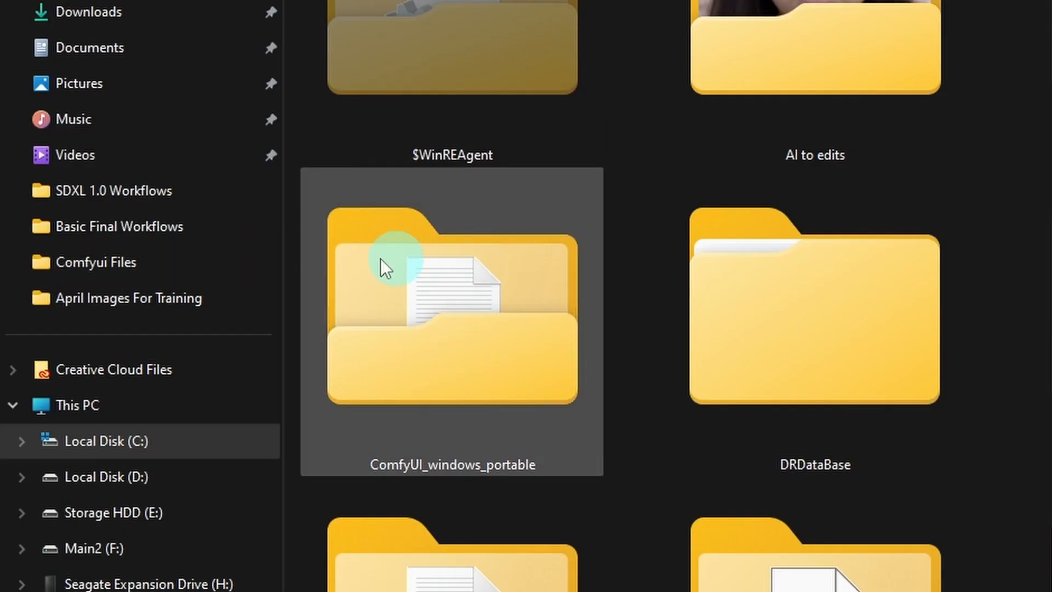
{"action": "mouse_move", "coordinate": [678, 159]}
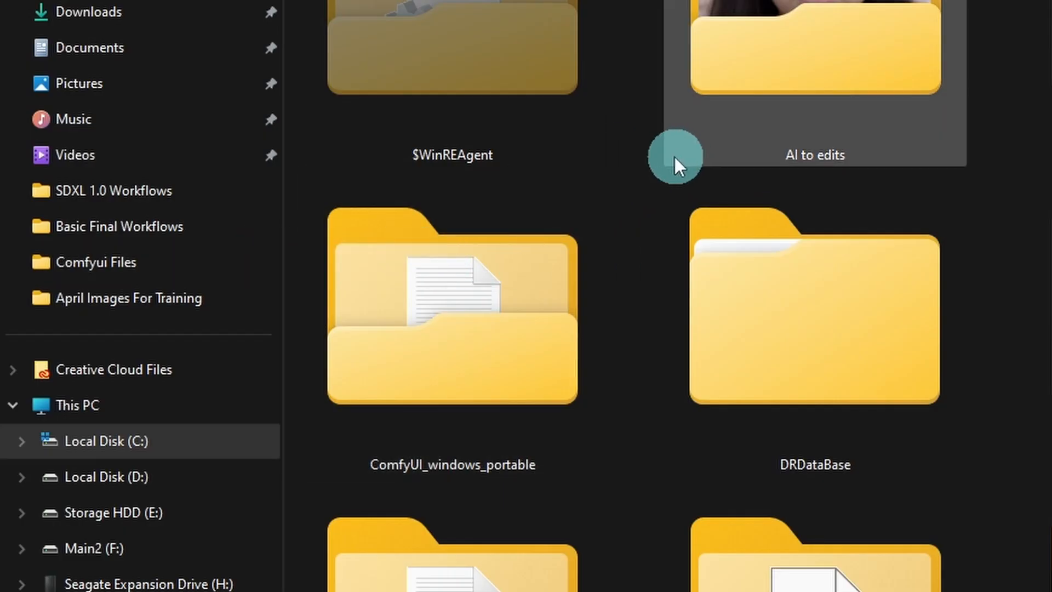
{"action": "double_click", "coordinate": [453, 311]}
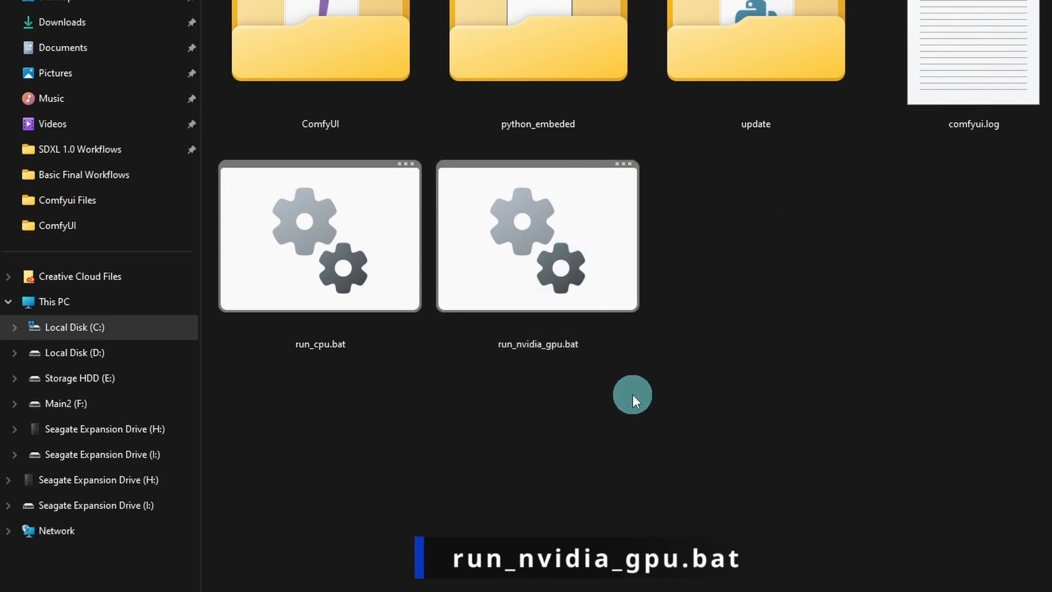
{"action": "right_click", "coordinate": [539, 243]}
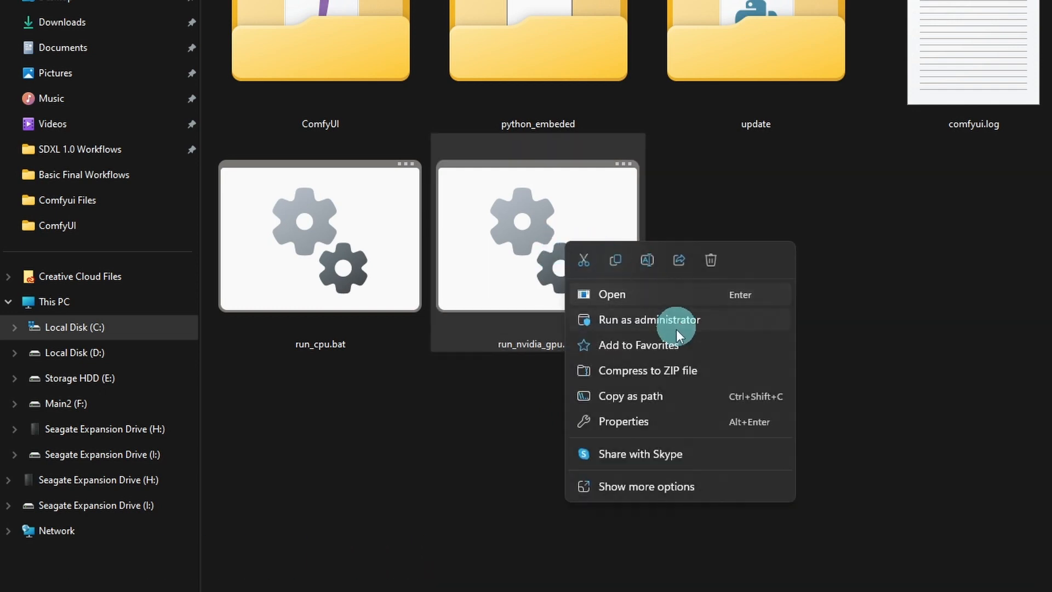
{"action": "left_click", "coordinate": [647, 487]}
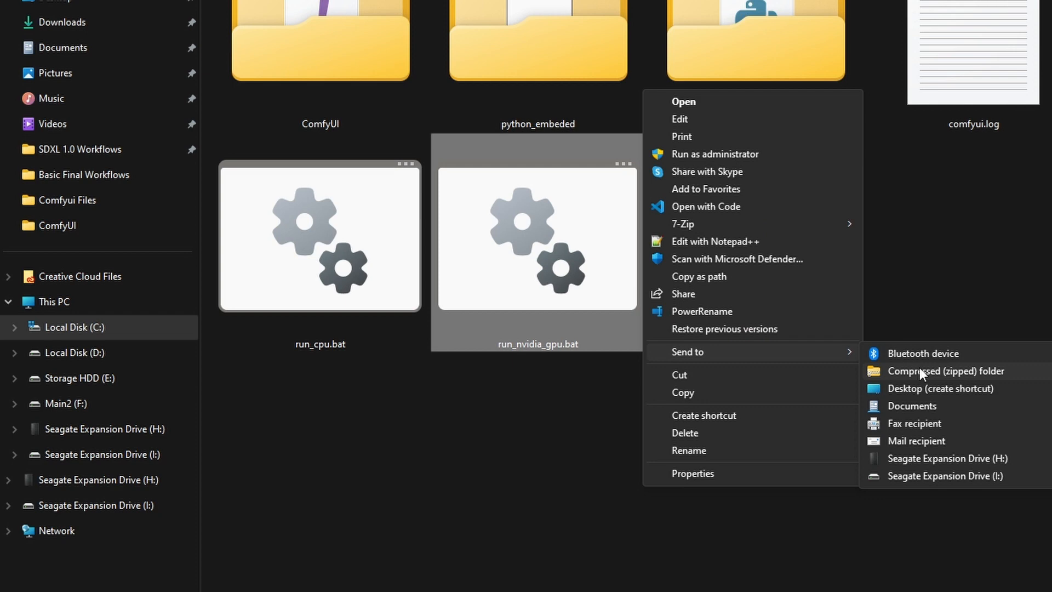
{"action": "mouse_move", "coordinate": [921, 393]}
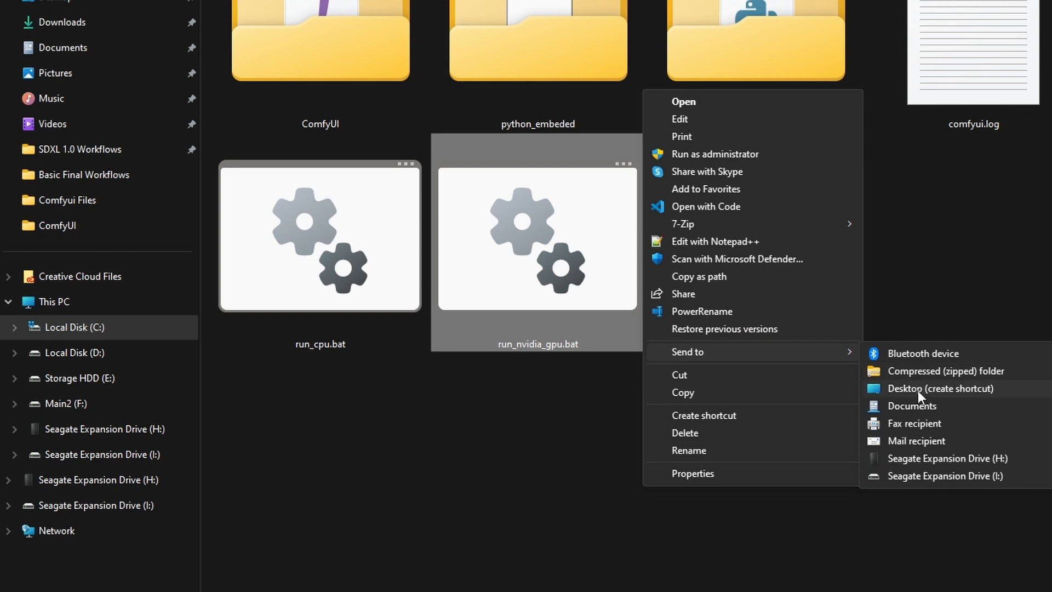
{"action": "left_click", "coordinate": [941, 388]}
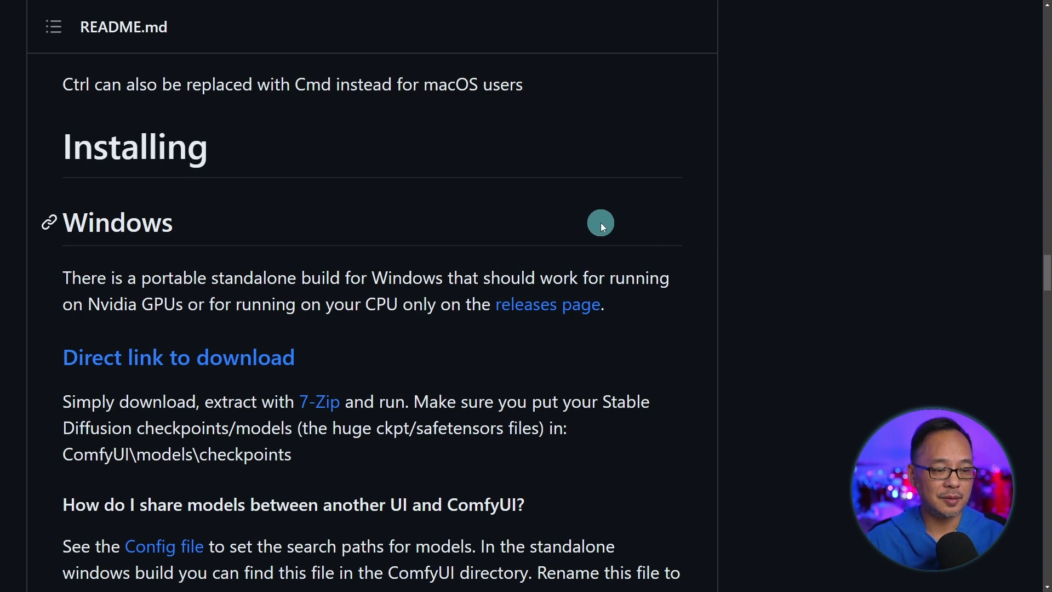
{"action": "scroll", "scroll_direction": "down", "scroll_amount": 3}
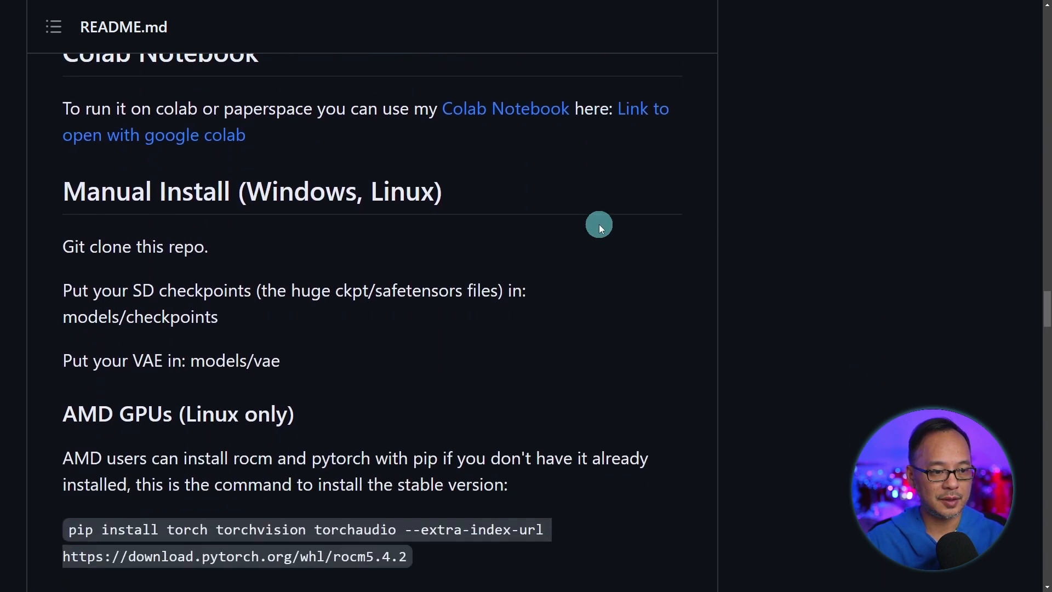
{"action": "scroll", "scroll_direction": "down", "scroll_amount": 3}
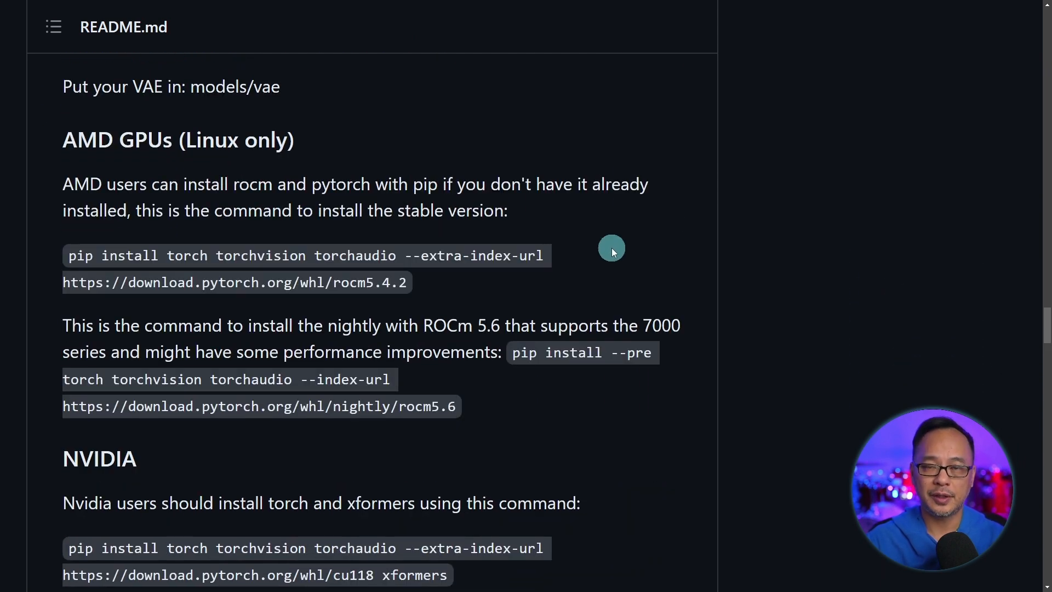
{"action": "mouse_move", "coordinate": [67, 235]}
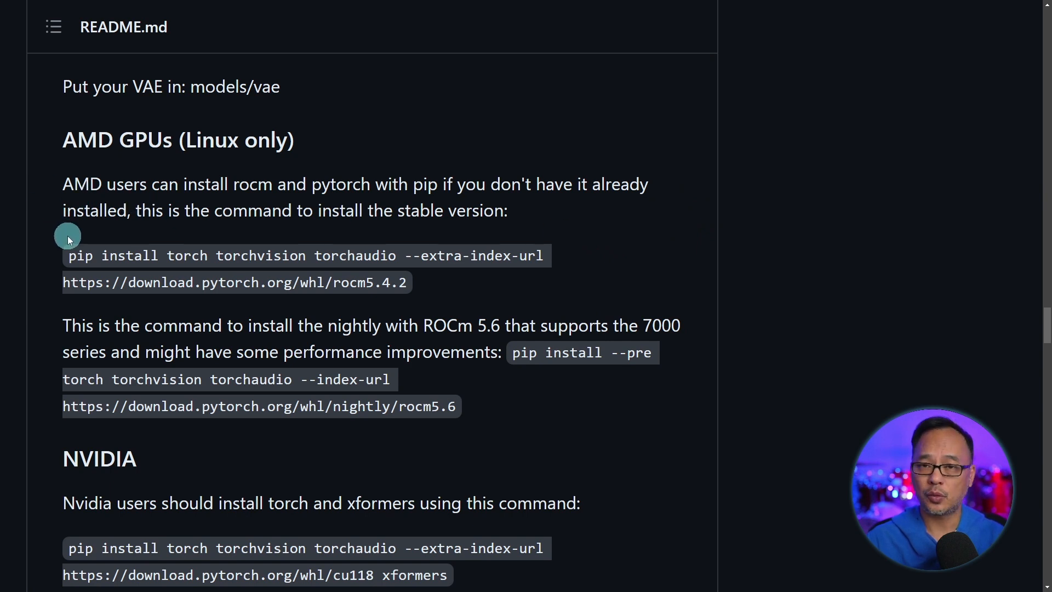
{"action": "mouse_move", "coordinate": [41, 256]}
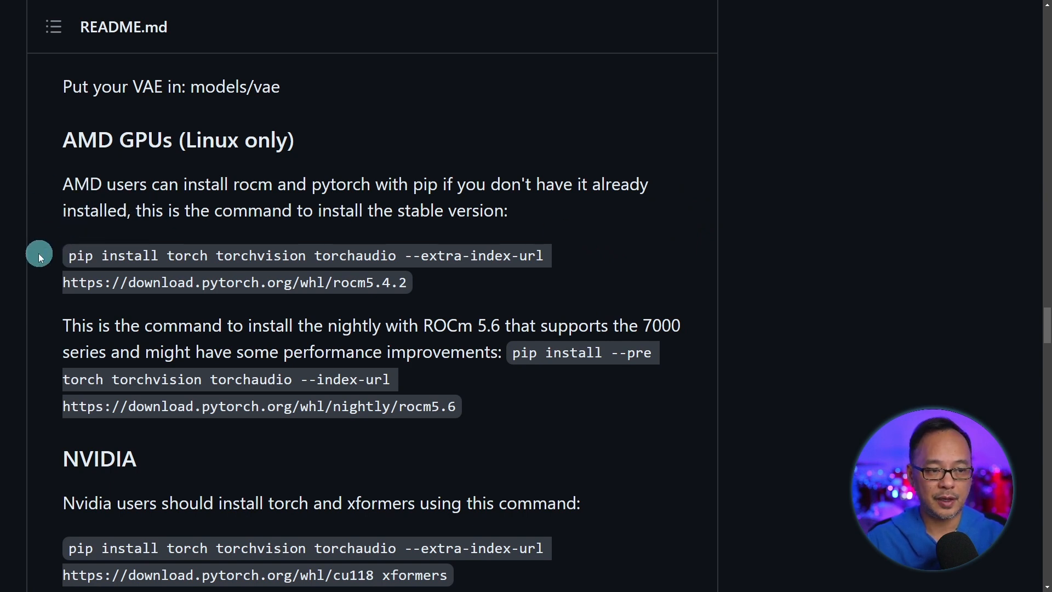
{"action": "mouse_move", "coordinate": [597, 399]}
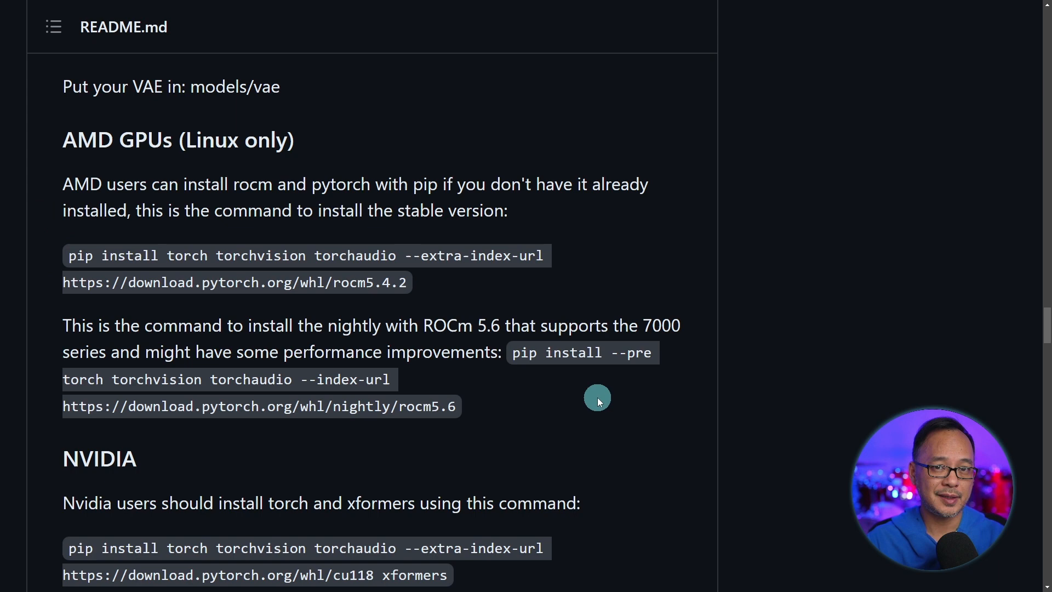
{"action": "scroll", "scroll_direction": "down", "scroll_amount": 3}
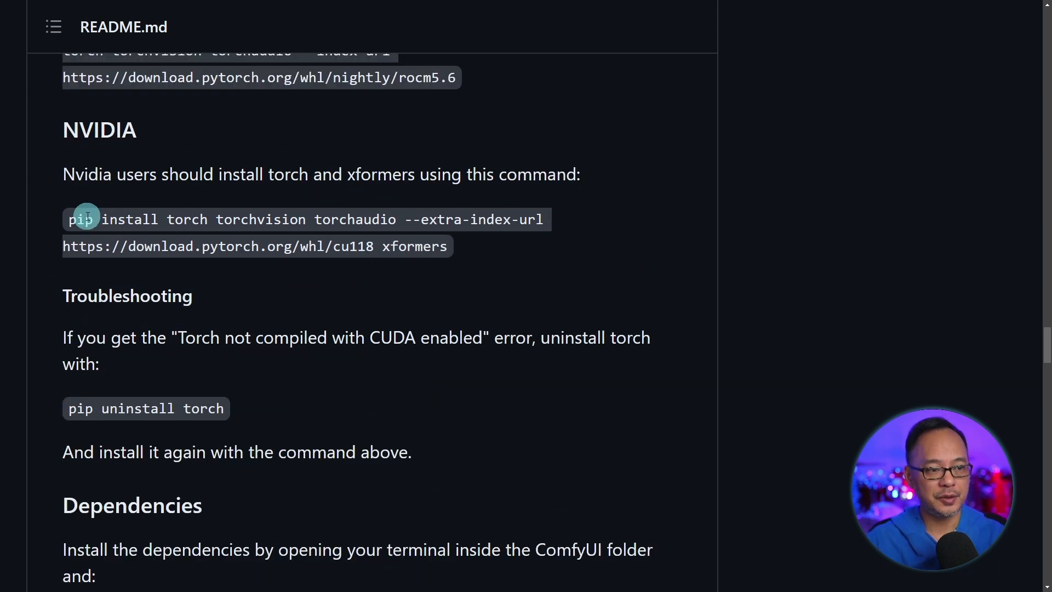
{"action": "double_click", "coordinate": [81, 220]}
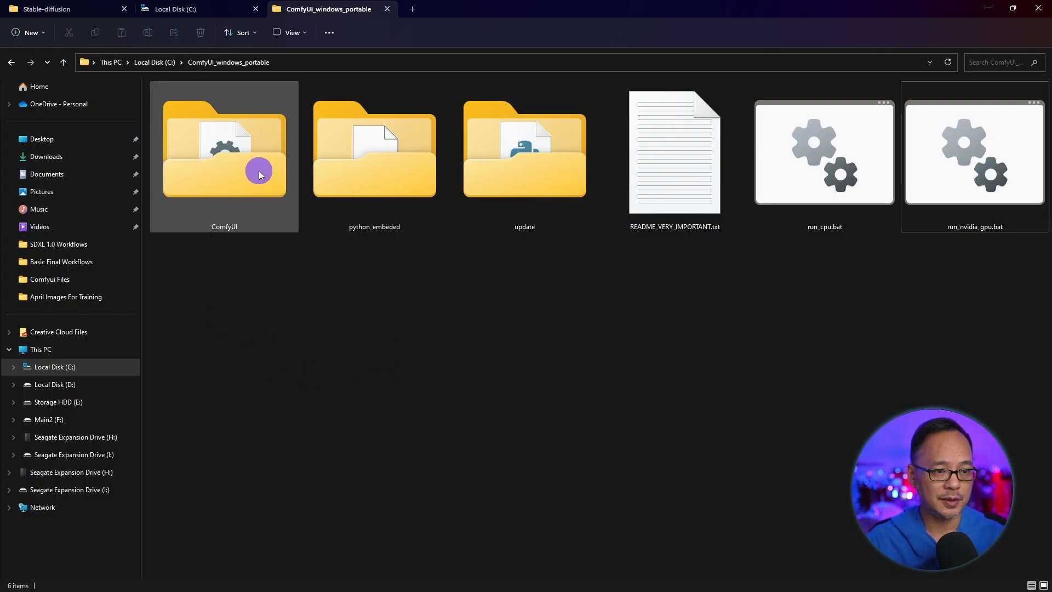
Run pip install torch torchvision torchaudio with the PyTorch extra index URL in the ComfyUI folder
{"action": "double_click", "coordinate": [223, 158]}
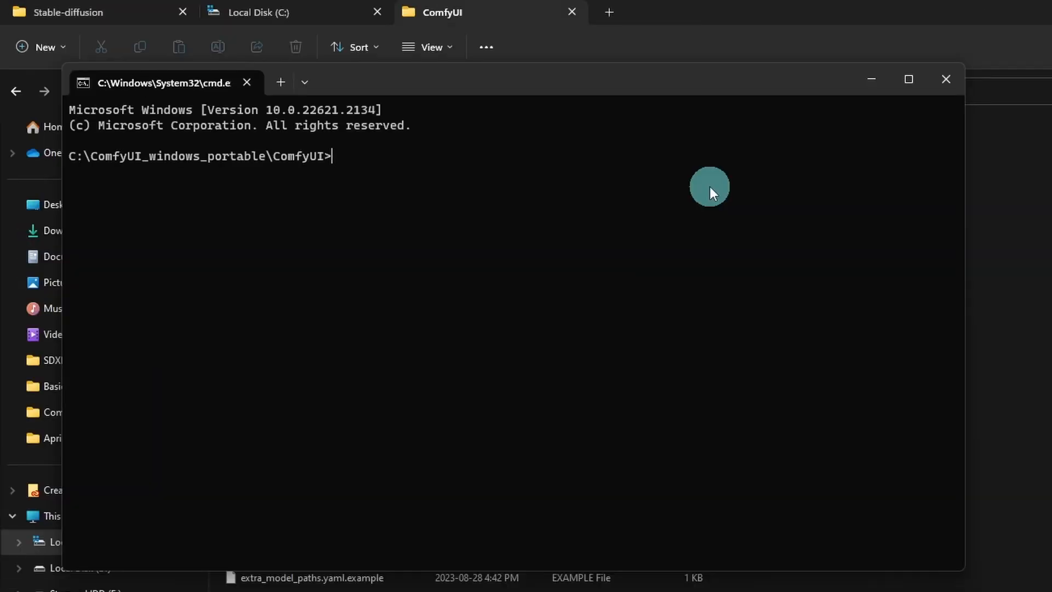
{"action": "type", "text": "pip install torch torchvision torchaudio --extra-index-url https://download.pytorch.org/whl/cu118 xformers"}
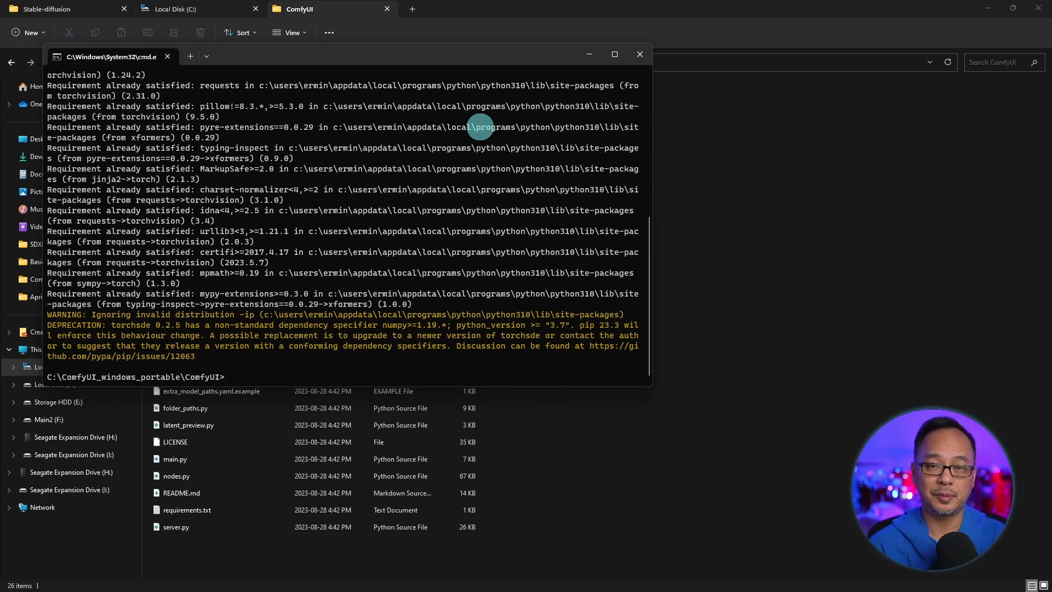
{"action": "mouse_move", "coordinate": [475, 160]}
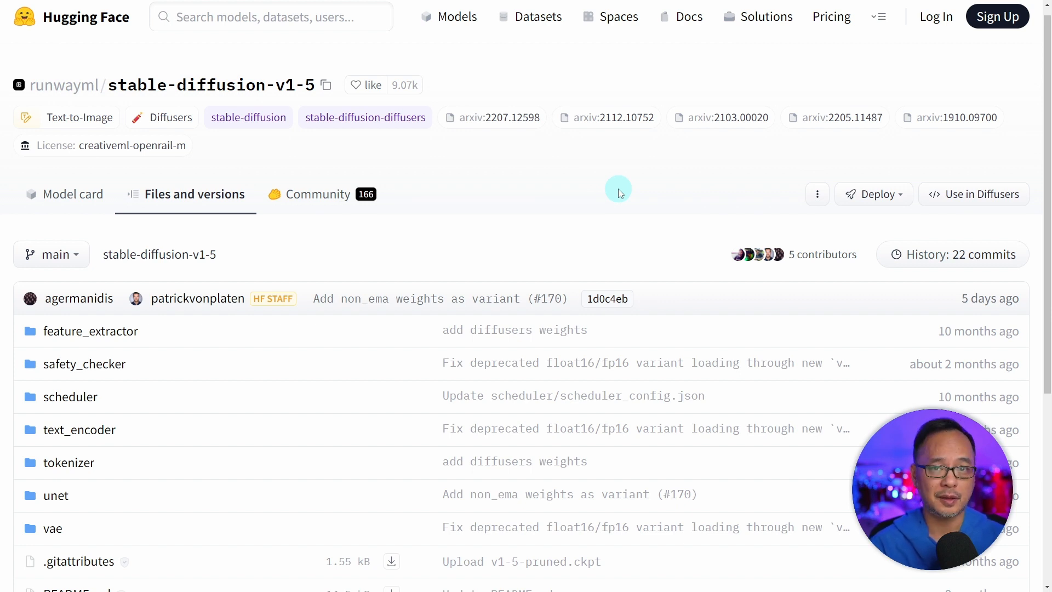
{"action": "mouse_move", "coordinate": [571, 175]}
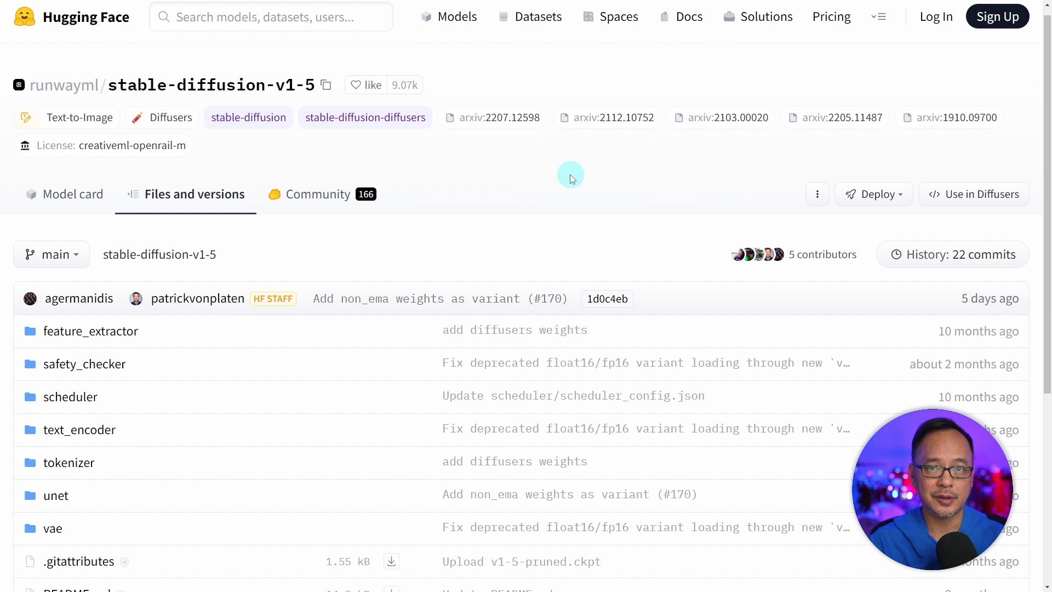
{"action": "mouse_move", "coordinate": [539, 180]}
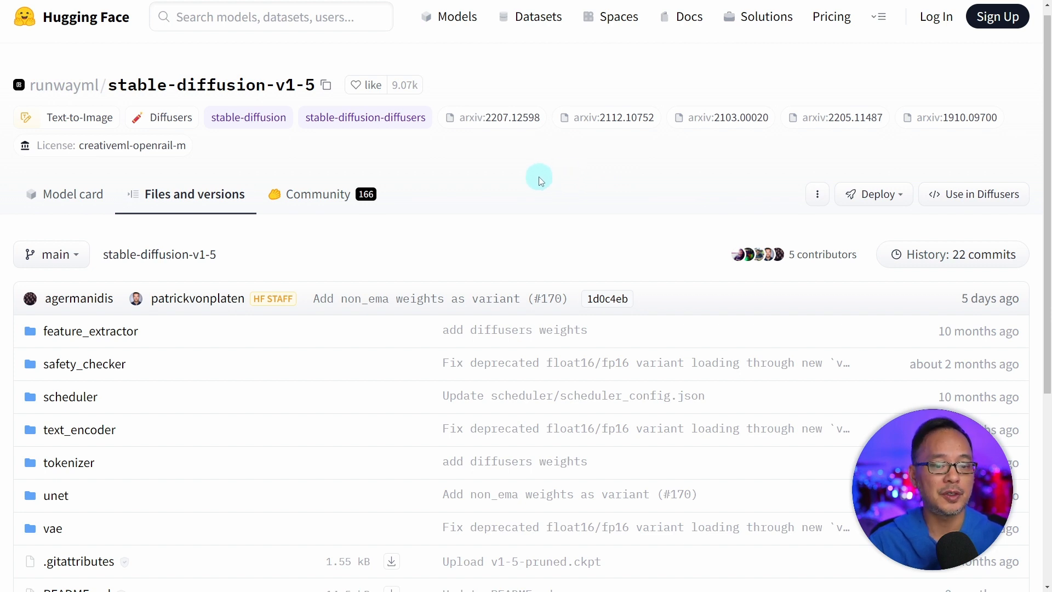
{"action": "mouse_move", "coordinate": [537, 180]}
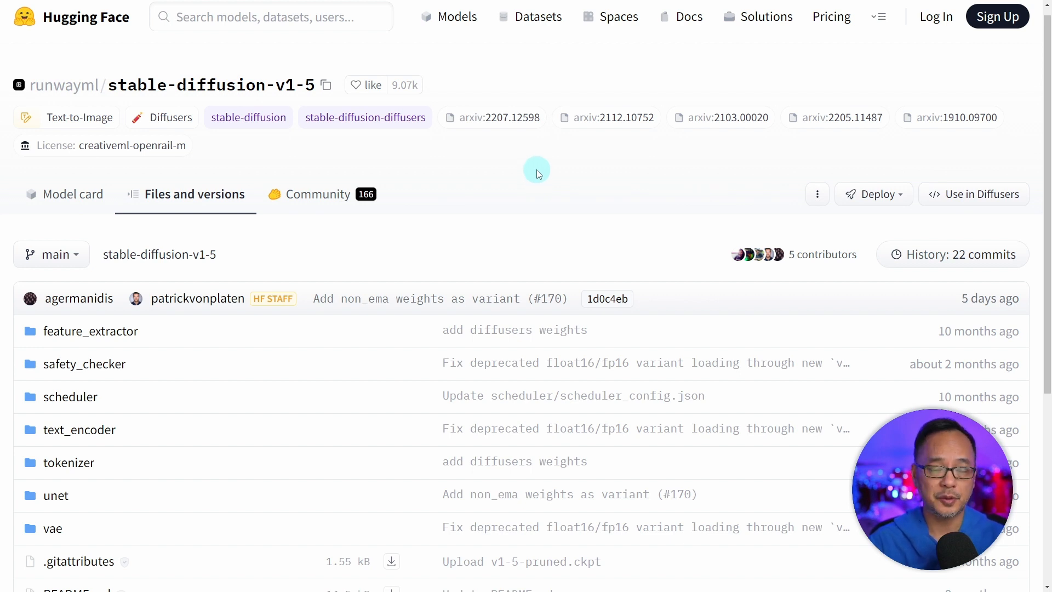
Scroll the stable-diffusion-v1-5 Files list down to v1-5-pruned-emaonly.safetensors
{"action": "scroll", "scroll_direction": "down", "scroll_amount": 3}
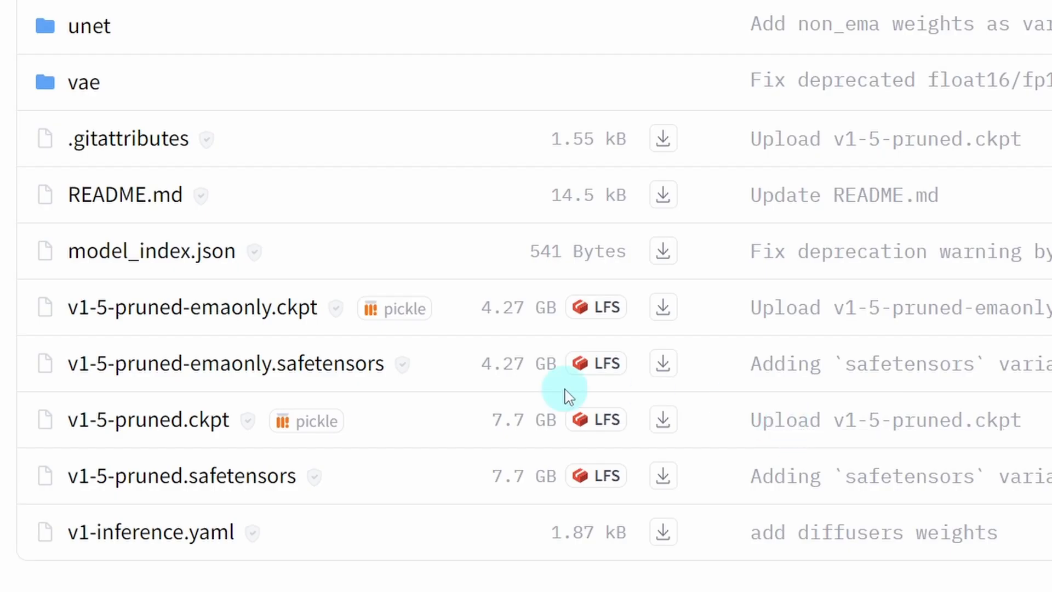
{"action": "mouse_move", "coordinate": [415, 457]}
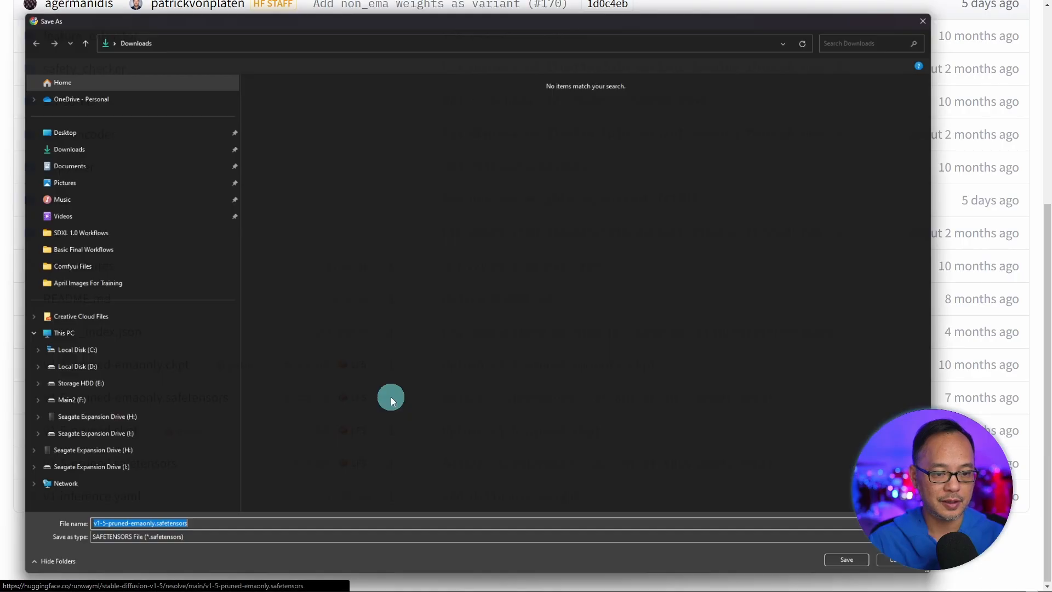
Point the Save As dialog for the emaonly safetensors at C:\ComfyUI_windows_portable\ComfyUI
{"action": "left_click", "coordinate": [74, 349]}
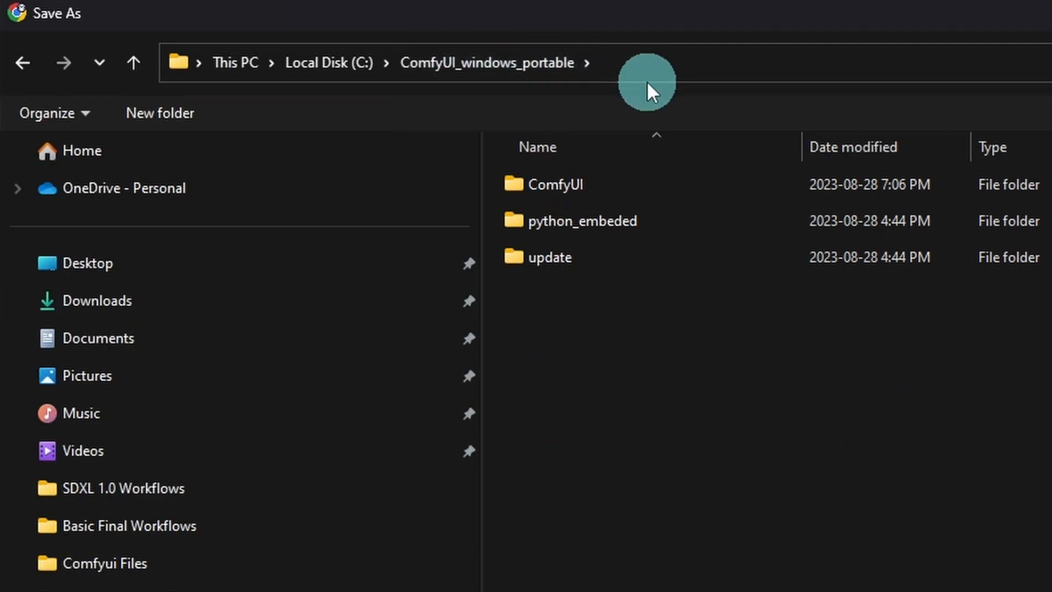
{"action": "double_click", "coordinate": [560, 184]}
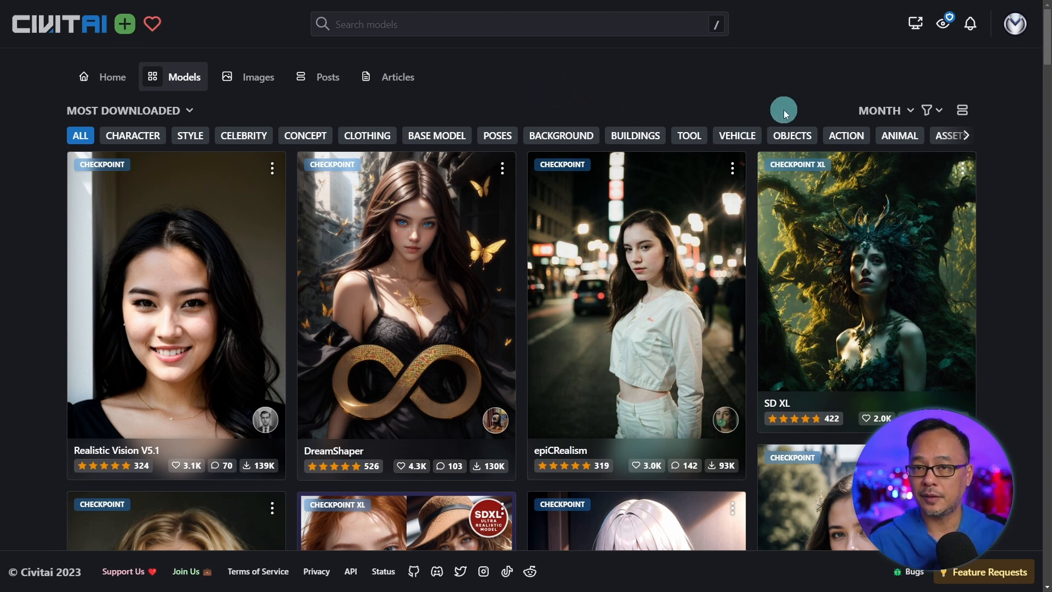
{"action": "mouse_move", "coordinate": [458, 68]}
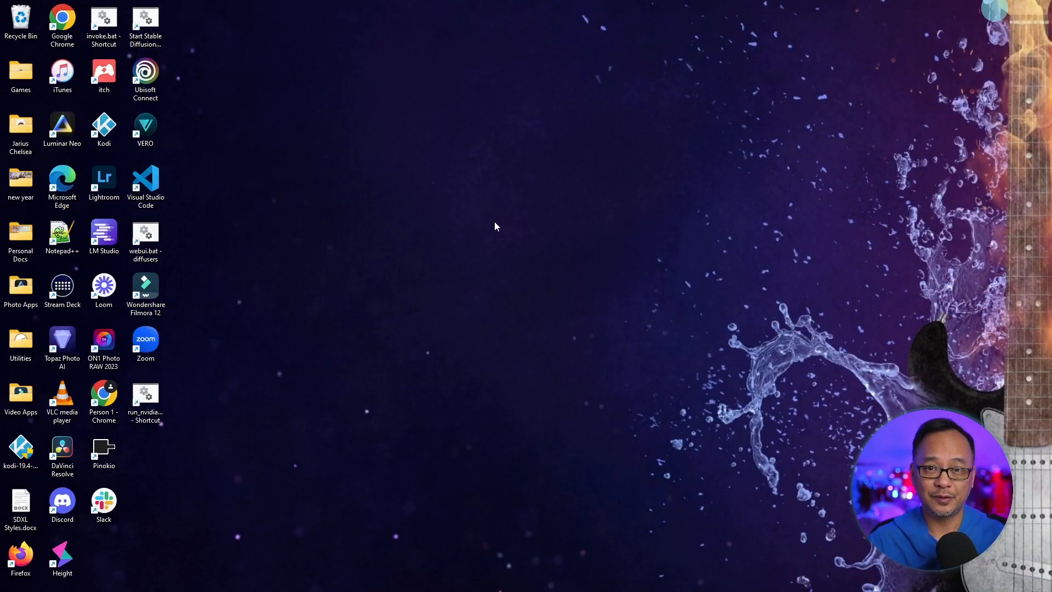
{"action": "mouse_move", "coordinate": [235, 345]}
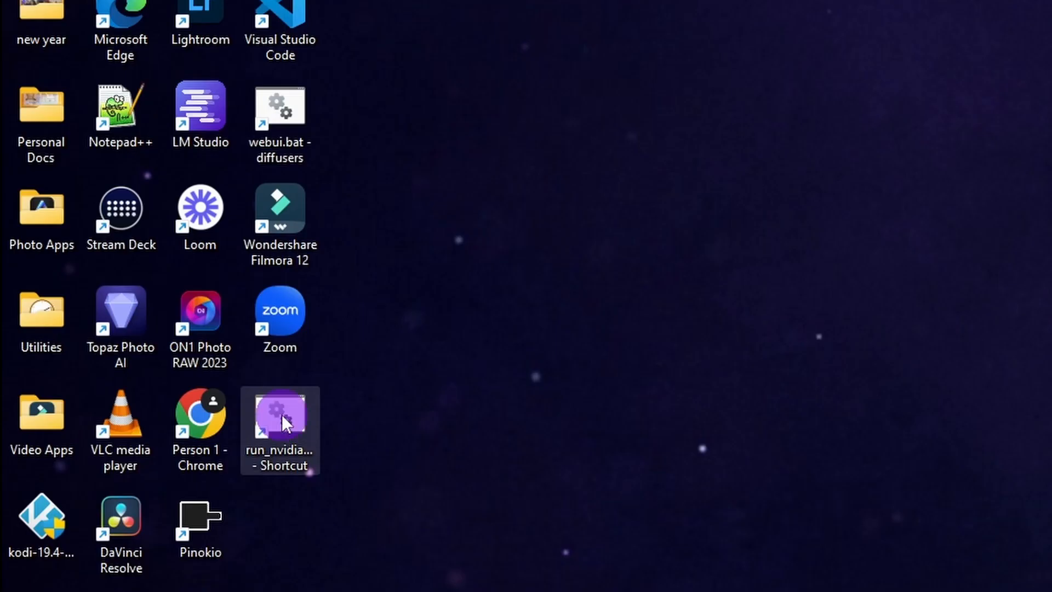
Start ComfyUI from the run_nvidia_gpu desktop shortcut
{"action": "double_click", "coordinate": [280, 419]}
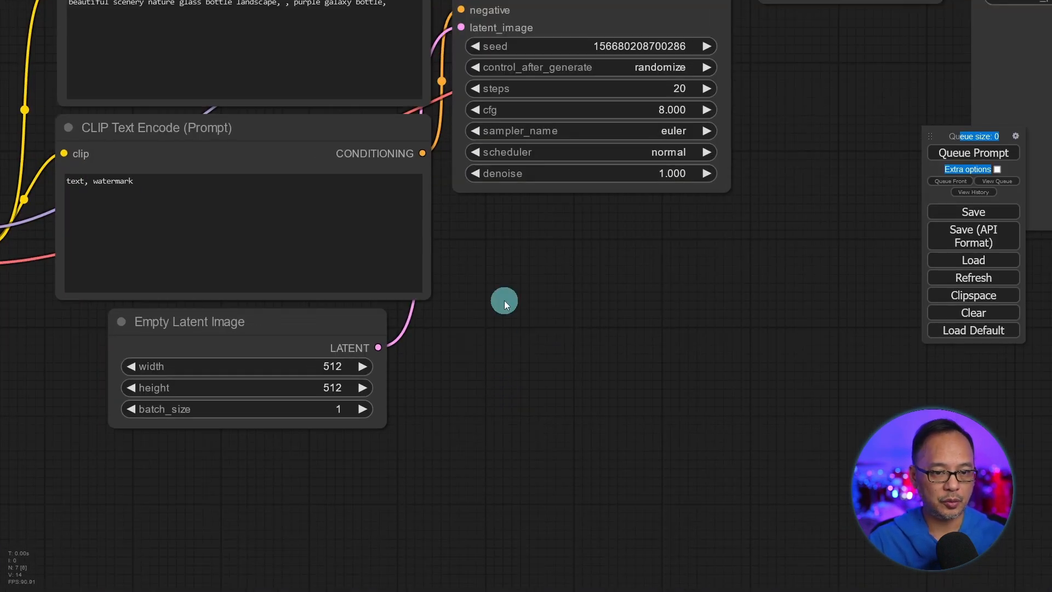
Pan across the checkpoint, sampler, decoder and Save Image nodes, then queue the default workflow
{"action": "left_click_drag", "start_coordinate": [504, 300], "coordinate": [370, 413]}
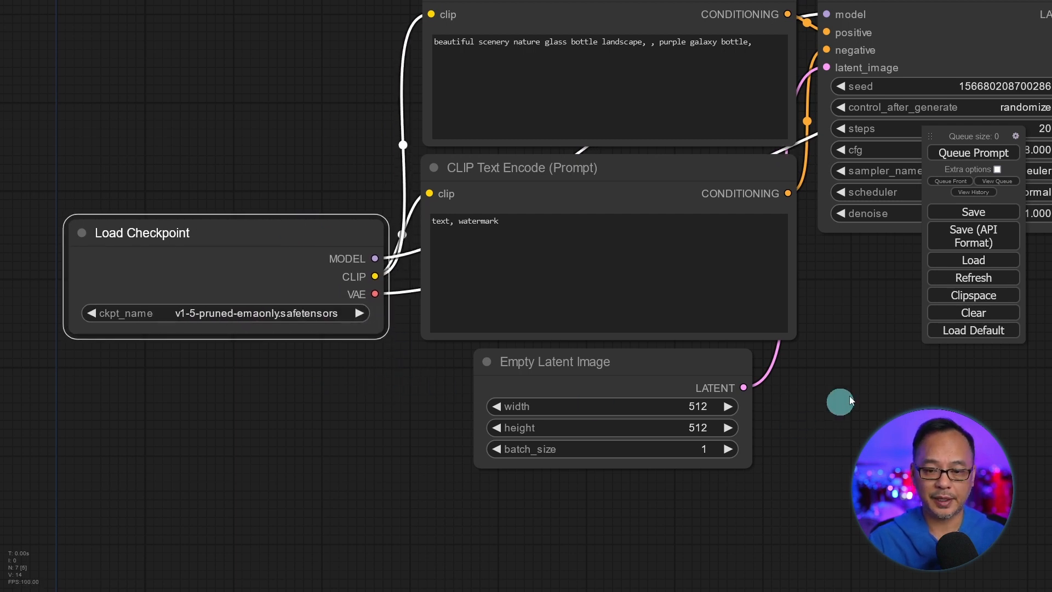
{"action": "left_click_drag", "start_coordinate": [841, 402], "coordinate": [585, 336]}
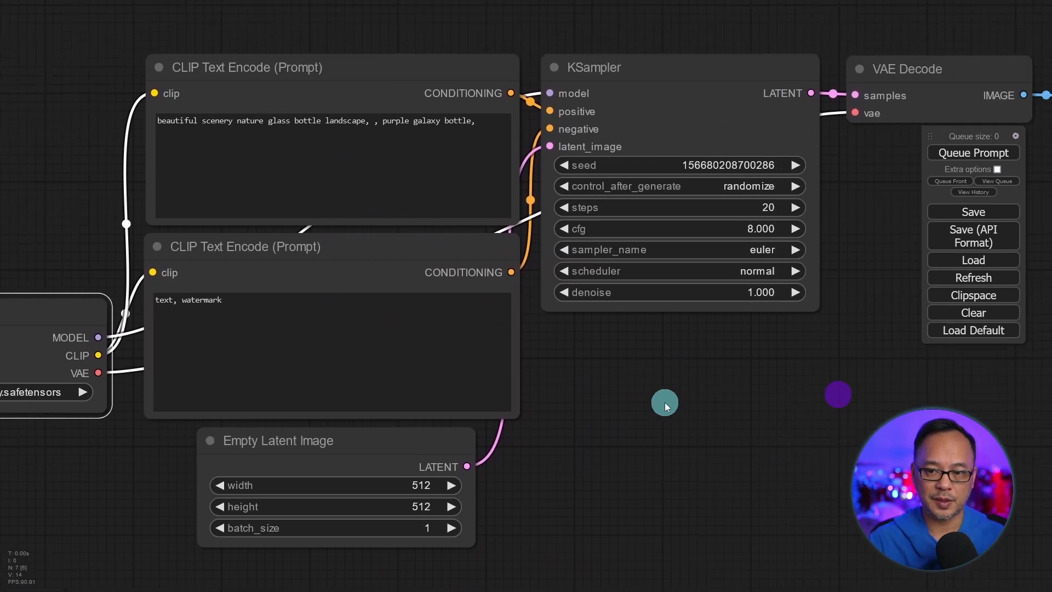
{"action": "left_click_drag", "start_coordinate": [664, 406], "coordinate": [551, 254]}
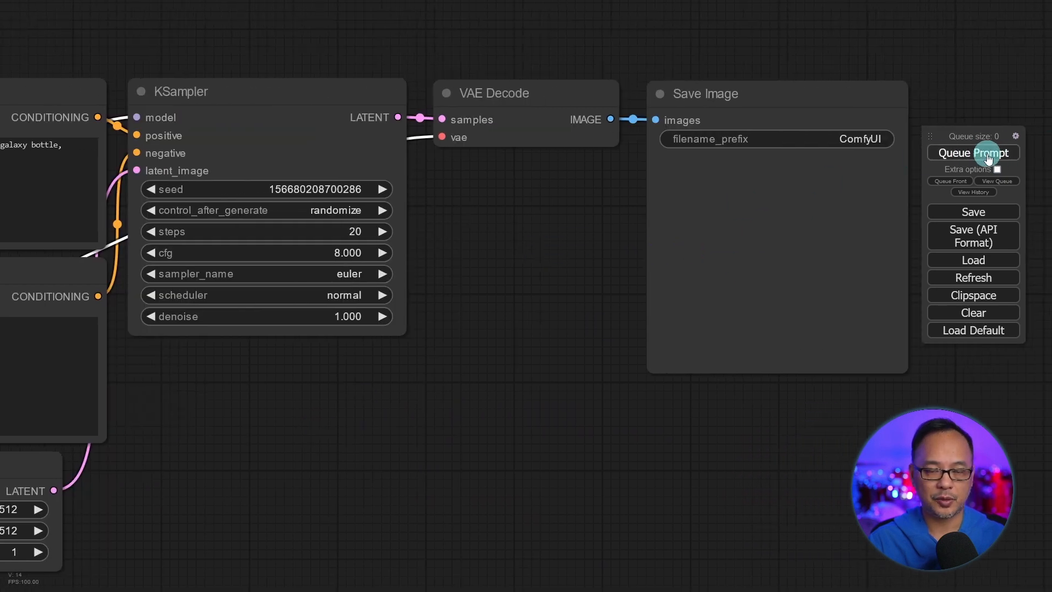
{"action": "left_click", "coordinate": [973, 152]}
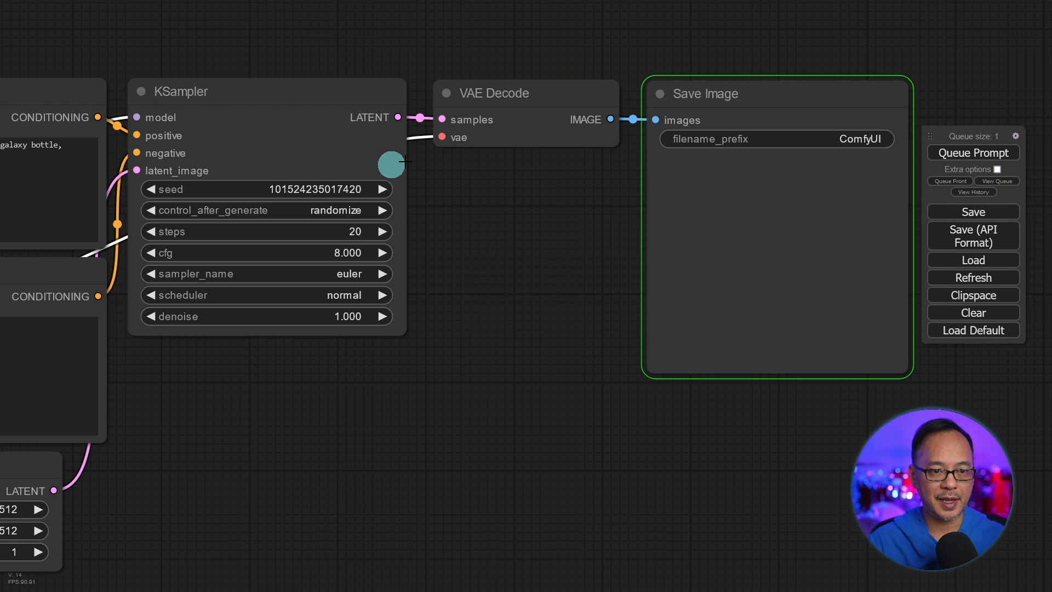
{"action": "left_click", "coordinate": [973, 152]}
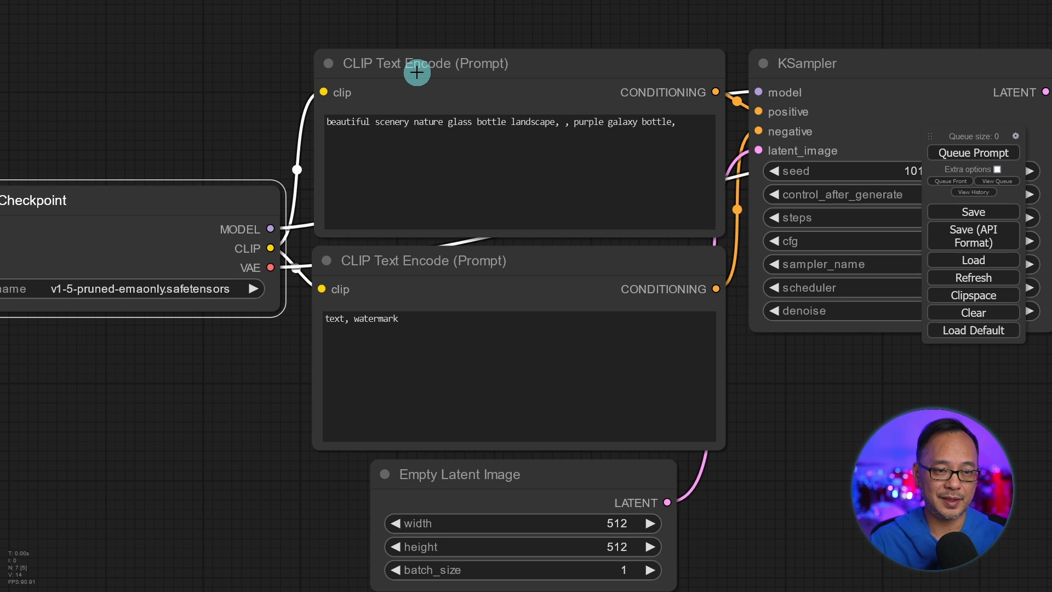
{"action": "mouse_move", "coordinate": [577, 149]}
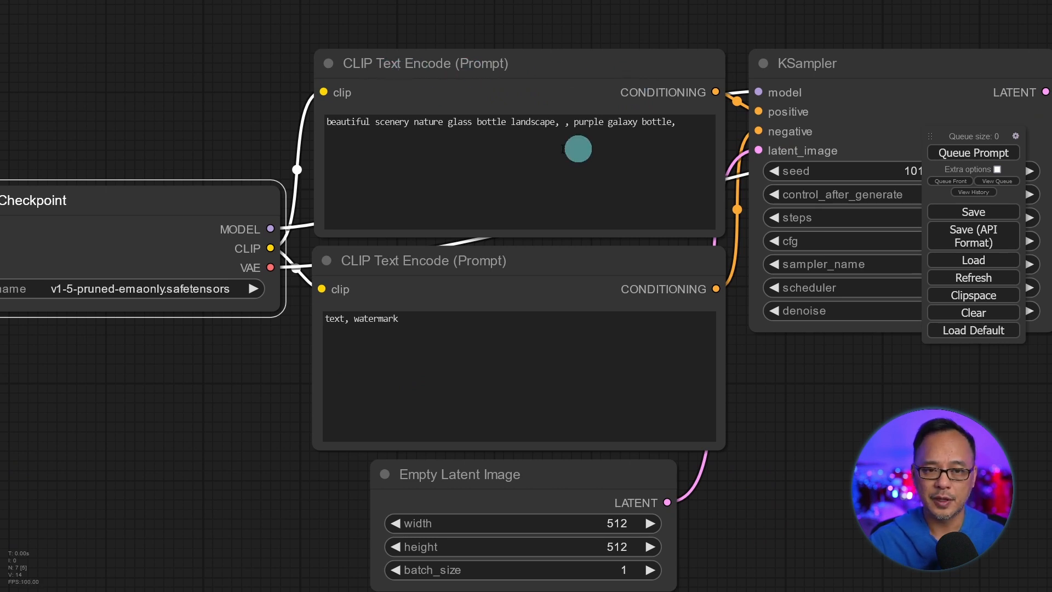
{"action": "mouse_move", "coordinate": [509, 352]}
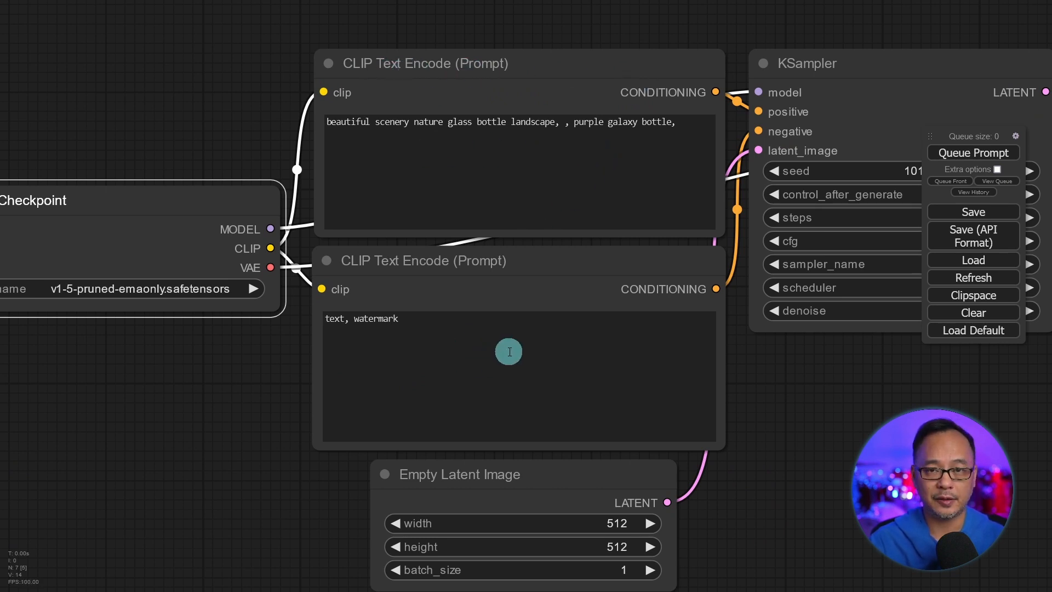
{"action": "mouse_move", "coordinate": [513, 348]}
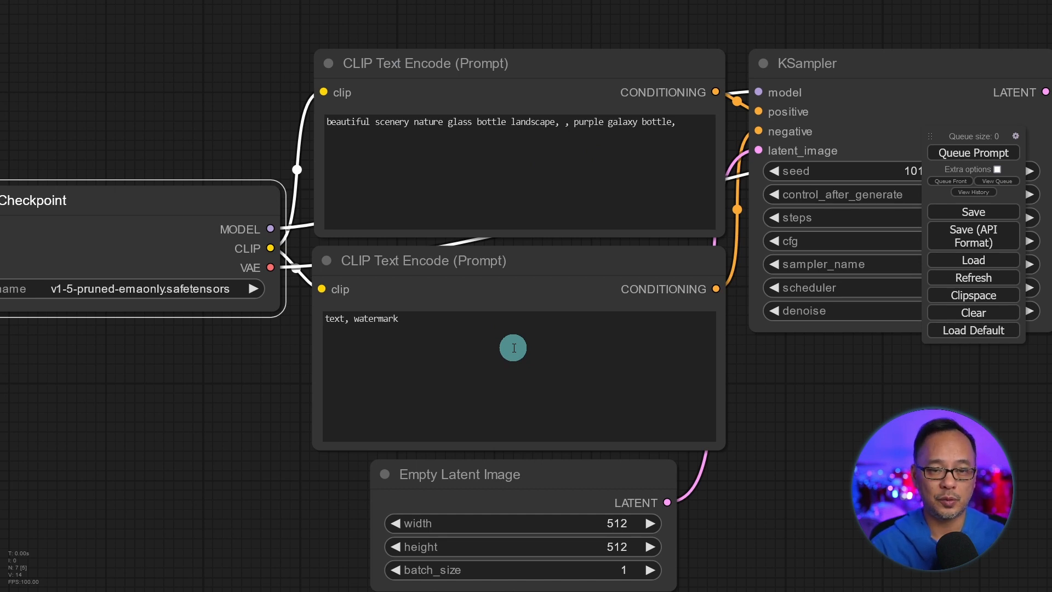
{"action": "mouse_move", "coordinate": [548, 325]}
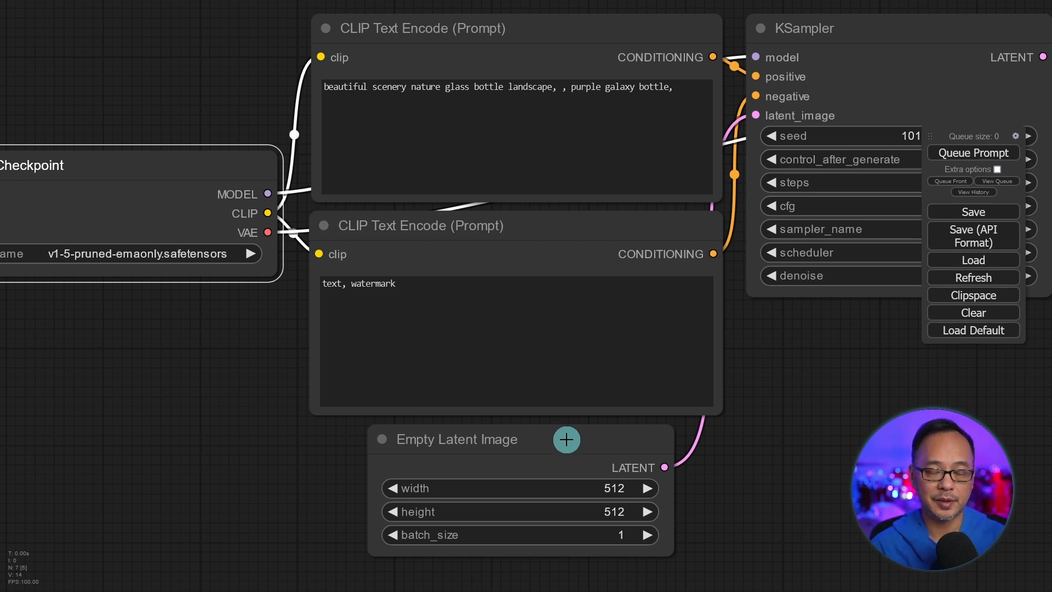
{"action": "mouse_move", "coordinate": [412, 146]}
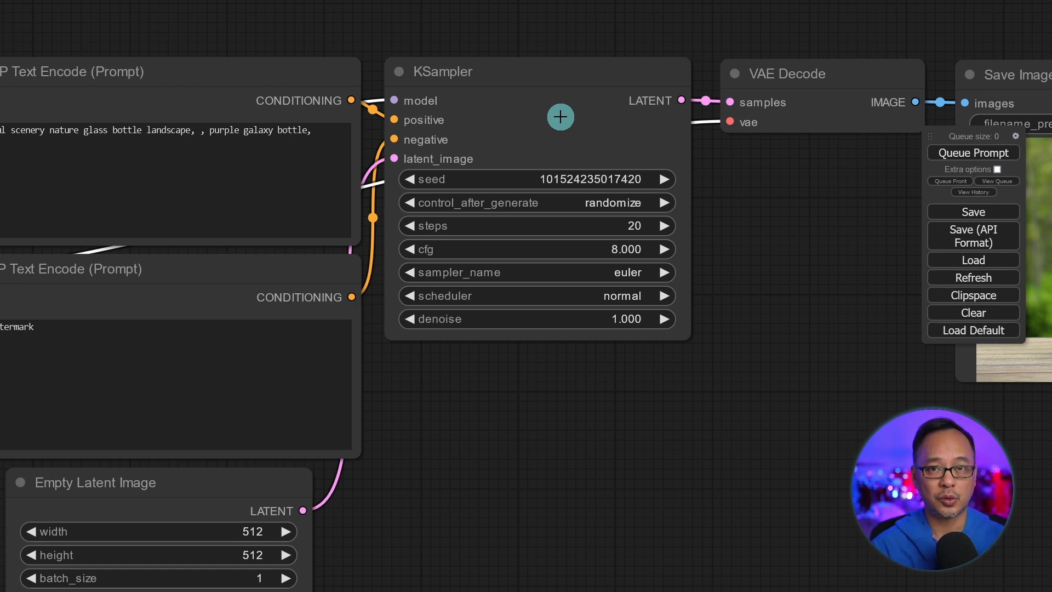
{"action": "mouse_move", "coordinate": [839, 198]}
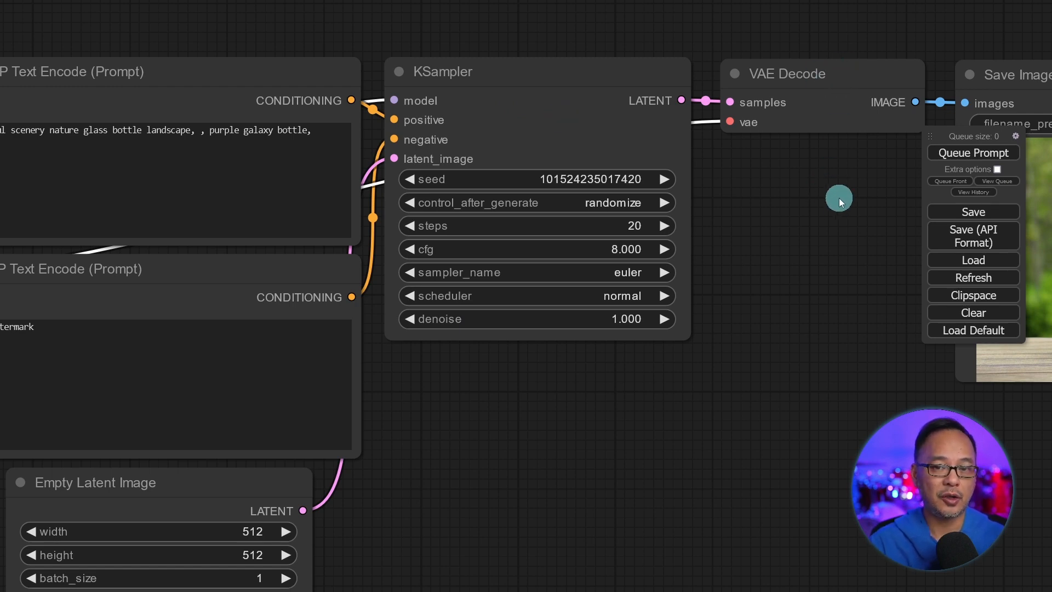
{"action": "mouse_move", "coordinate": [831, 208]}
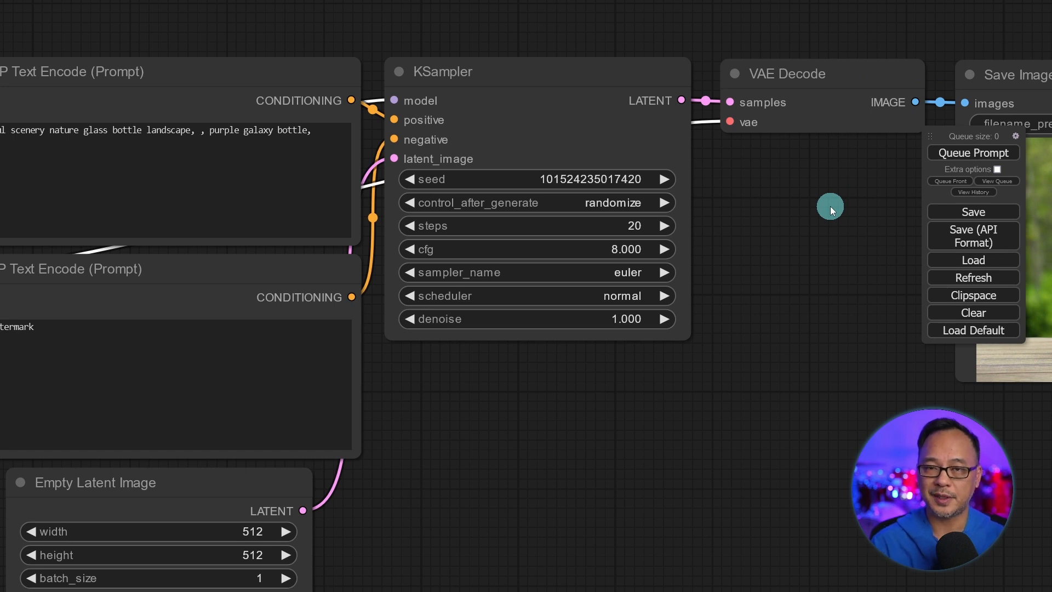
{"action": "mouse_move", "coordinate": [599, 171]}
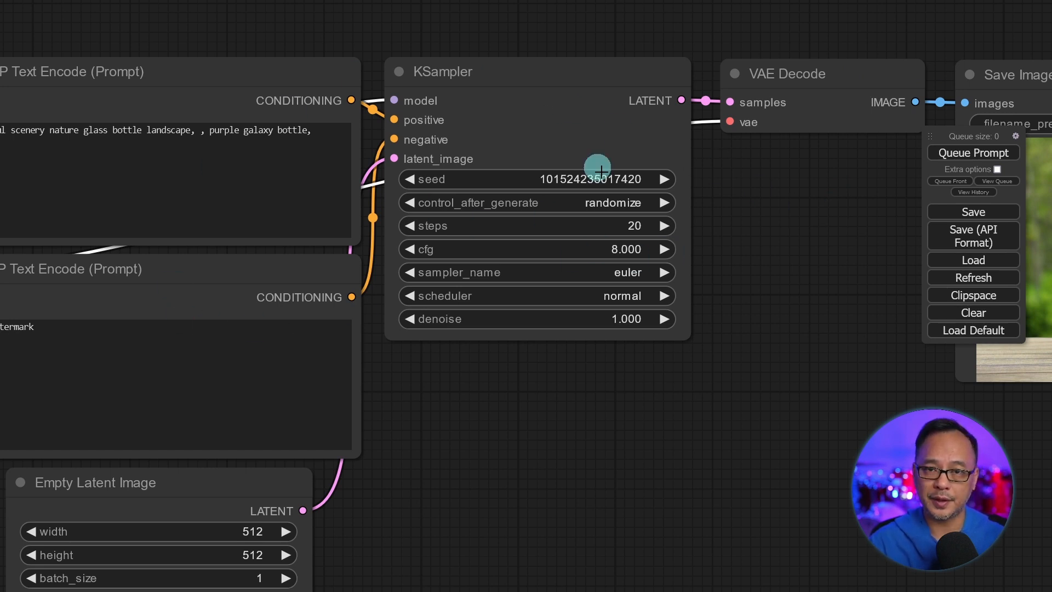
{"action": "mouse_move", "coordinate": [577, 204]}
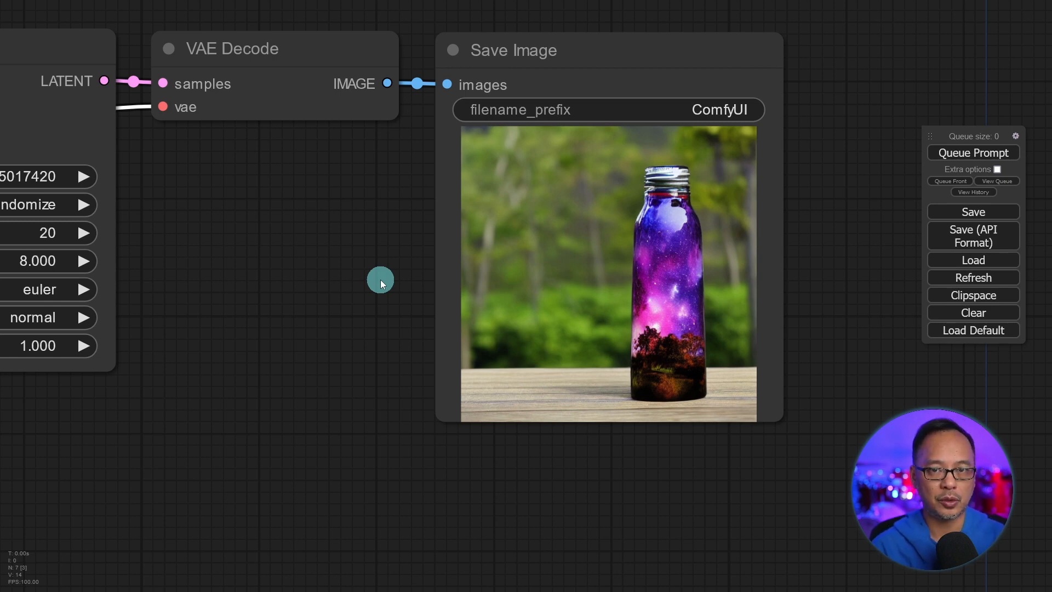
Scroll the README to Installation method2 and save the install-manager-for-portable-version.bat link
{"action": "scroll", "scroll_direction": "down", "scroll_amount": 3}
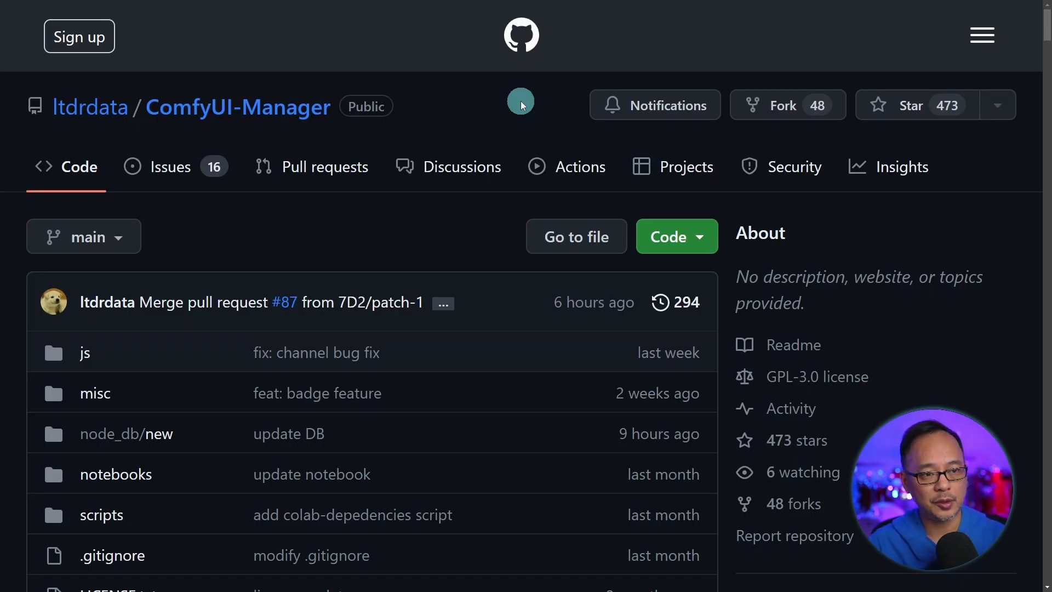
{"action": "mouse_move", "coordinate": [516, 120]}
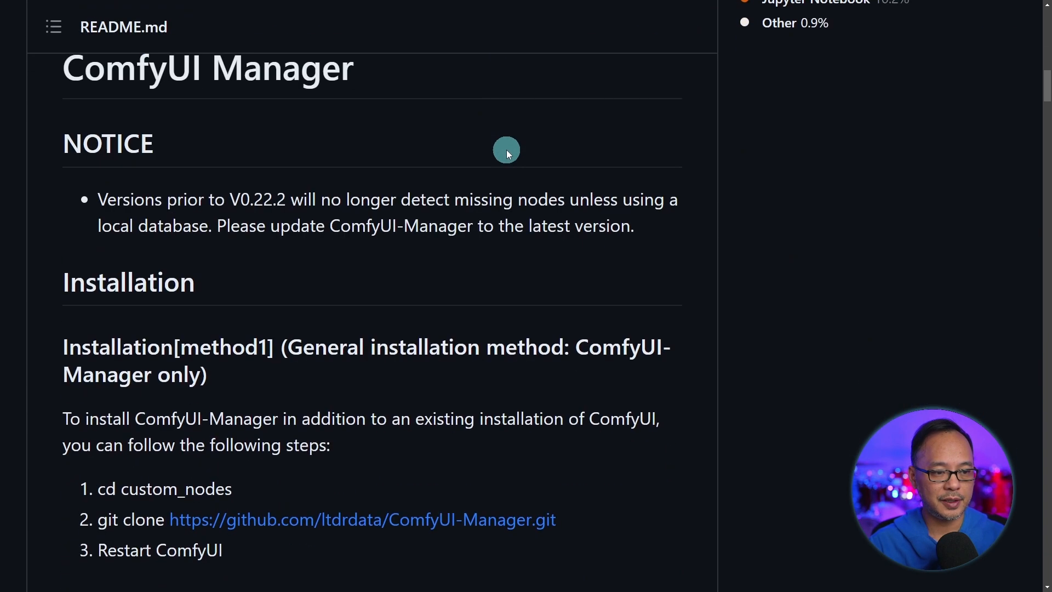
{"action": "scroll", "scroll_direction": "down", "scroll_amount": 3}
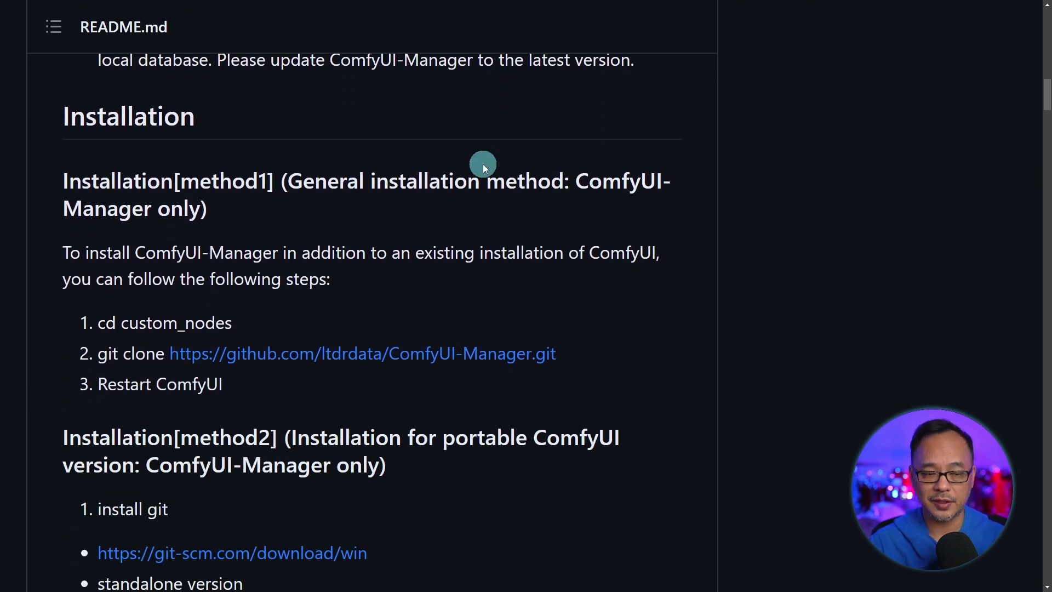
{"action": "scroll", "scroll_direction": "down", "scroll_amount": 3}
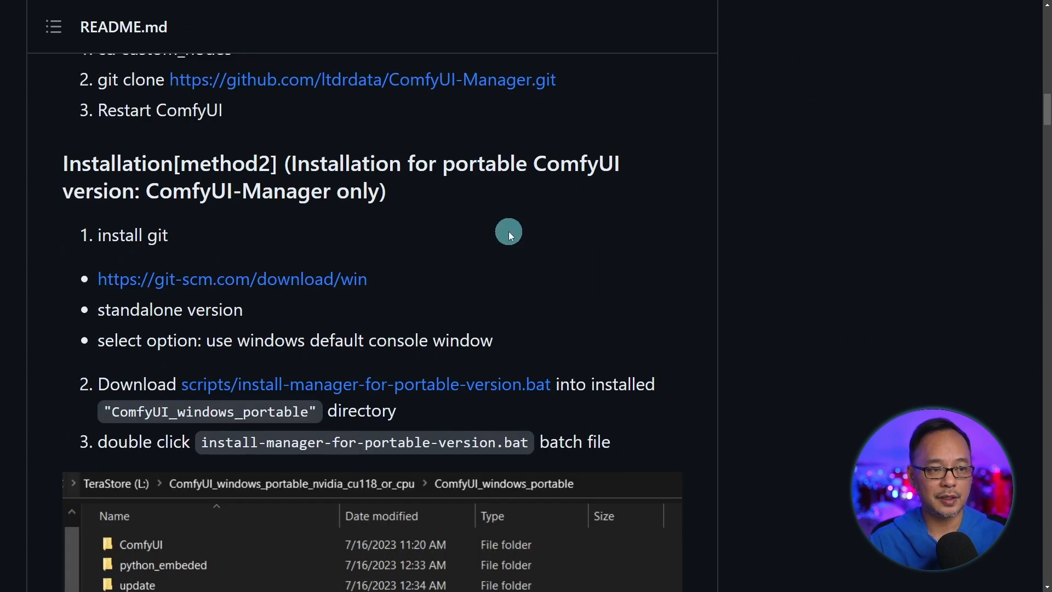
{"action": "mouse_move", "coordinate": [491, 222]}
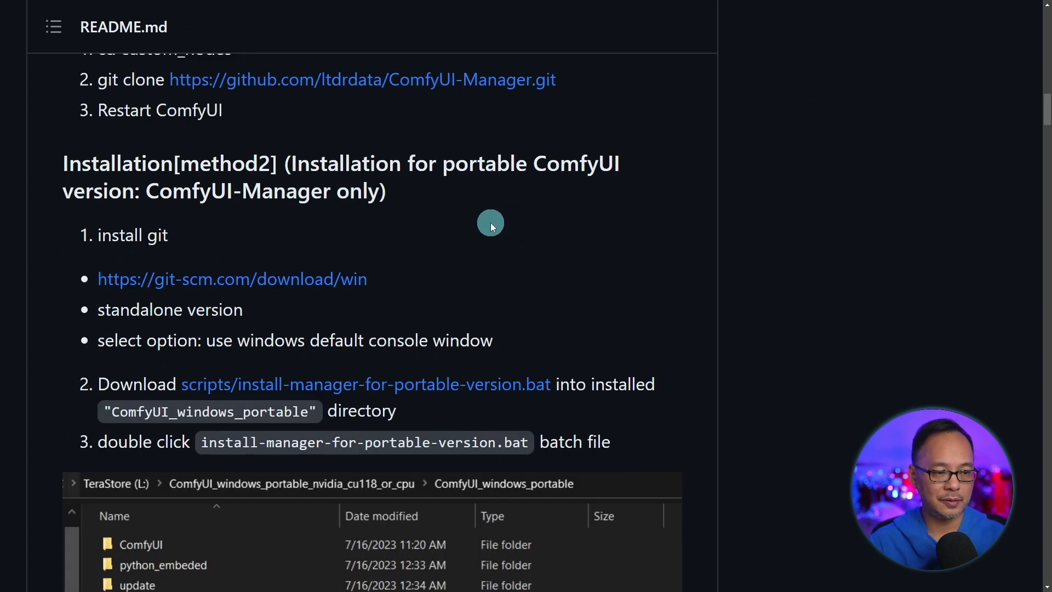
{"action": "scroll", "scroll_direction": "down", "scroll_amount": 3}
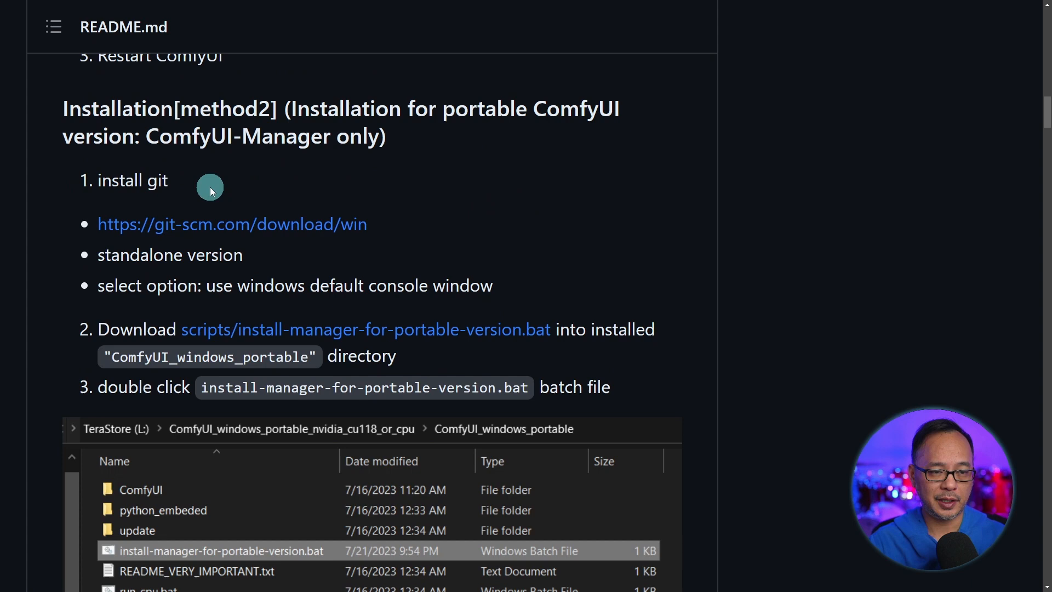
{"action": "scroll", "scroll_direction": "down", "scroll_amount": 3}
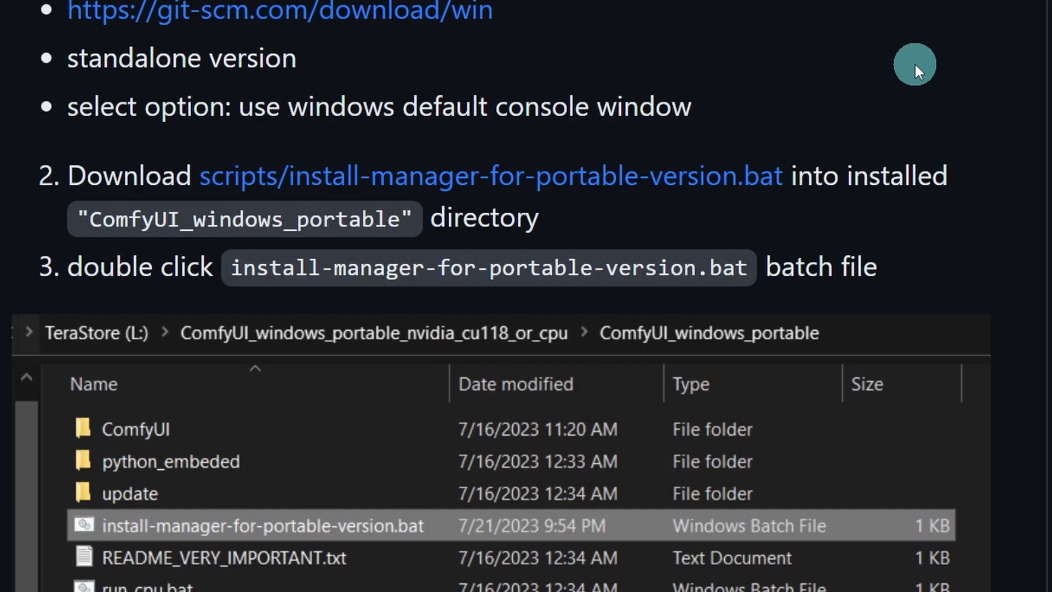
{"action": "right_click", "coordinate": [524, 188]}
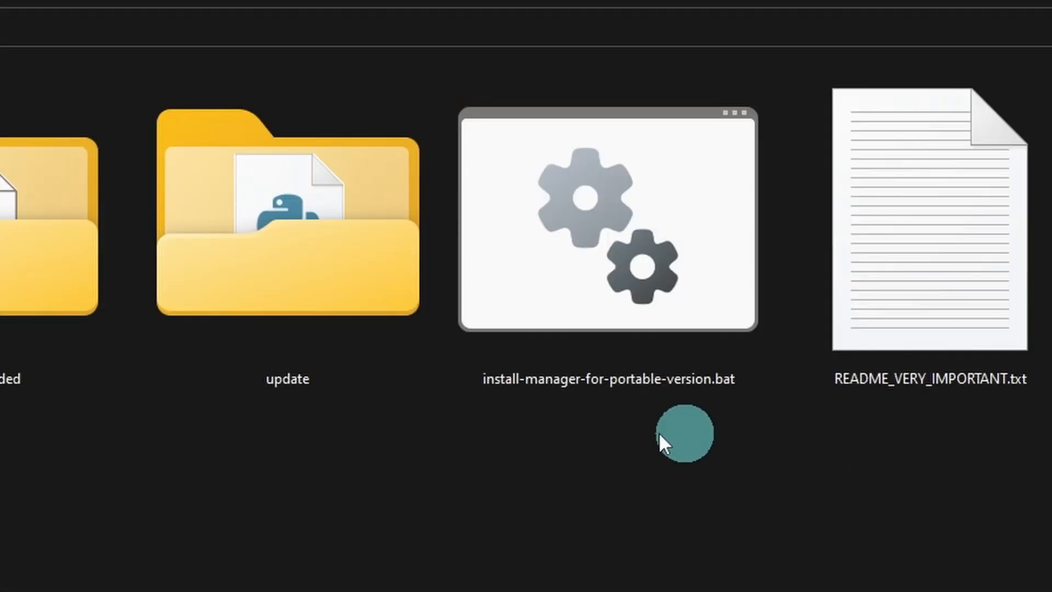
{"action": "mouse_move", "coordinate": [719, 450]}
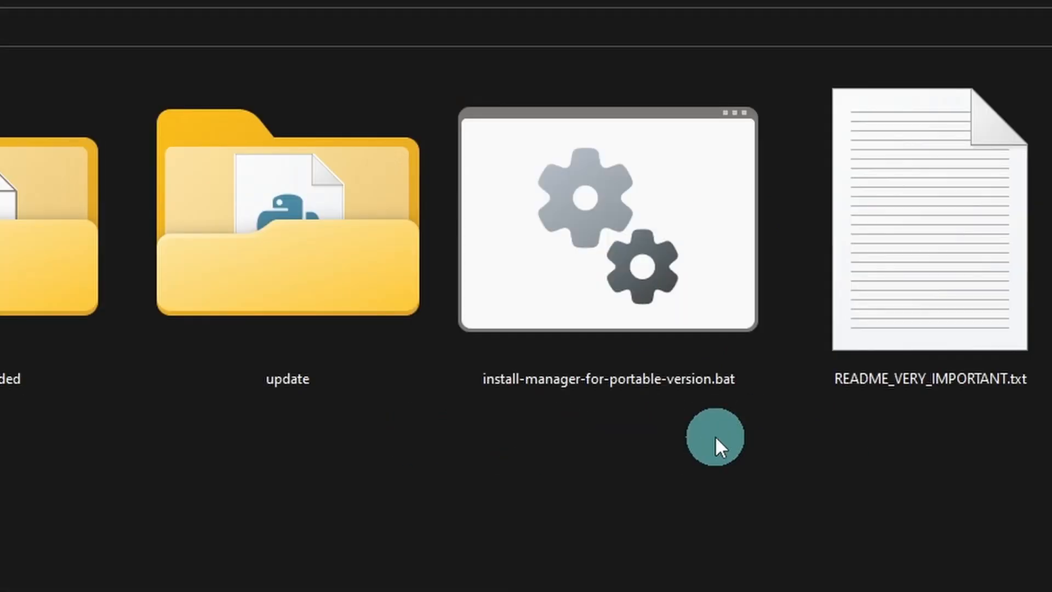
{"action": "mouse_move", "coordinate": [638, 447]}
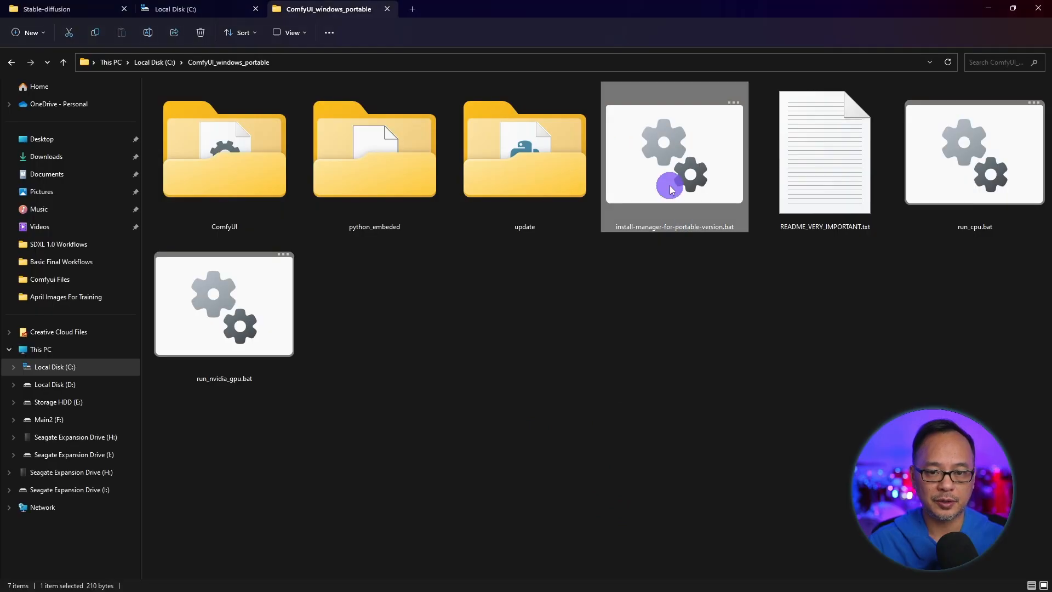
{"action": "mouse_move", "coordinate": [588, 356]}
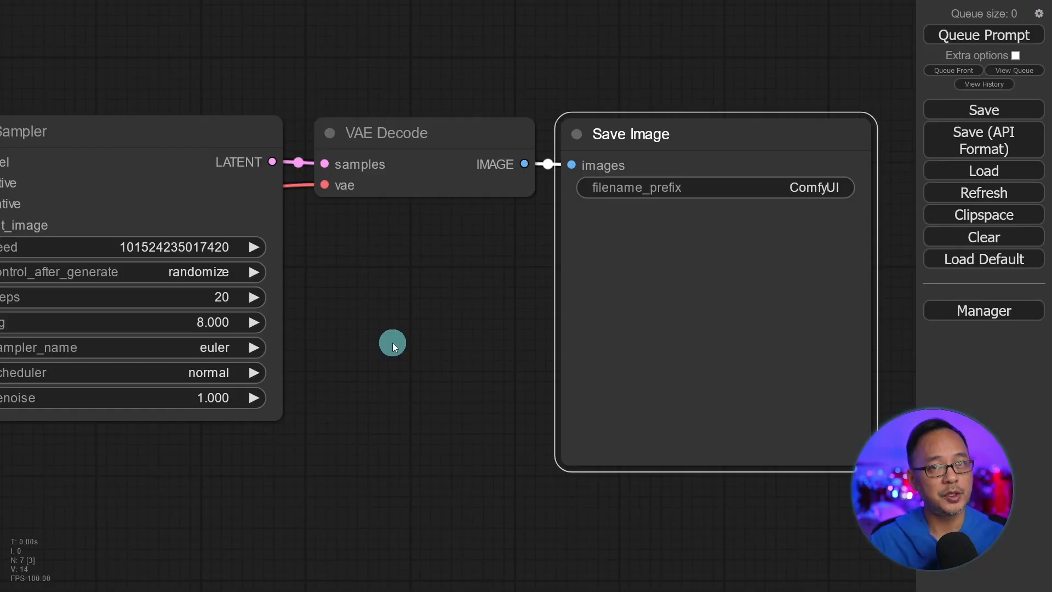
{"action": "mouse_move", "coordinate": [991, 318]}
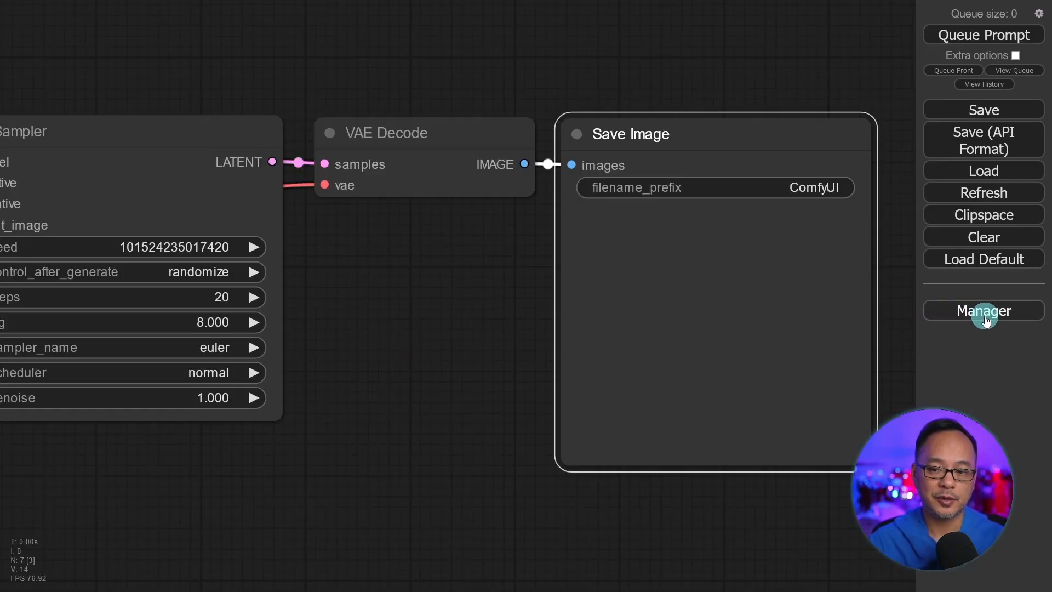
{"action": "left_click", "coordinate": [984, 311]}
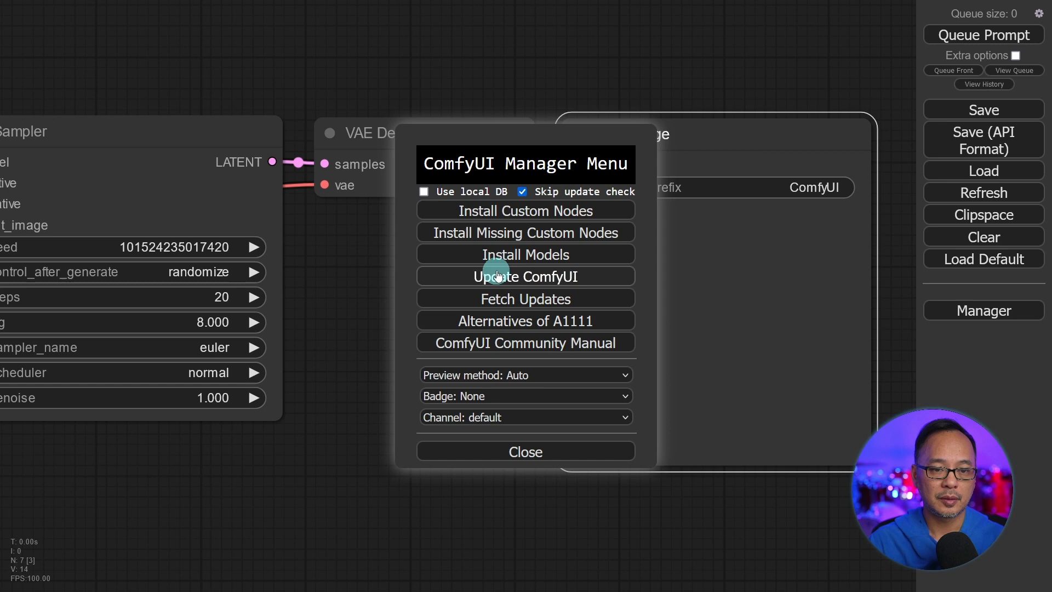
{"action": "mouse_move", "coordinate": [551, 219]}
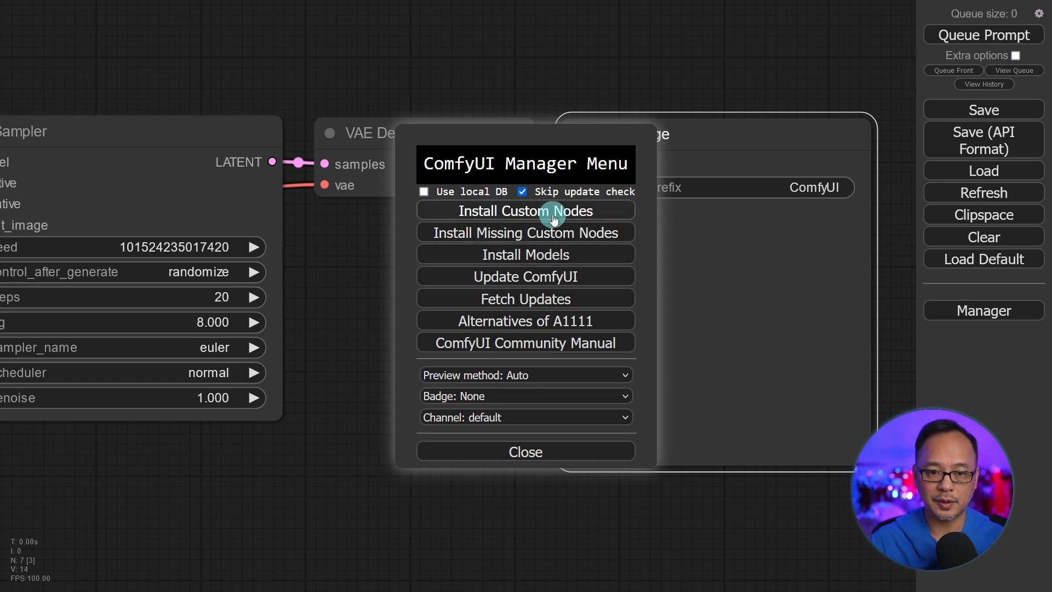
{"action": "left_click", "coordinate": [526, 451]}
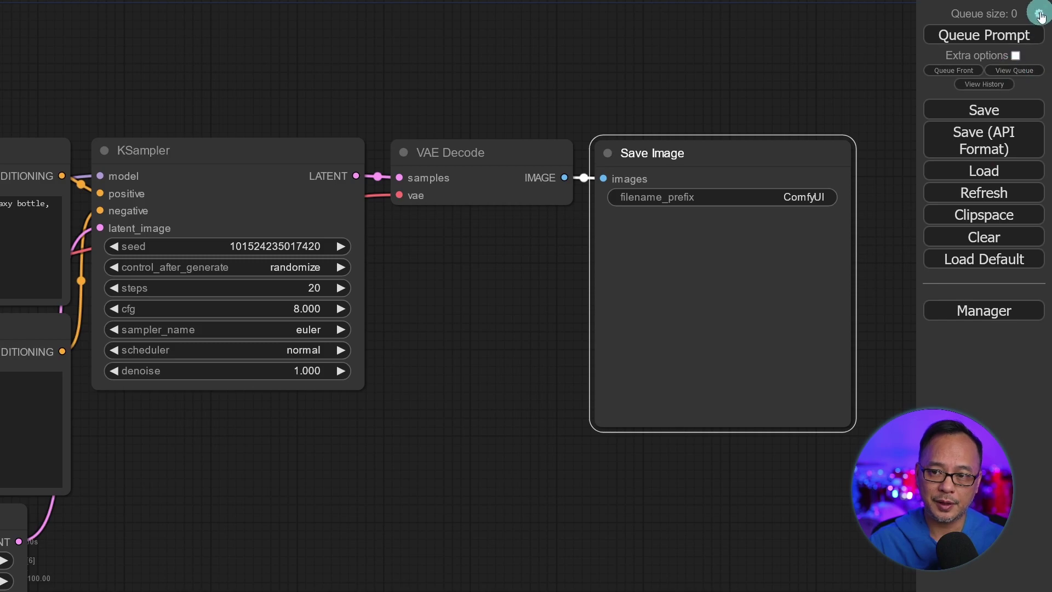
In Settings, try the Light palette, then set the Color palette to Solarized and close
{"action": "left_click", "coordinate": [1039, 10]}
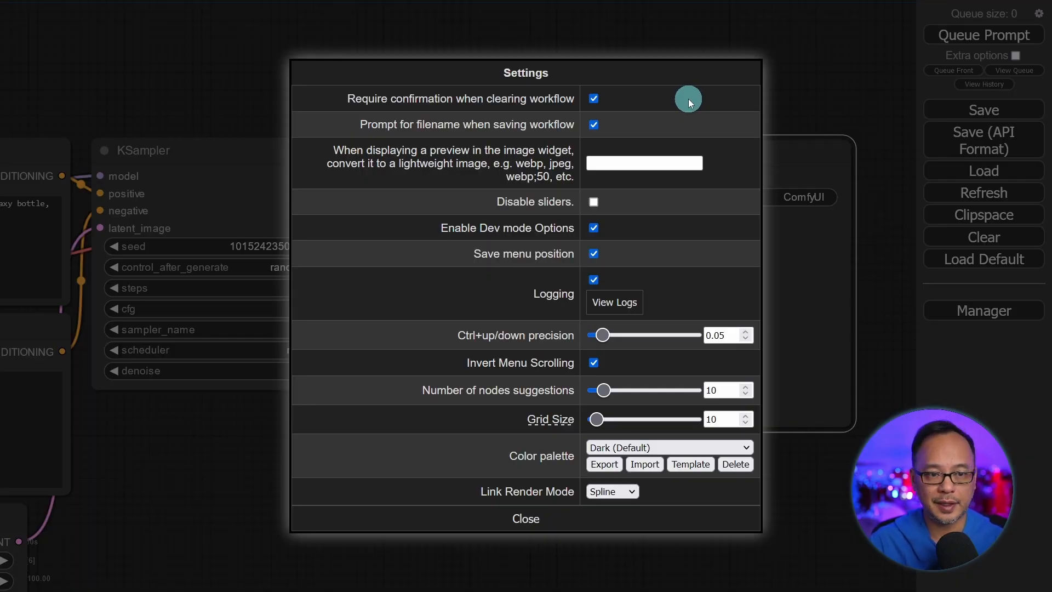
{"action": "mouse_move", "coordinate": [624, 256]}
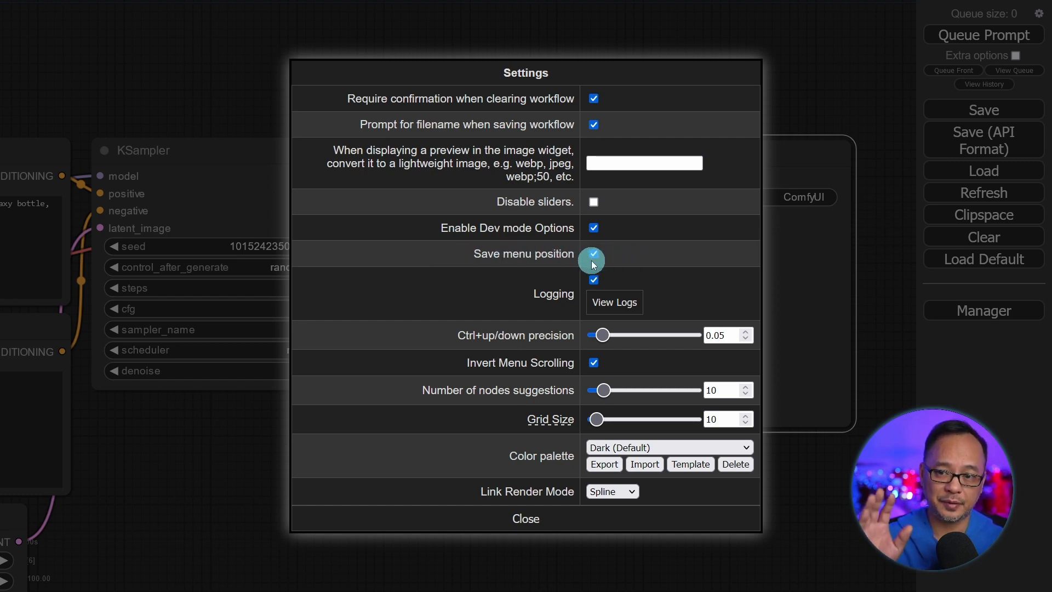
{"action": "mouse_move", "coordinate": [987, 263]}
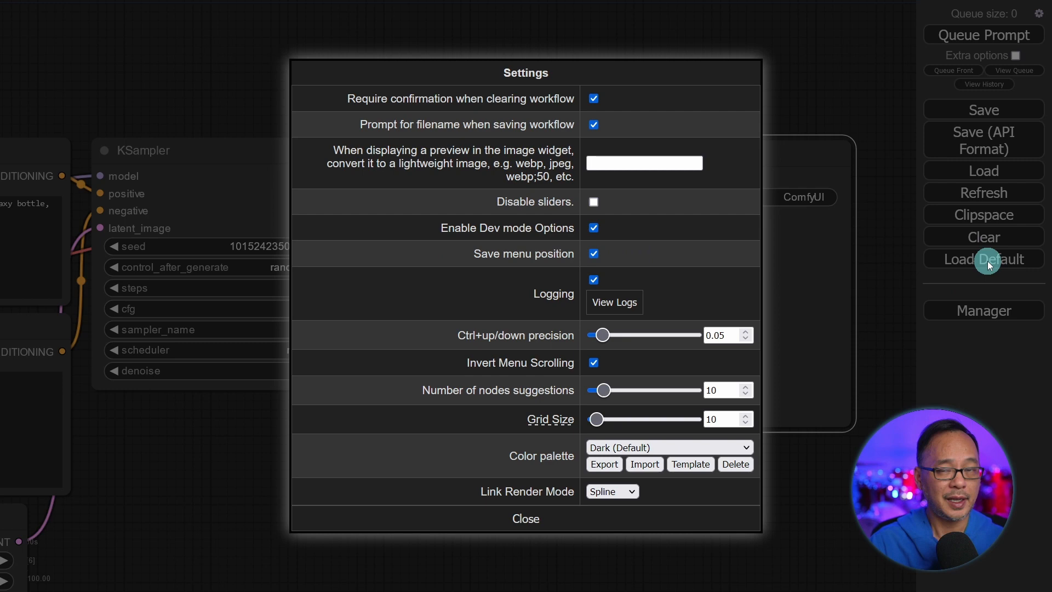
{"action": "mouse_move", "coordinate": [645, 255]}
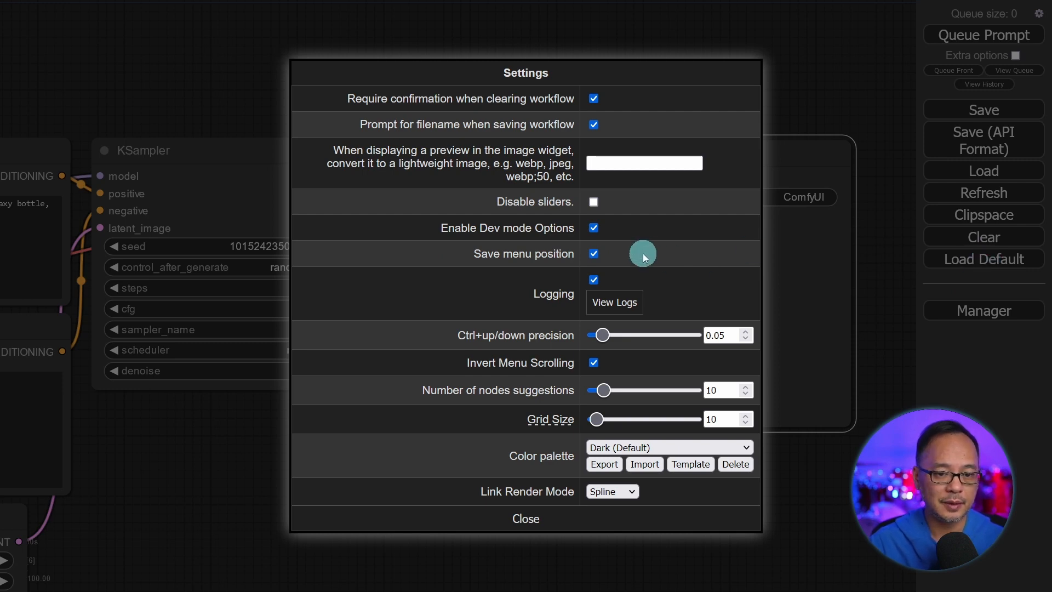
{"action": "mouse_move", "coordinate": [664, 241]}
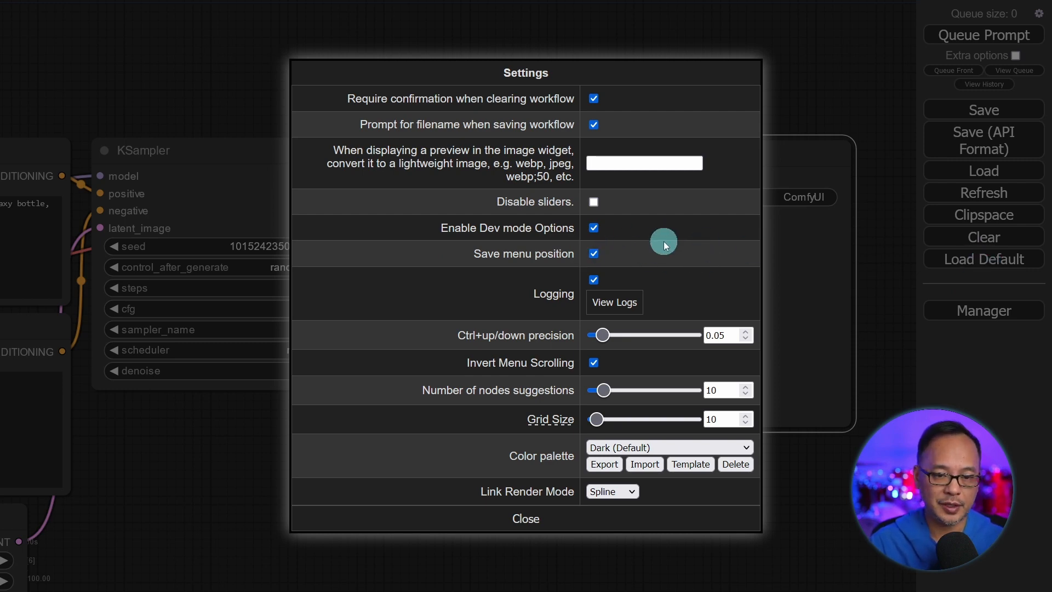
{"action": "mouse_move", "coordinate": [642, 369]}
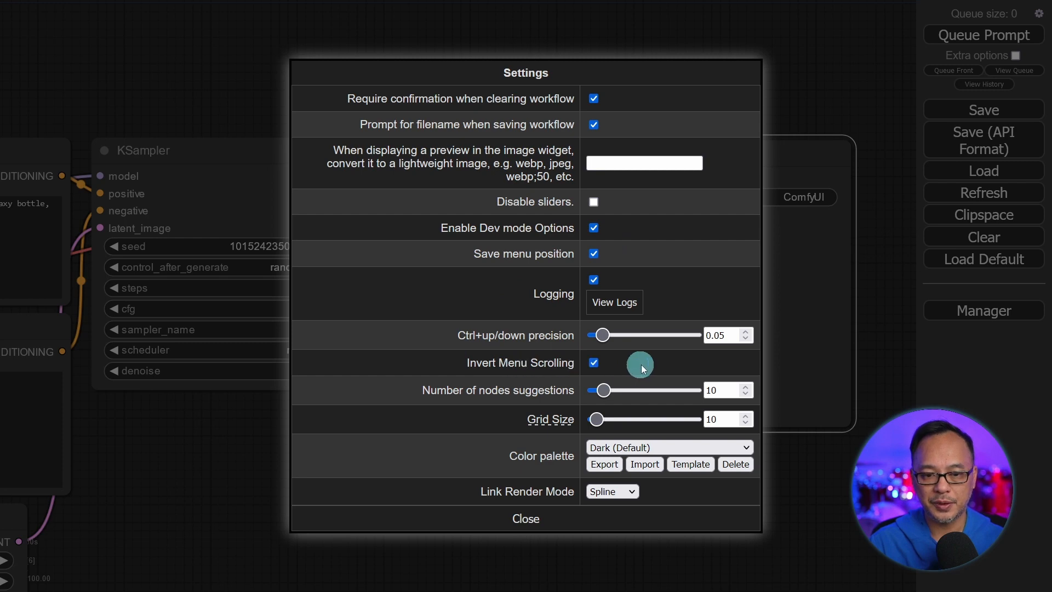
{"action": "mouse_move", "coordinate": [631, 369]}
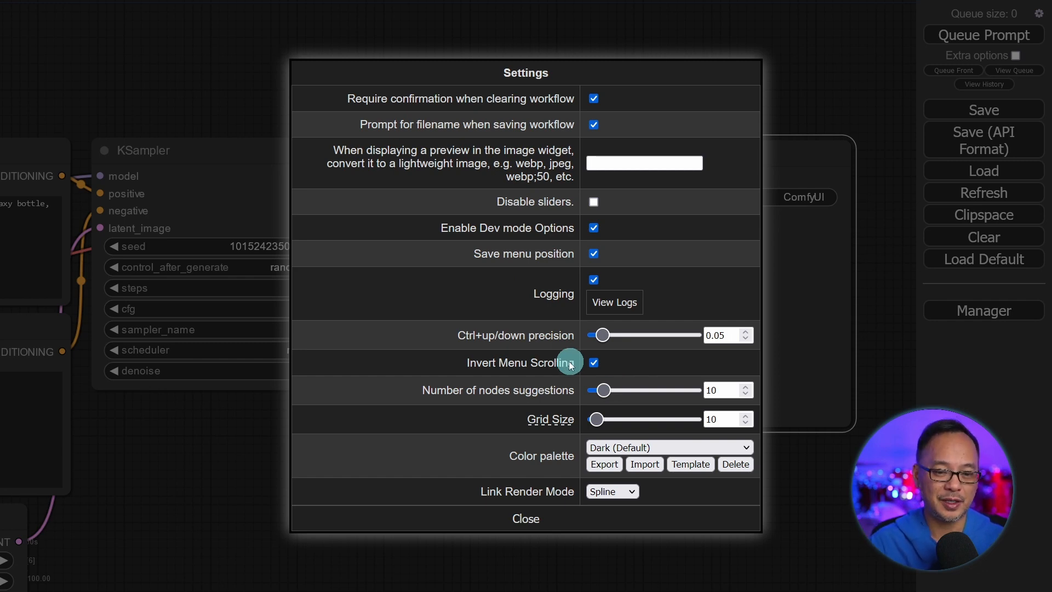
{"action": "mouse_move", "coordinate": [653, 351]}
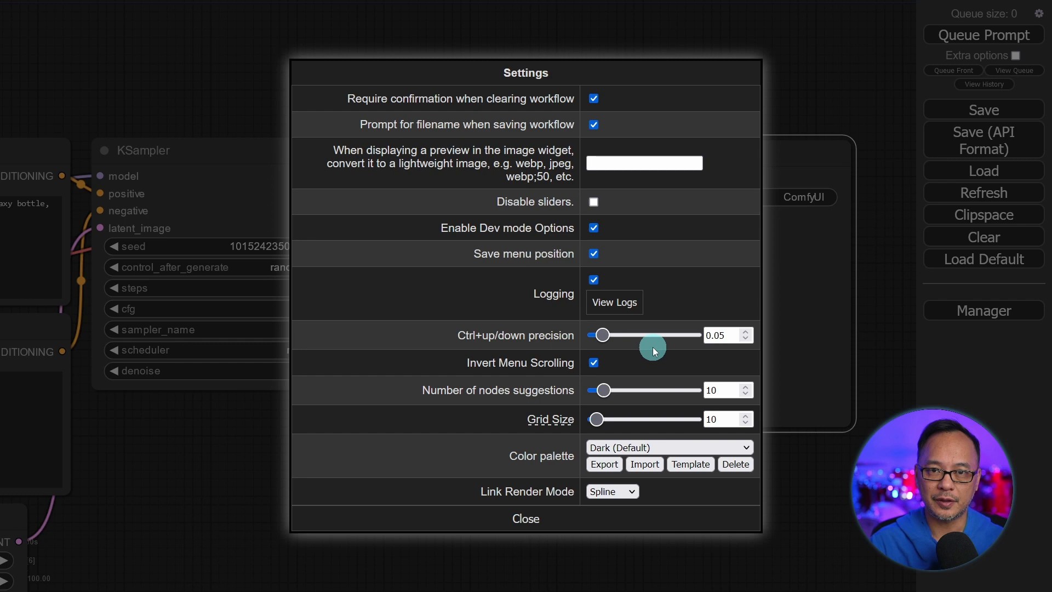
{"action": "left_click", "coordinate": [668, 448]}
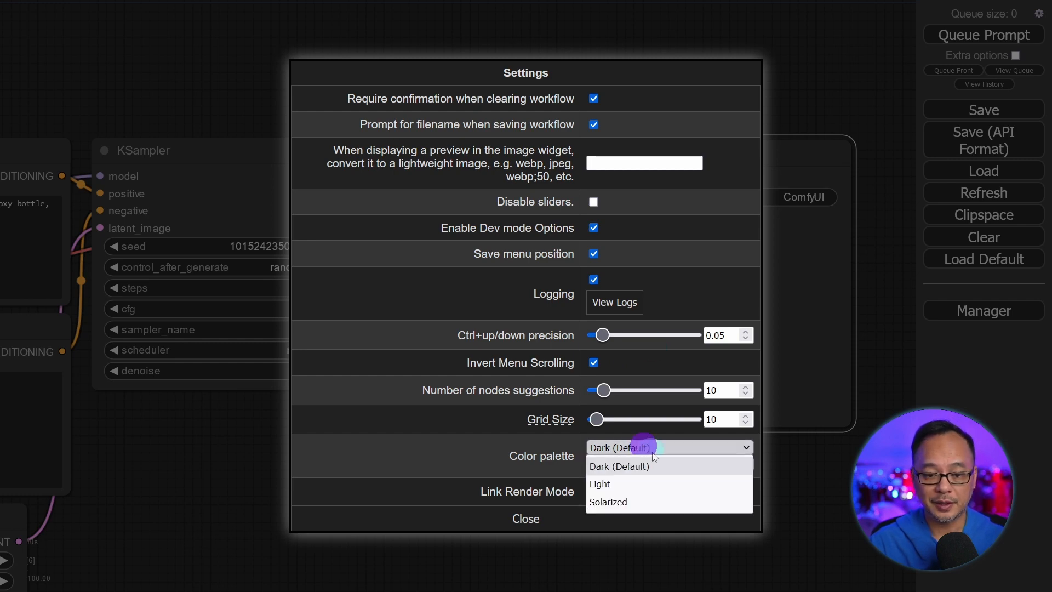
{"action": "left_click", "coordinate": [600, 484]}
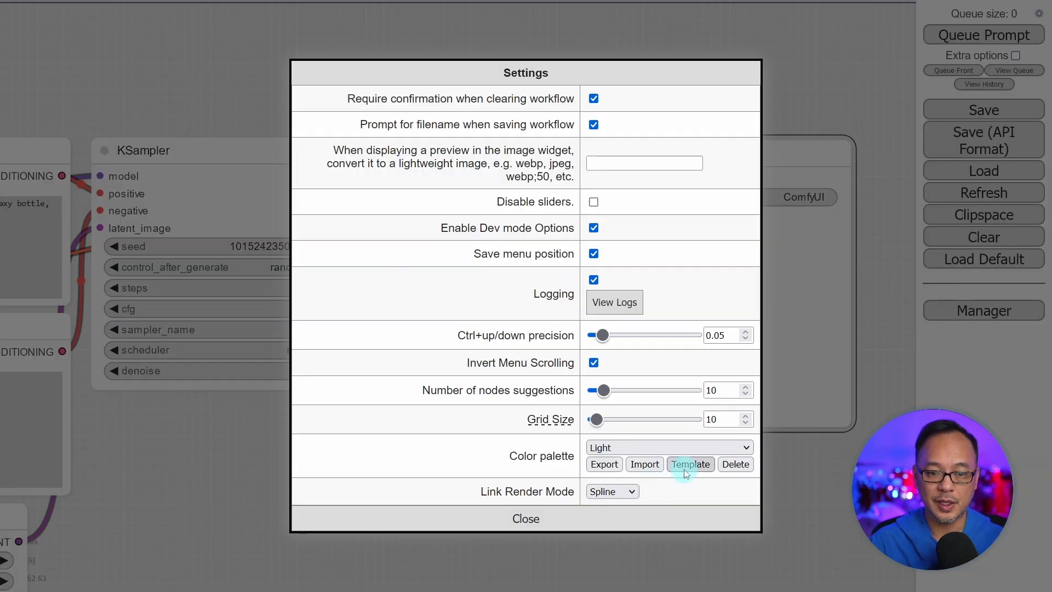
{"action": "left_click", "coordinate": [668, 447]}
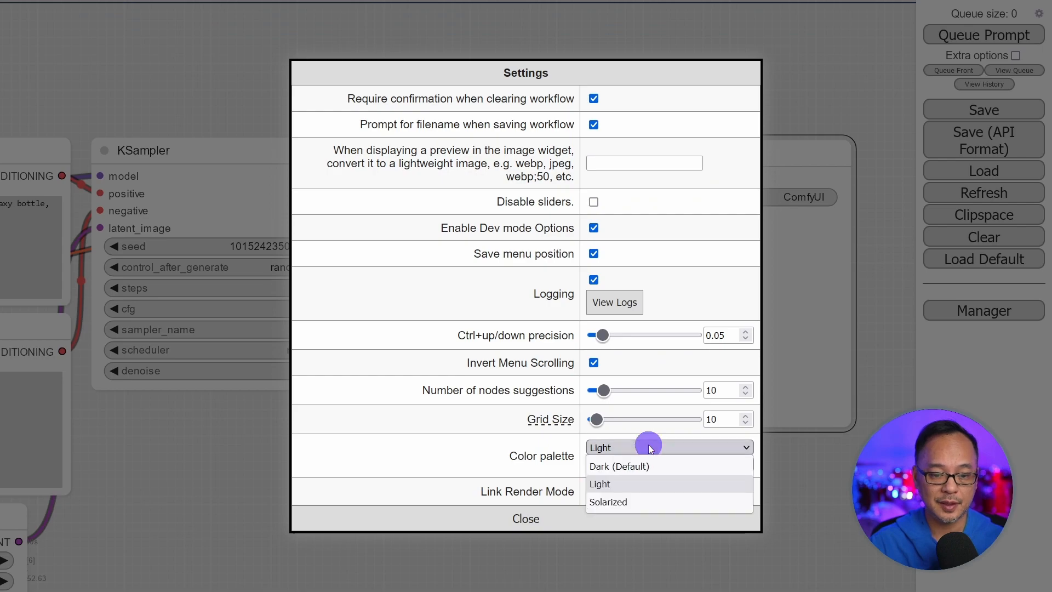
{"action": "left_click", "coordinate": [608, 502]}
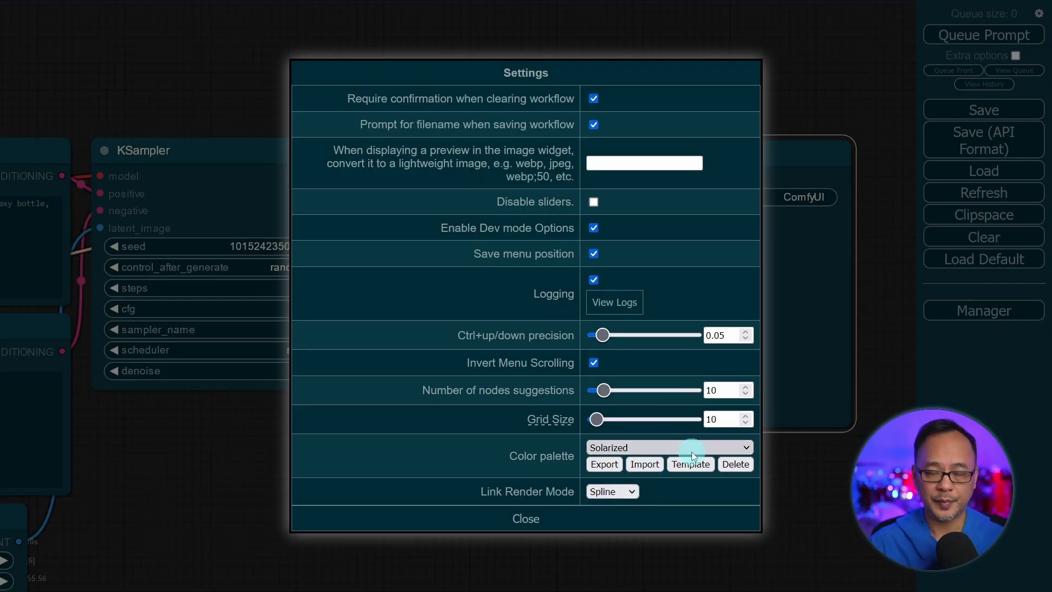
{"action": "left_click", "coordinate": [526, 519]}
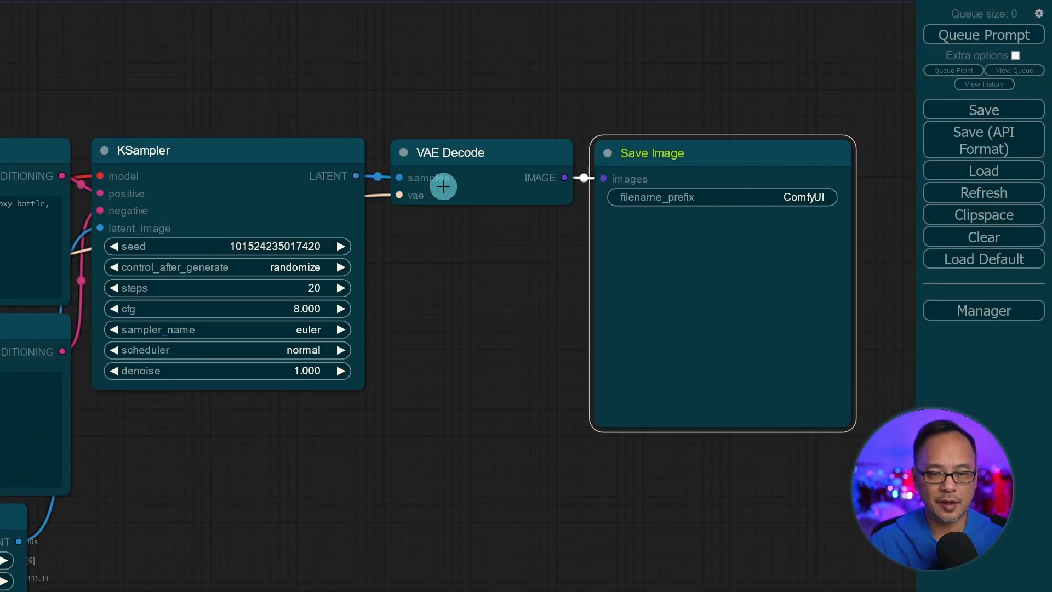
{"action": "mouse_move", "coordinate": [414, 414]}
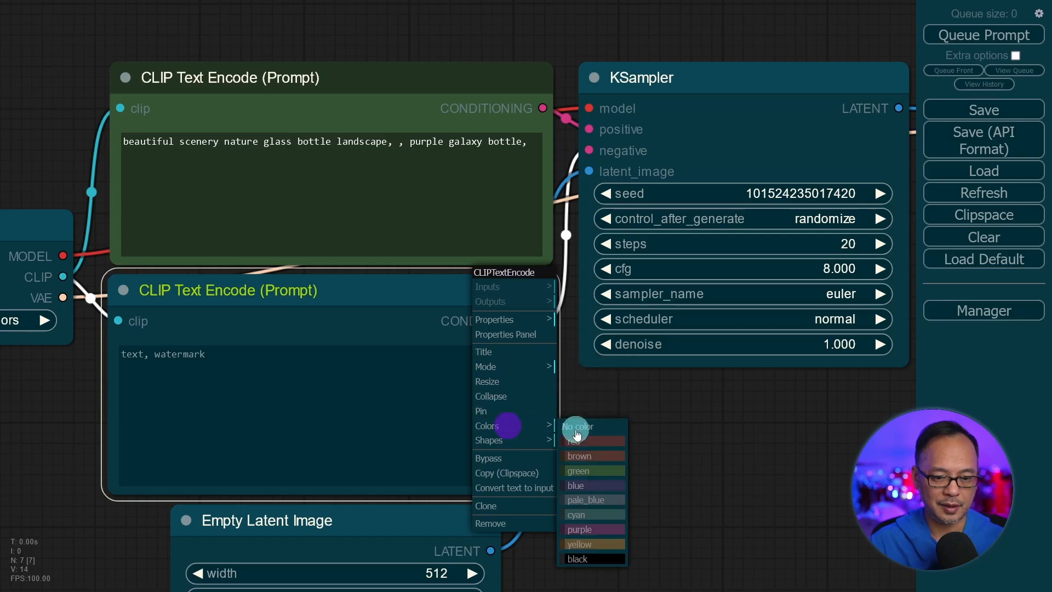
Give the negative prompt node the red colour from its Colors menu
{"action": "left_click", "coordinate": [574, 440]}
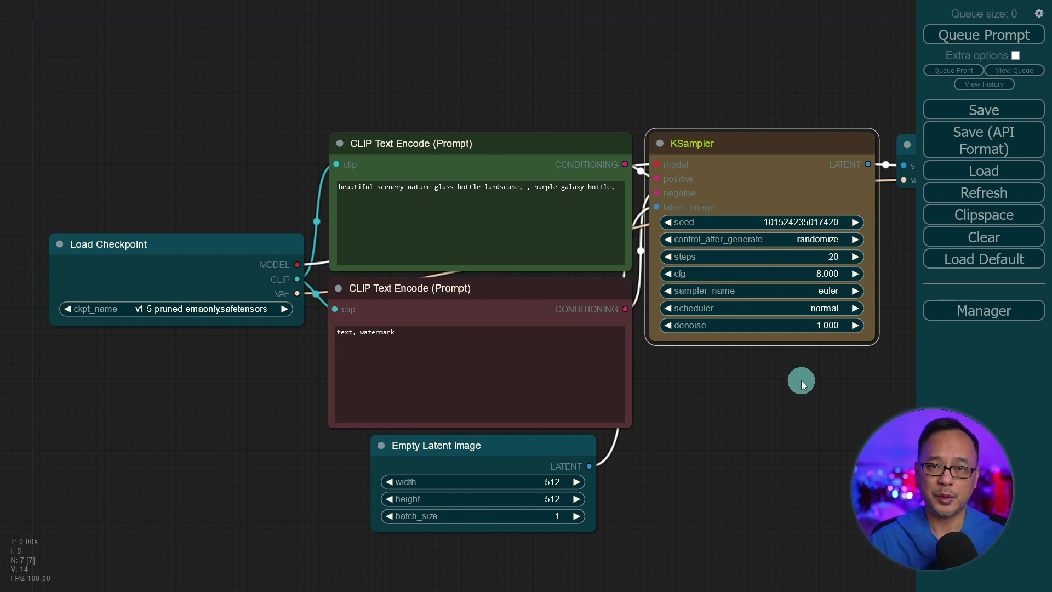
{"action": "mouse_move", "coordinate": [809, 394]}
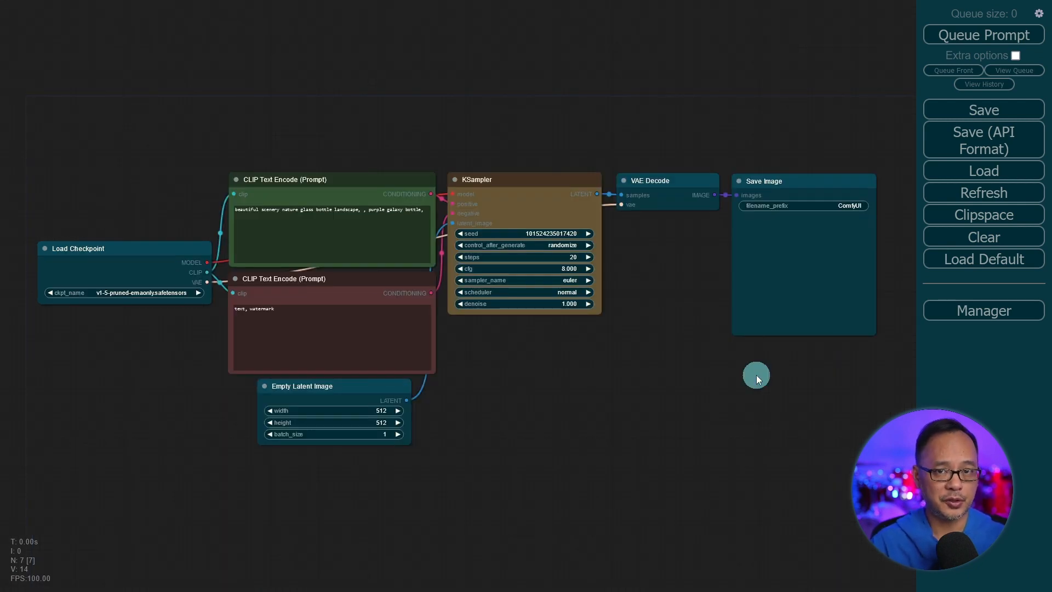
{"action": "mouse_move", "coordinate": [815, 377]}
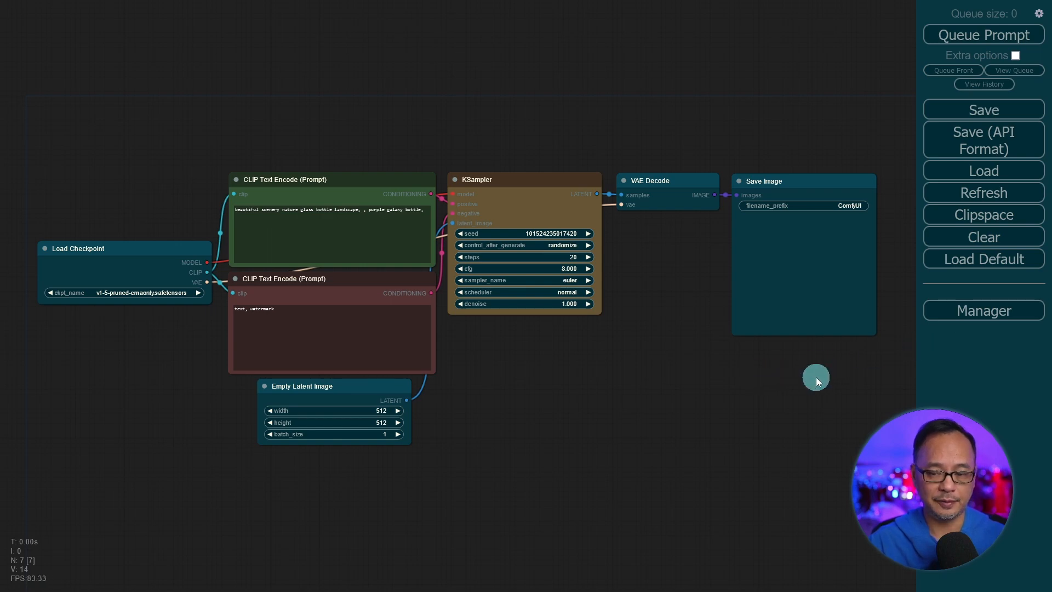
From Manager's Install Custom Nodes, install failfast-comfyui-extensions and the ComfyUI Impact Pack
{"action": "left_click", "coordinate": [958, 311]}
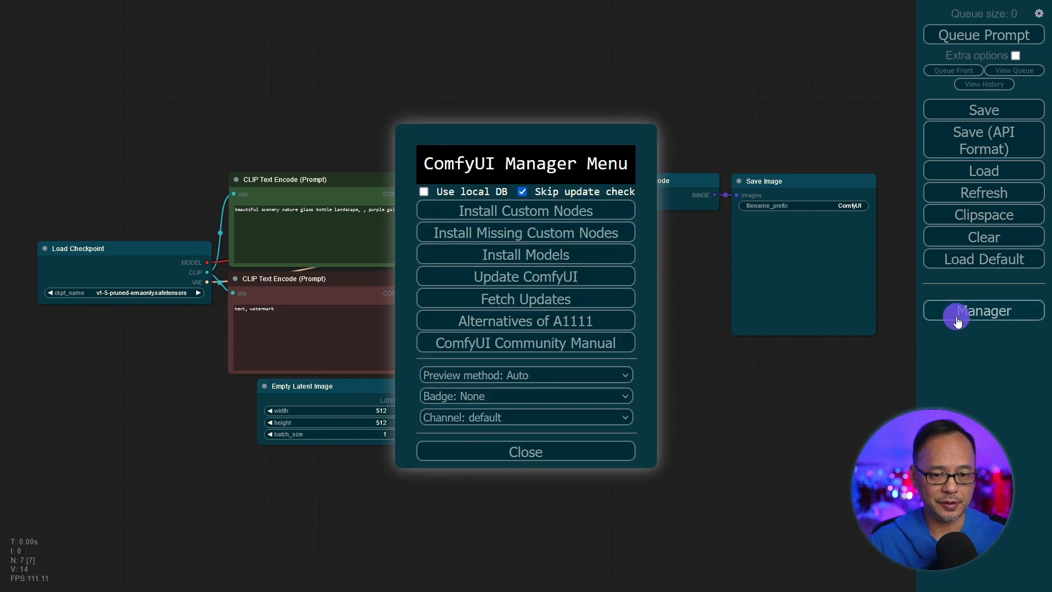
{"action": "left_click", "coordinate": [526, 211]}
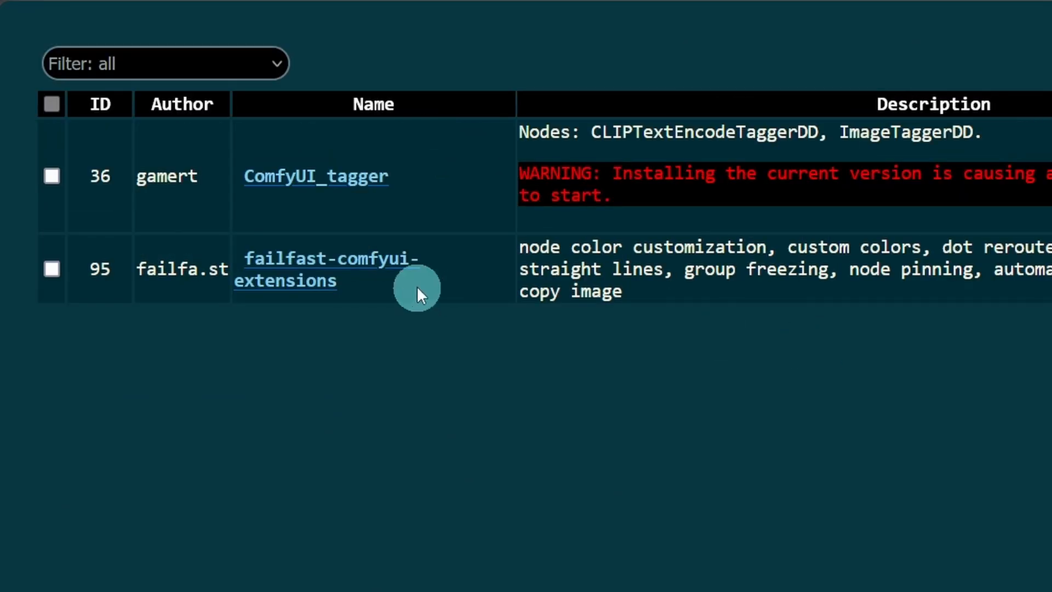
{"action": "mouse_move", "coordinate": [396, 275]}
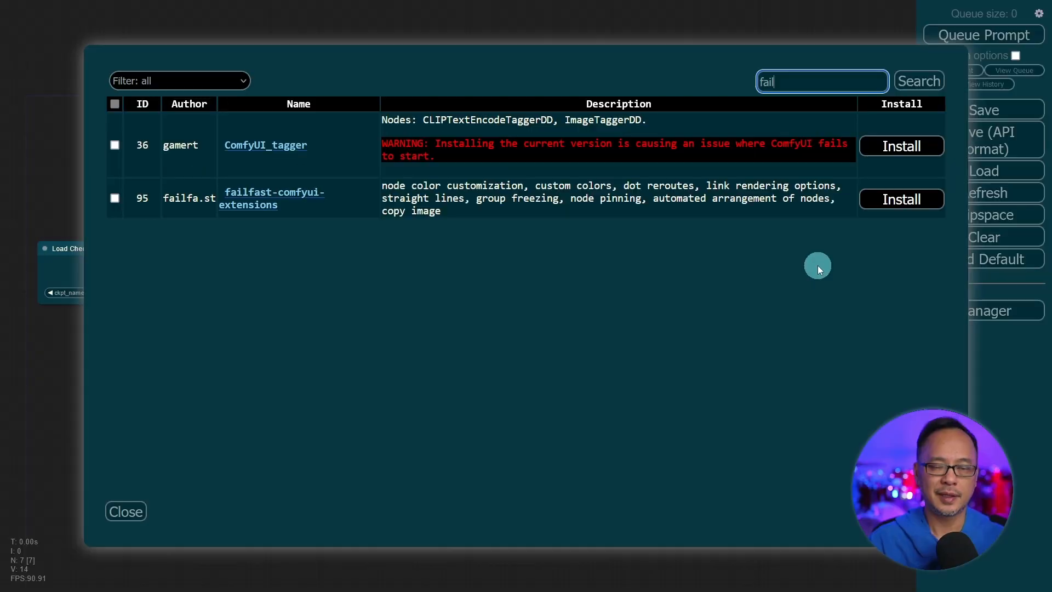
{"action": "mouse_move", "coordinate": [899, 198]}
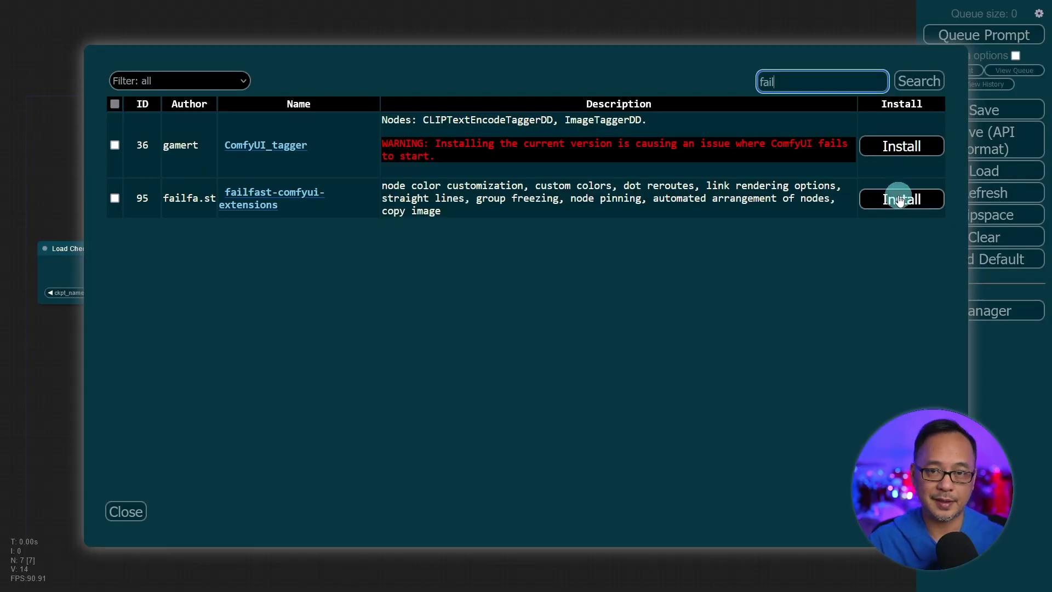
{"action": "left_click", "coordinate": [901, 198]}
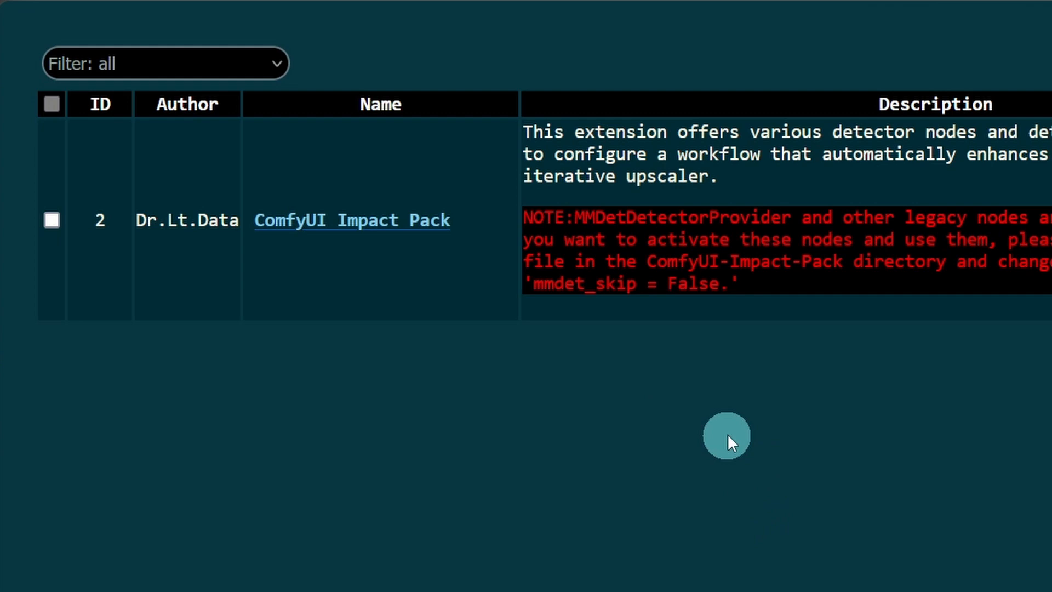
{"action": "mouse_move", "coordinate": [438, 239]}
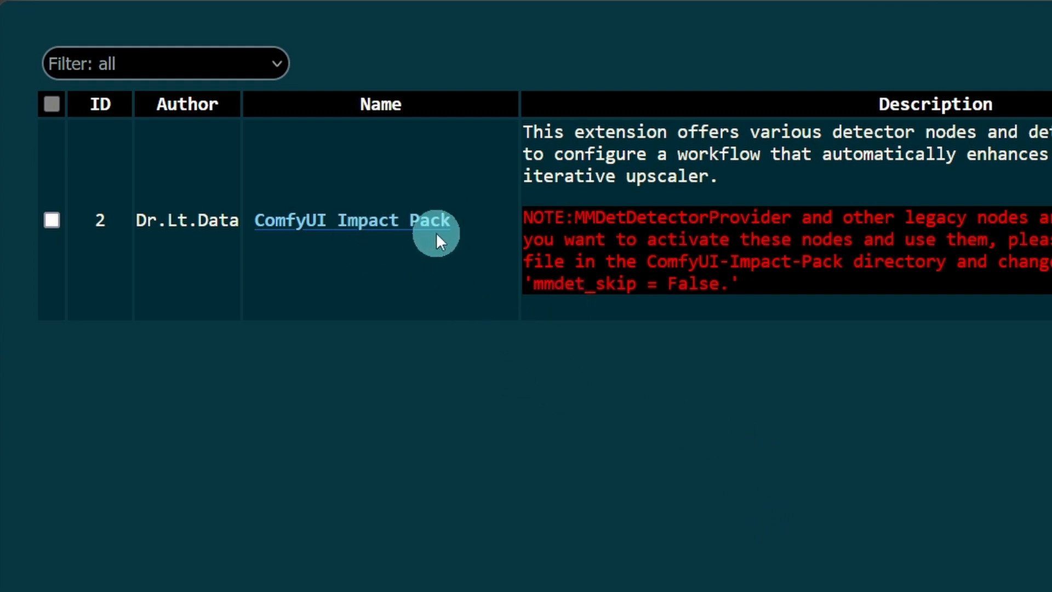
{"action": "left_click", "coordinate": [901, 171]}
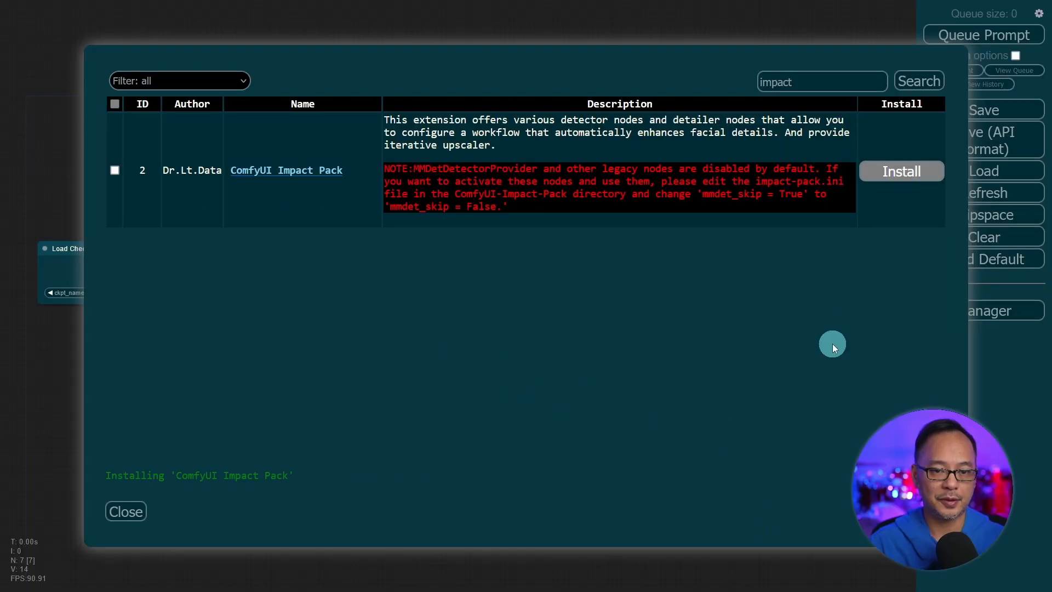
{"action": "left_click", "coordinate": [125, 510]}
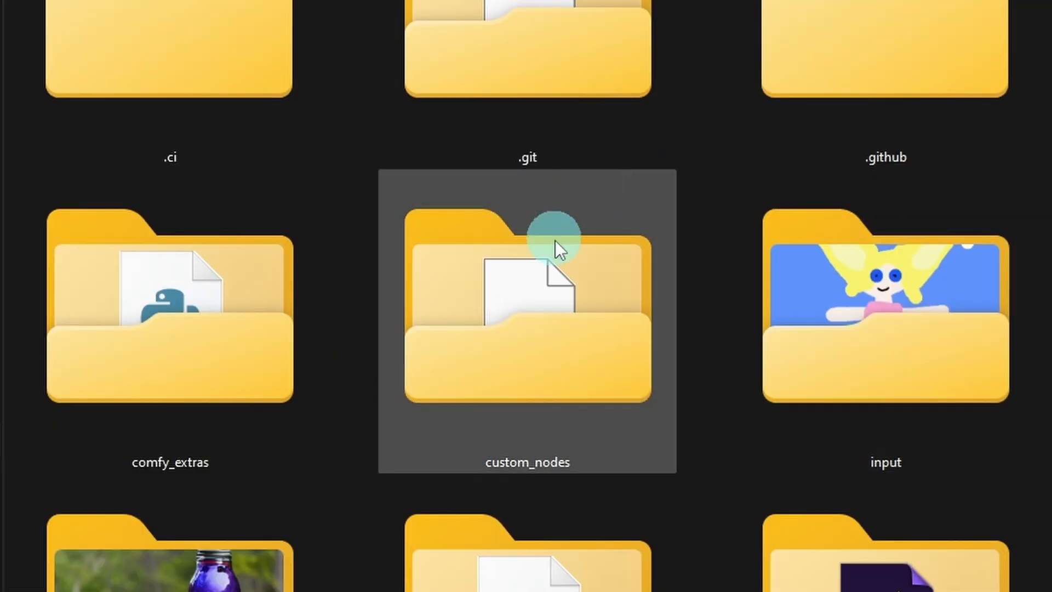
{"action": "mouse_move", "coordinate": [550, 342]}
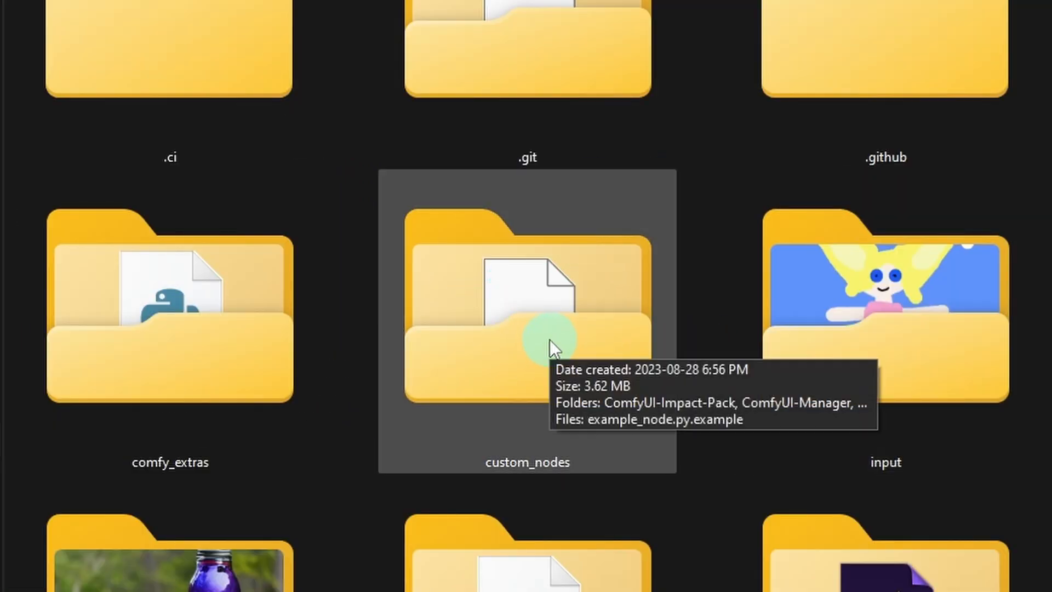
Open the custom_nodes folder showing ComfyUI-Impact-Pack, ComfyUI-Manager and failfast extensions
{"action": "double_click", "coordinate": [526, 335]}
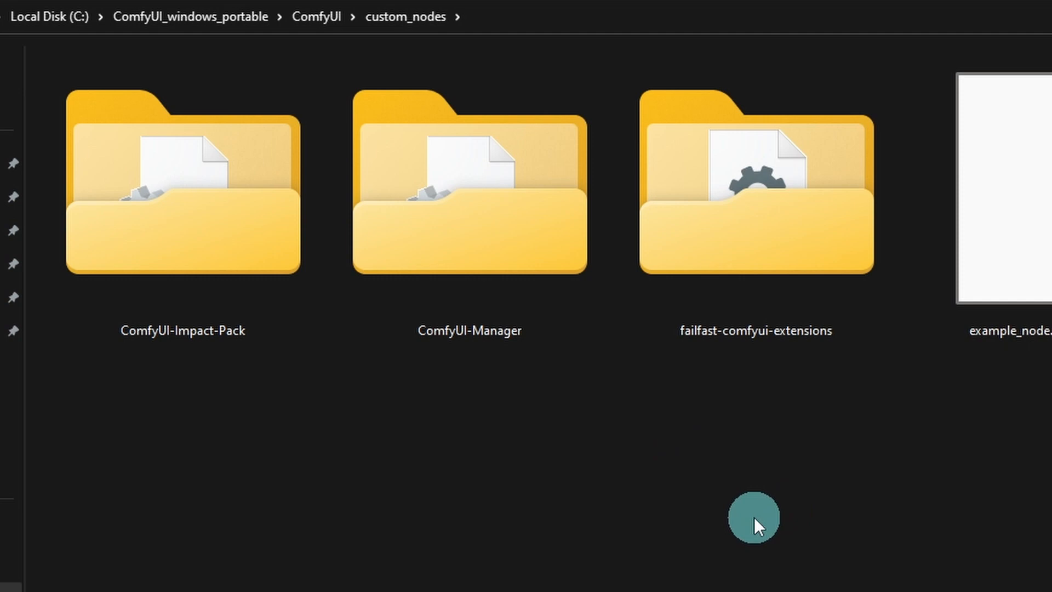
{"action": "mouse_move", "coordinate": [547, 368]}
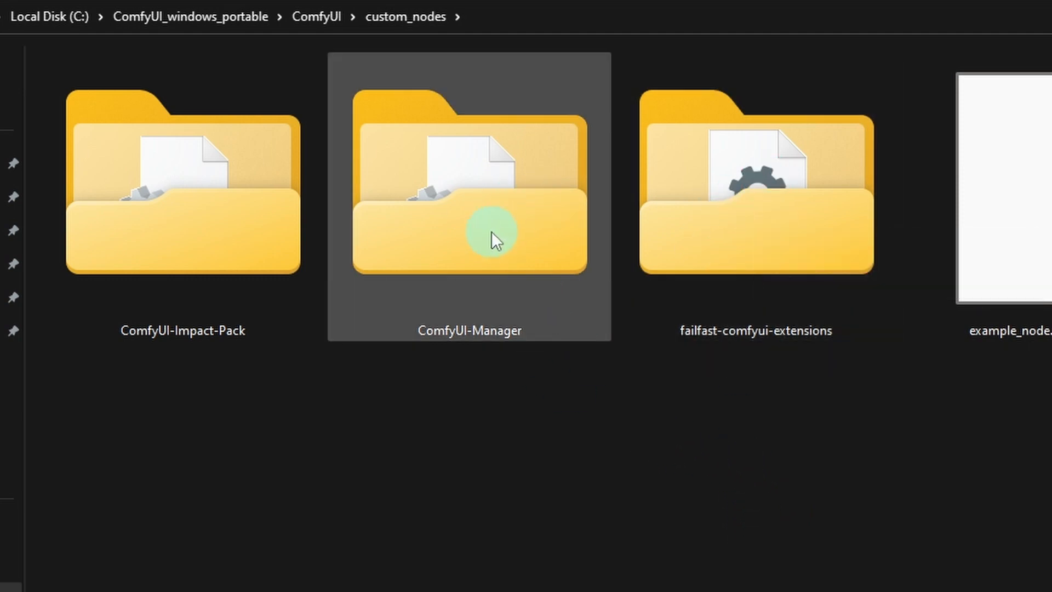
{"action": "mouse_move", "coordinate": [202, 241]}
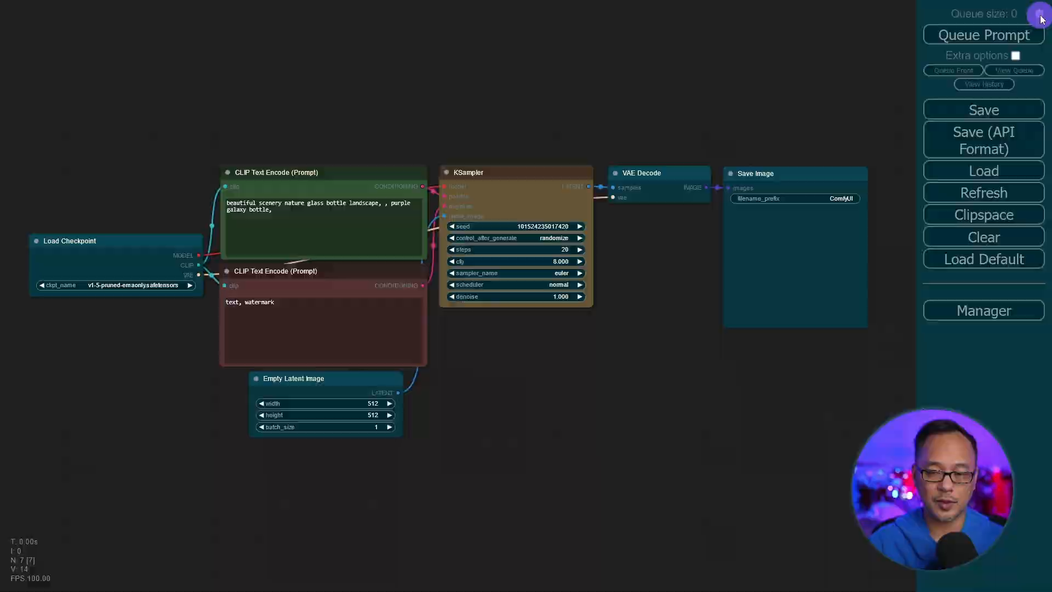
{"action": "left_click", "coordinate": [1037, 13]}
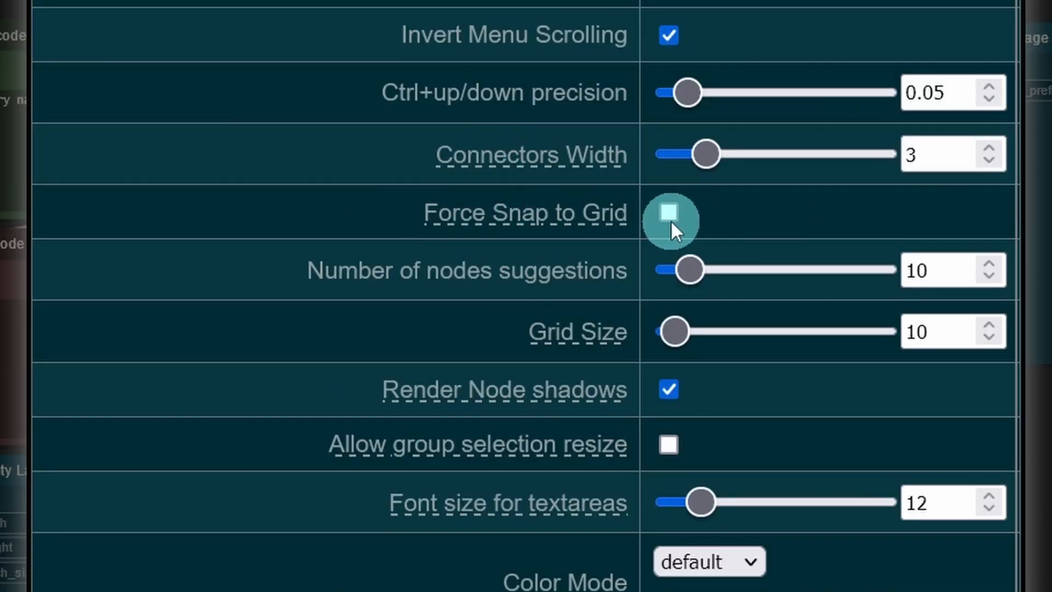
{"action": "scroll", "scroll_direction": "down", "scroll_amount": 3}
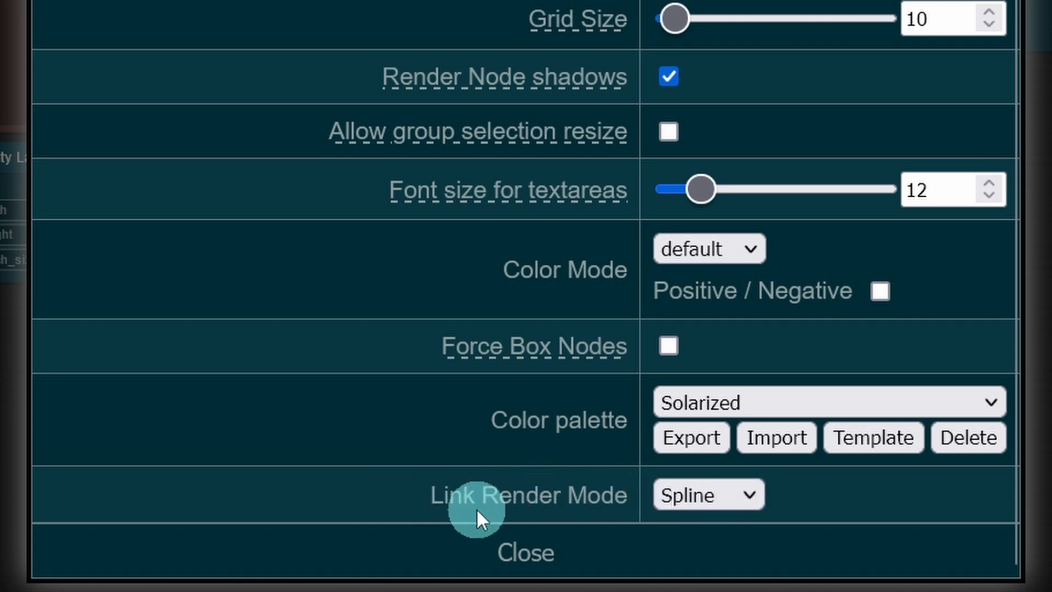
{"action": "left_click", "coordinate": [710, 494]}
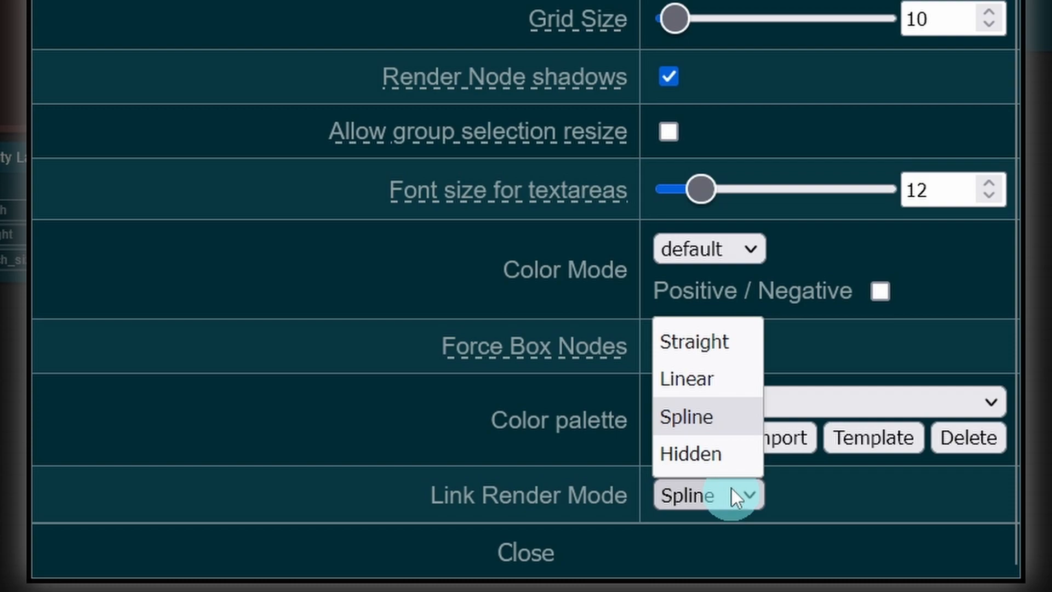
{"action": "left_click", "coordinate": [527, 552]}
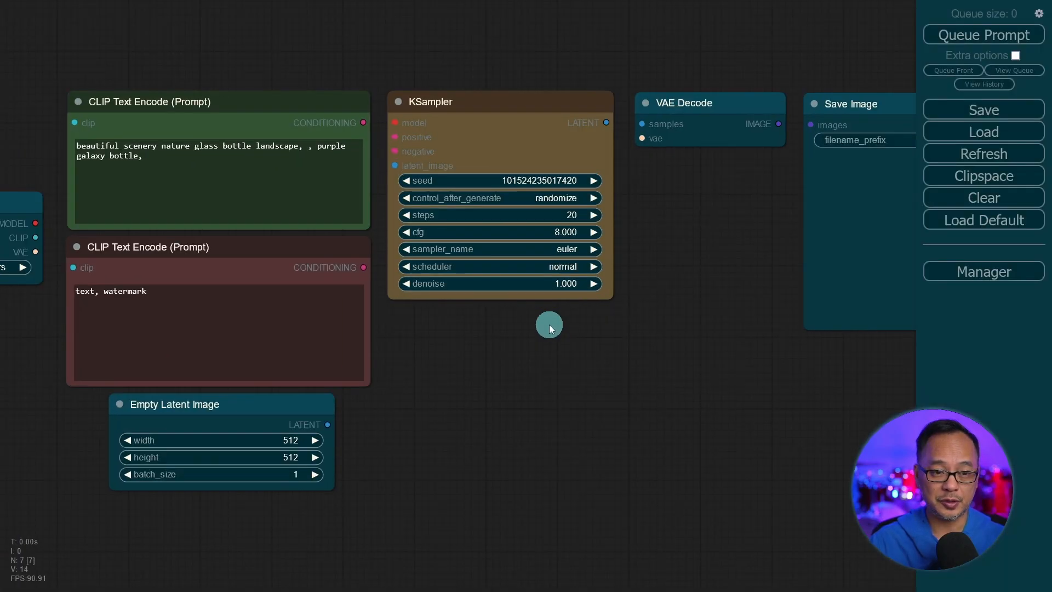
{"action": "left_click_drag", "start_coordinate": [549, 329], "coordinate": [634, 351]}
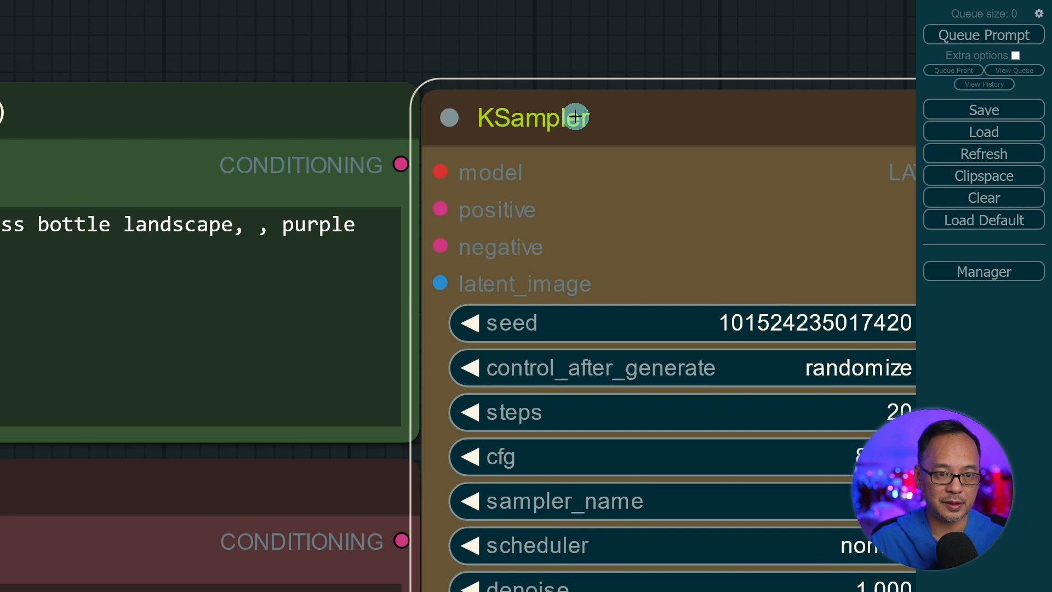
{"action": "mouse_move", "coordinate": [599, 139]}
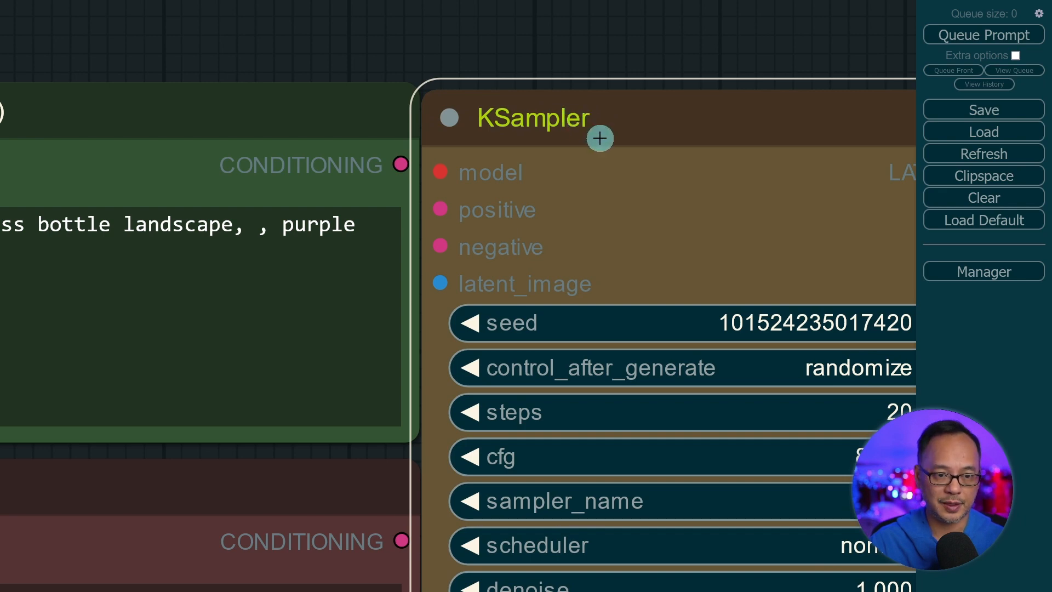
{"action": "scroll", "scroll_direction": "down", "scroll_amount": 3}
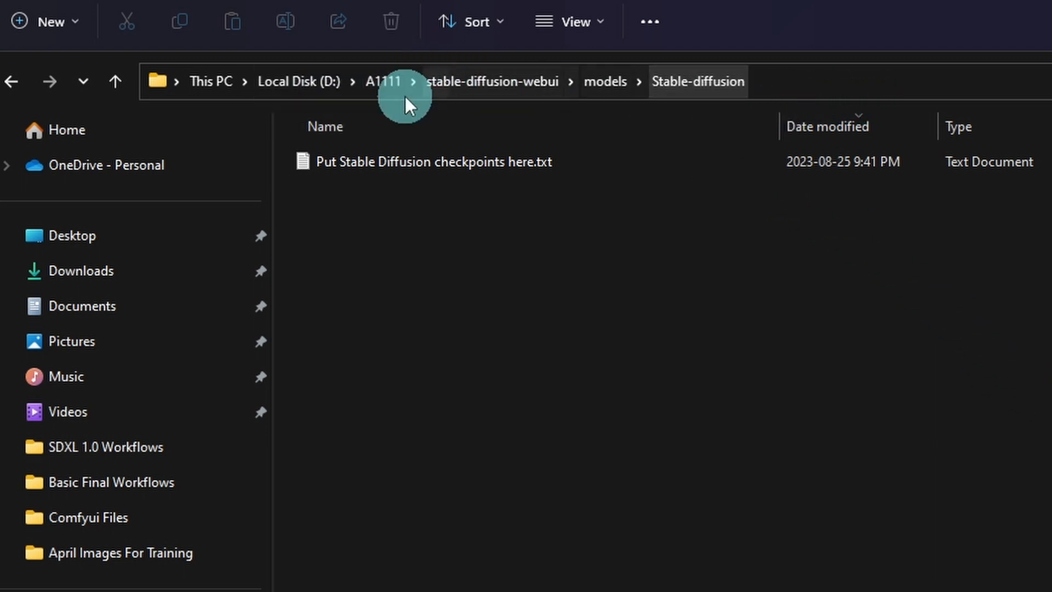
{"action": "mouse_move", "coordinate": [812, 92]}
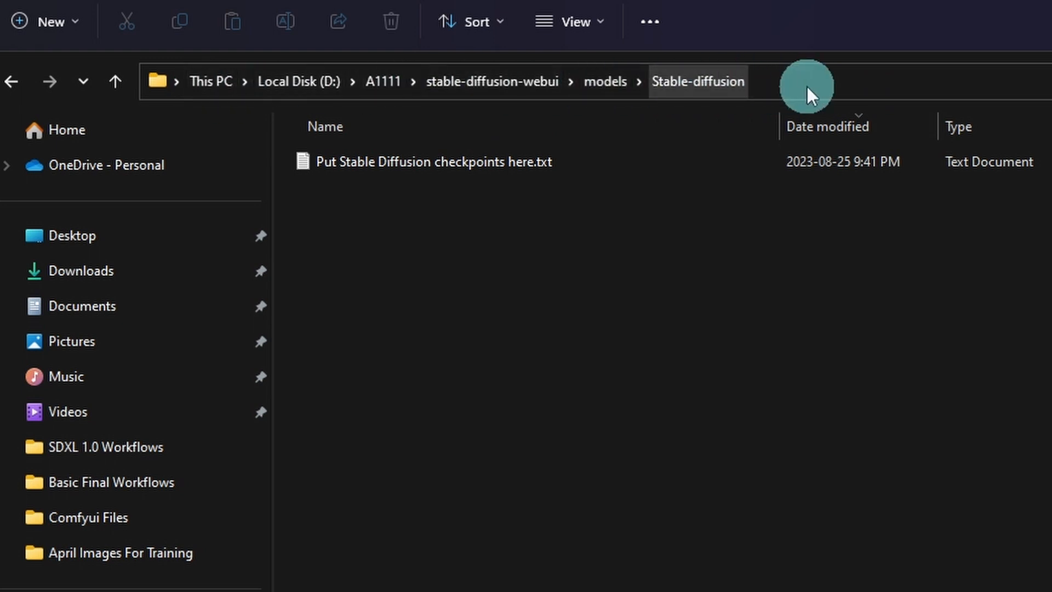
Copy the address of E:\SD Models\models\Stable-diffusion from the address bar
{"action": "right_click", "coordinate": [695, 88]}
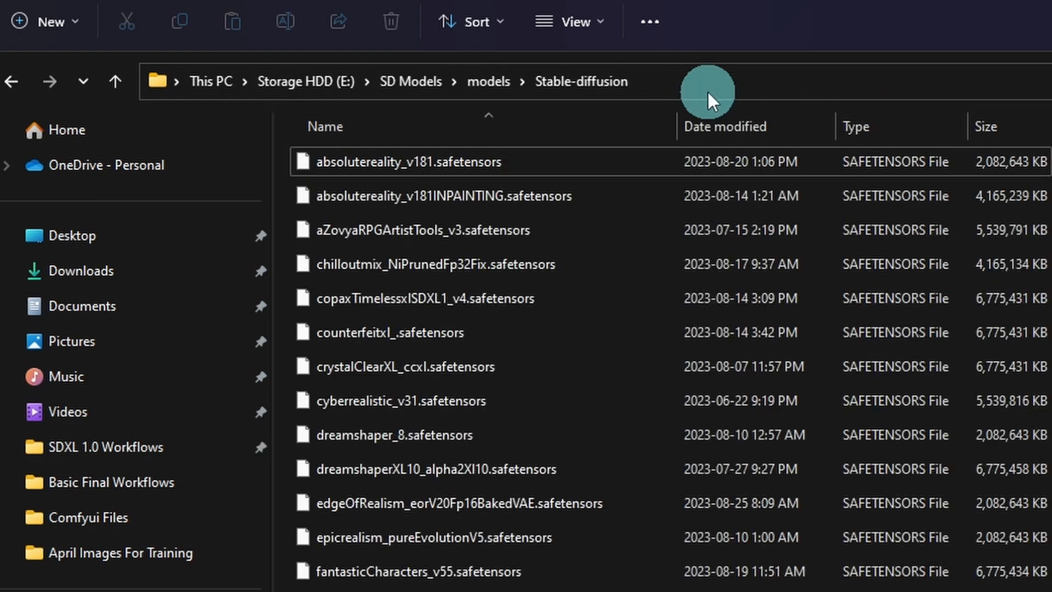
{"action": "mouse_move", "coordinate": [618, 112]}
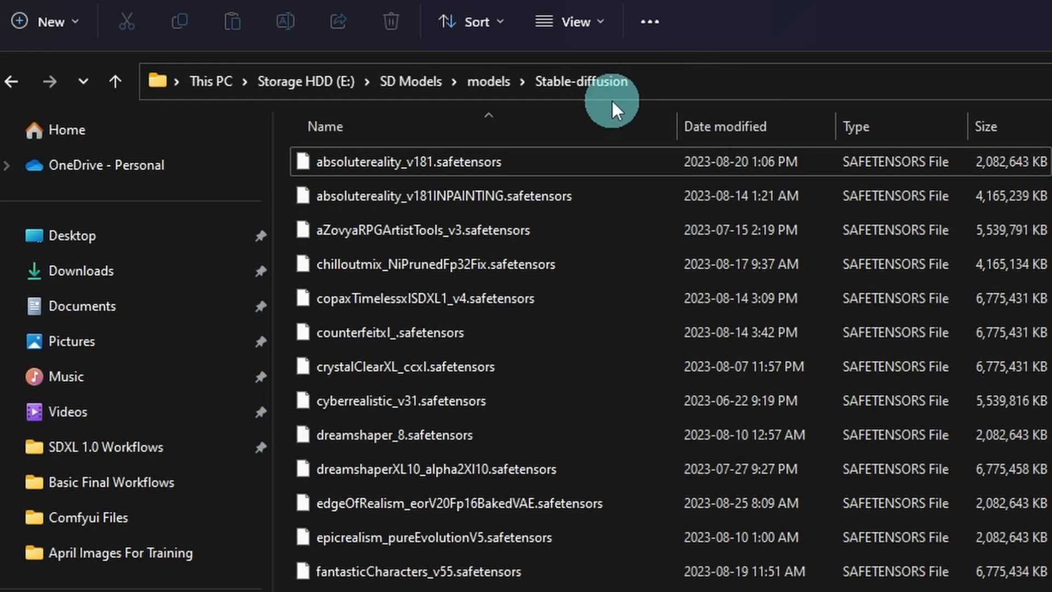
{"action": "right_click", "coordinate": [581, 83]}
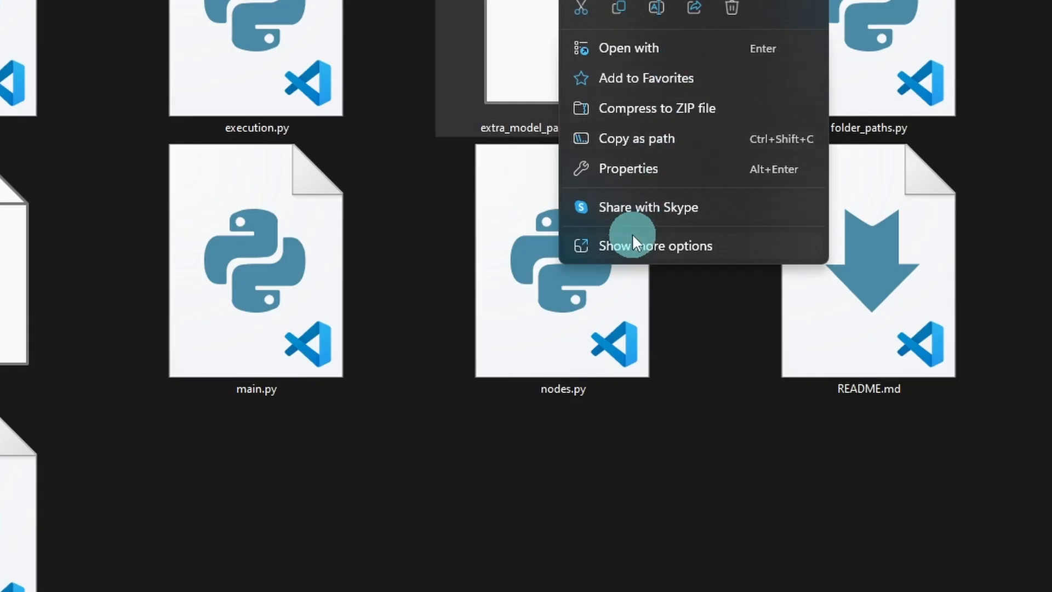
Show more options for extra_model_paths.yaml.example to edit it with Notepad++
{"action": "left_click", "coordinate": [654, 246]}
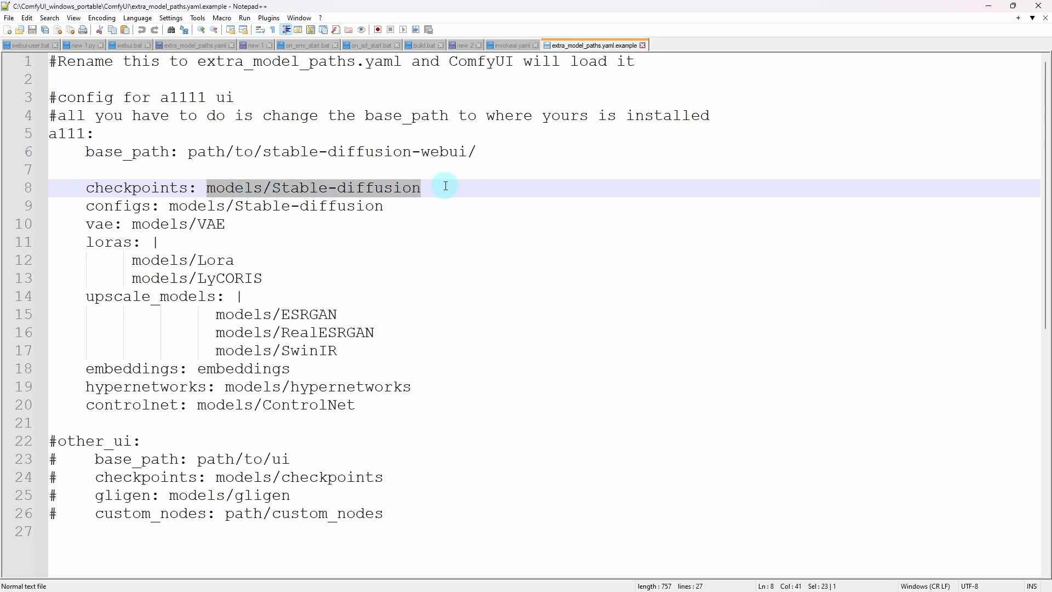
Paste E:\SD Models\models\Stable-diffusion as the a1111 checkpoints value
{"action": "right_click", "coordinate": [370, 188]}
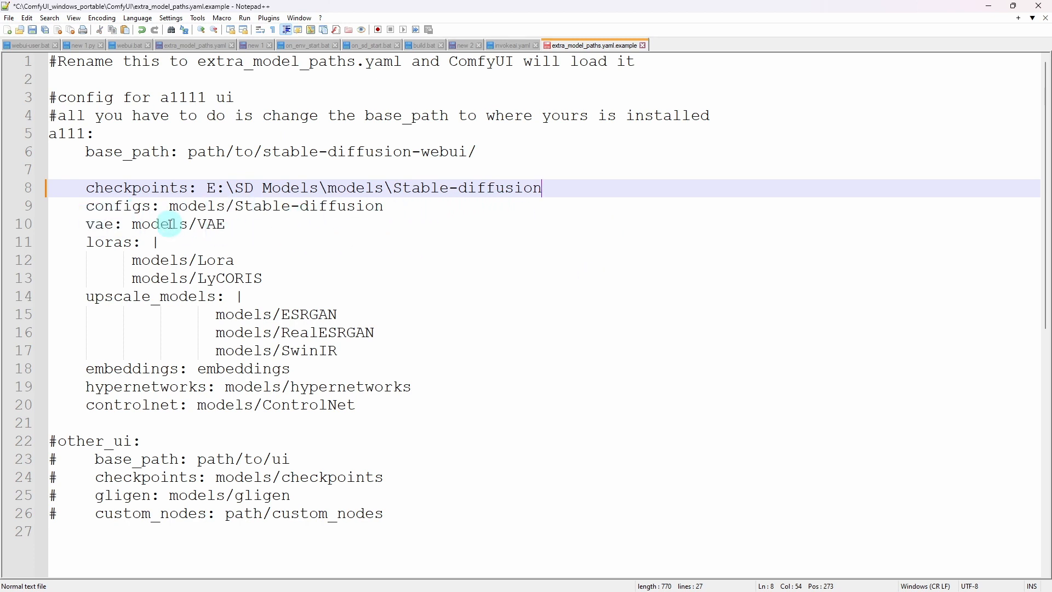
{"action": "mouse_move", "coordinate": [122, 309]}
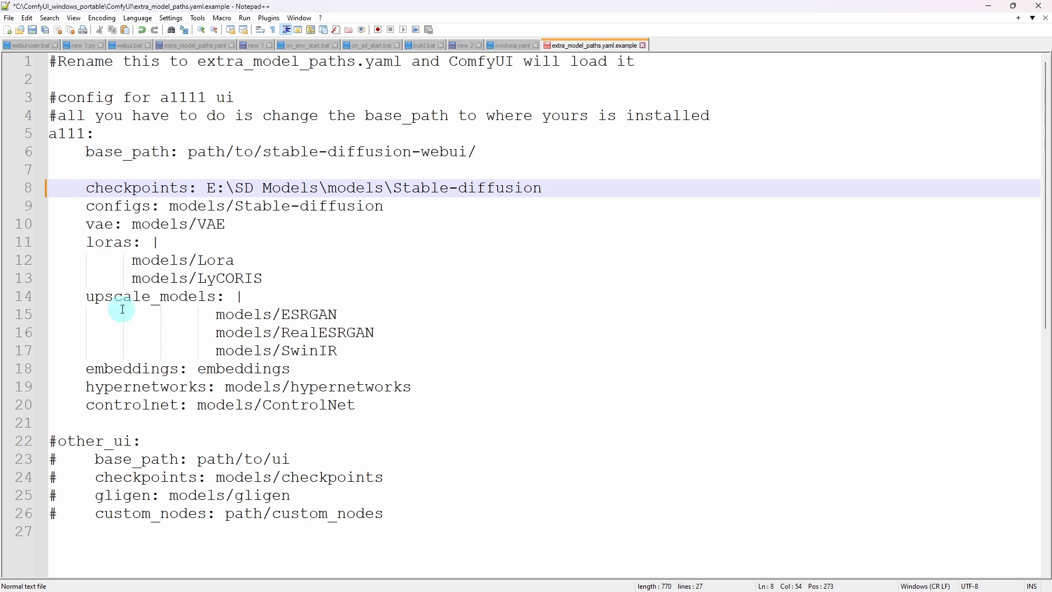
{"action": "mouse_move", "coordinate": [444, 343]}
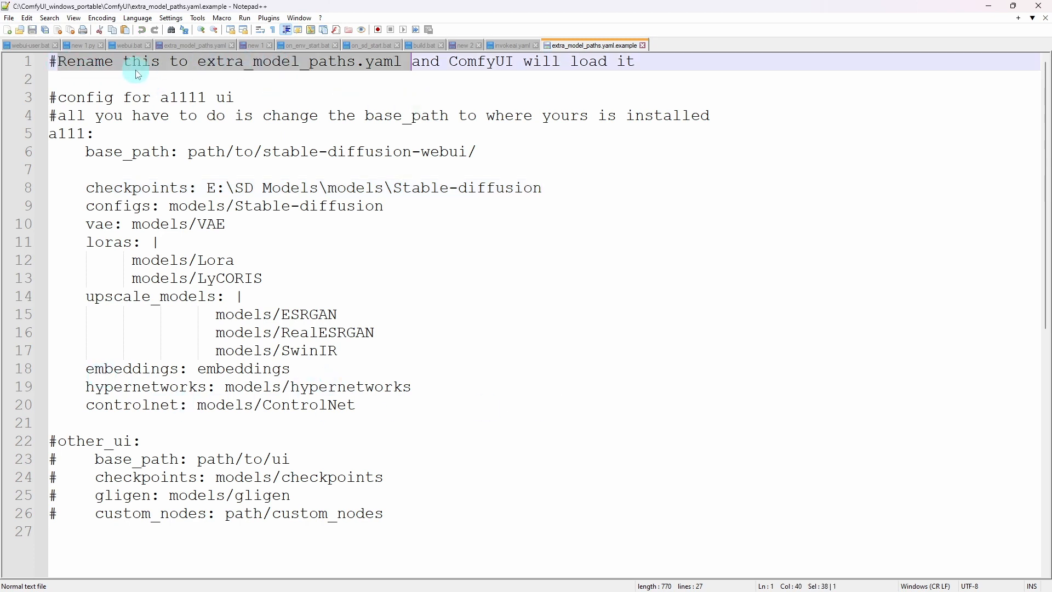
{"action": "mouse_move", "coordinate": [281, 72]}
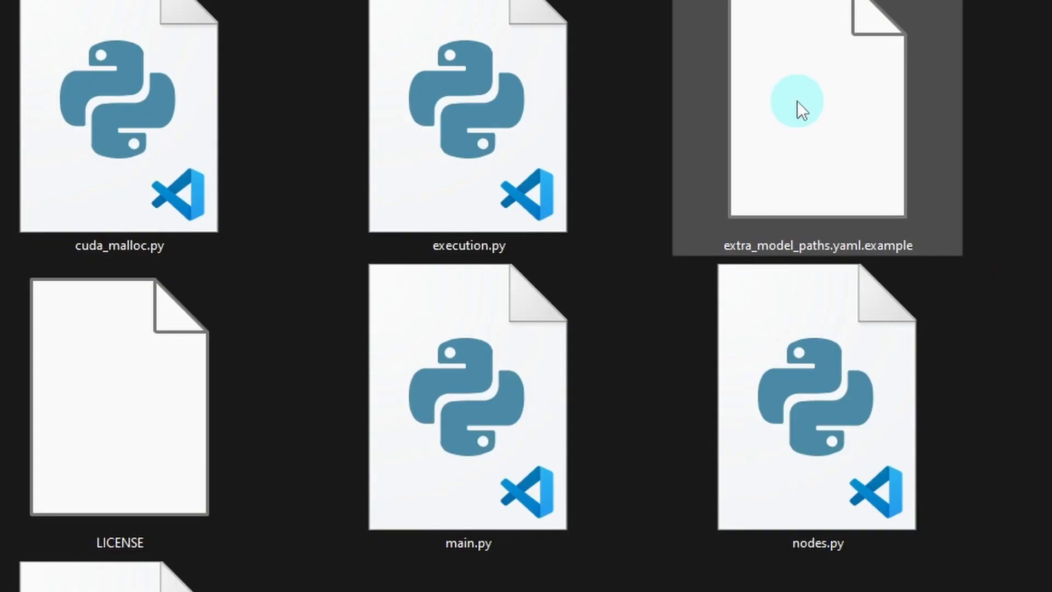
Rename the file to extra_model_paths.yaml, removing '.example', and accept the extension warning
{"action": "right_click", "coordinate": [800, 108]}
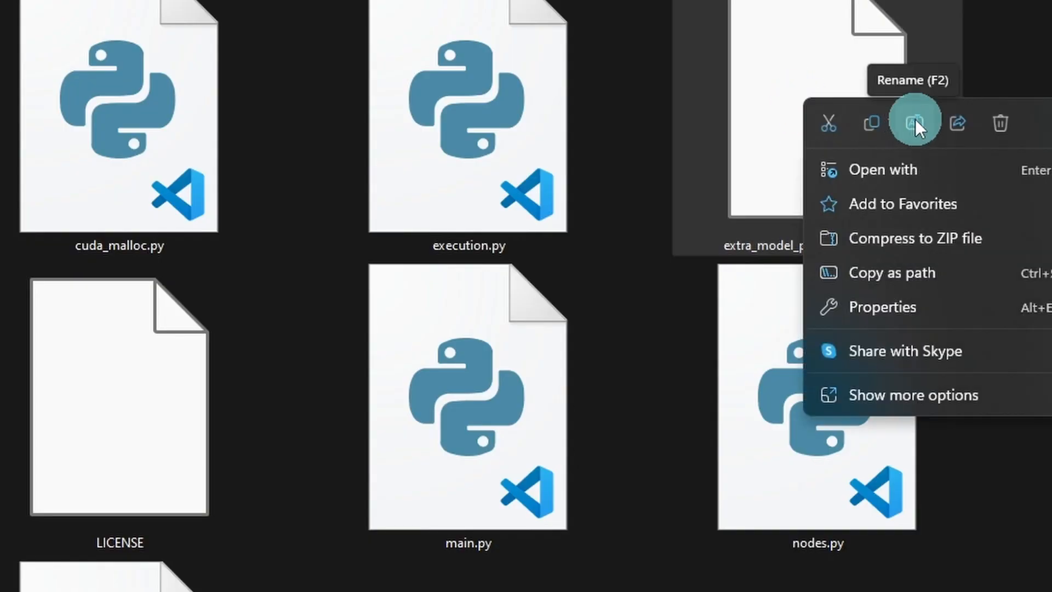
{"action": "left_click", "coordinate": [914, 123]}
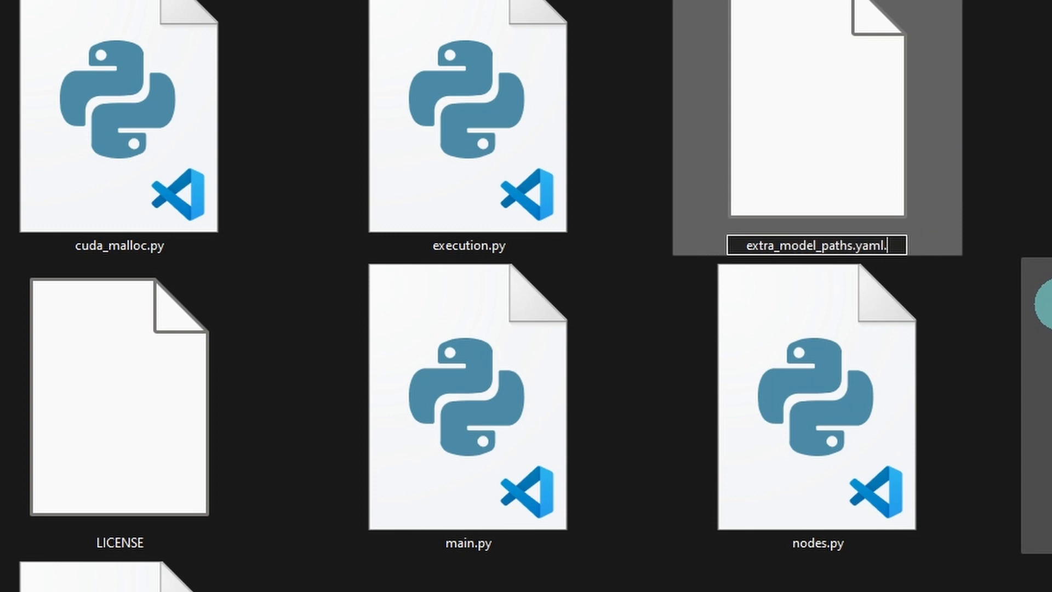
{"action": "key", "text": "Enter"}
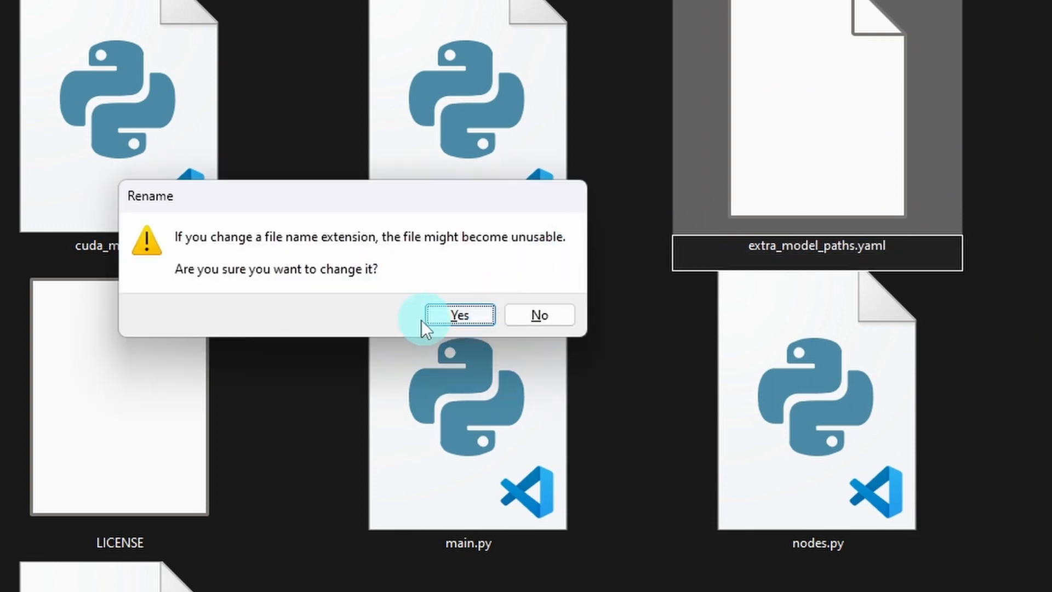
{"action": "left_click", "coordinate": [460, 316]}
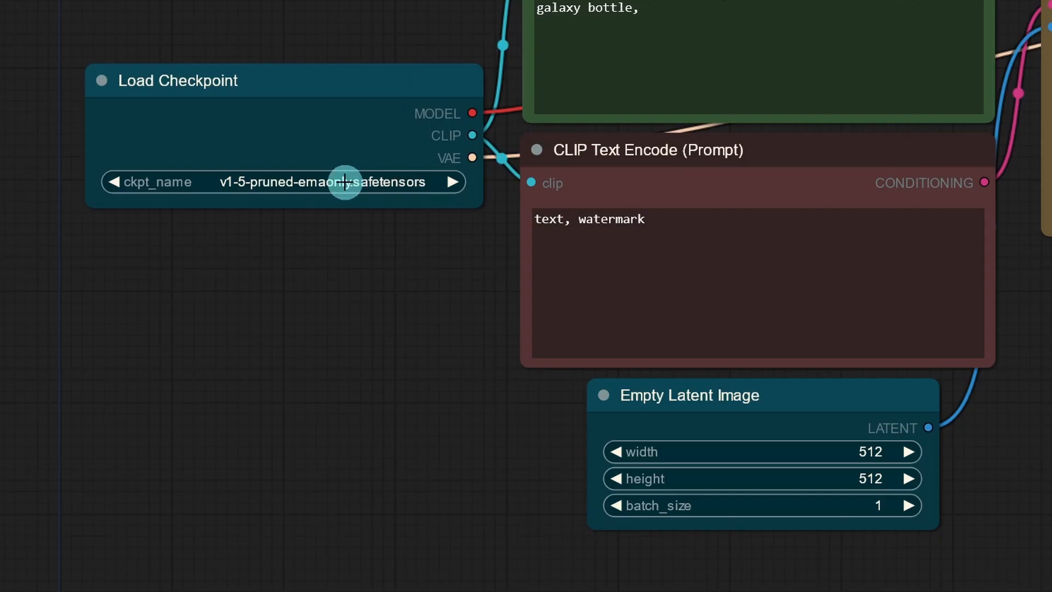
List the Load Checkpoint ckpt_name choices, now including the linked E: drive models
{"action": "left_click", "coordinate": [342, 182]}
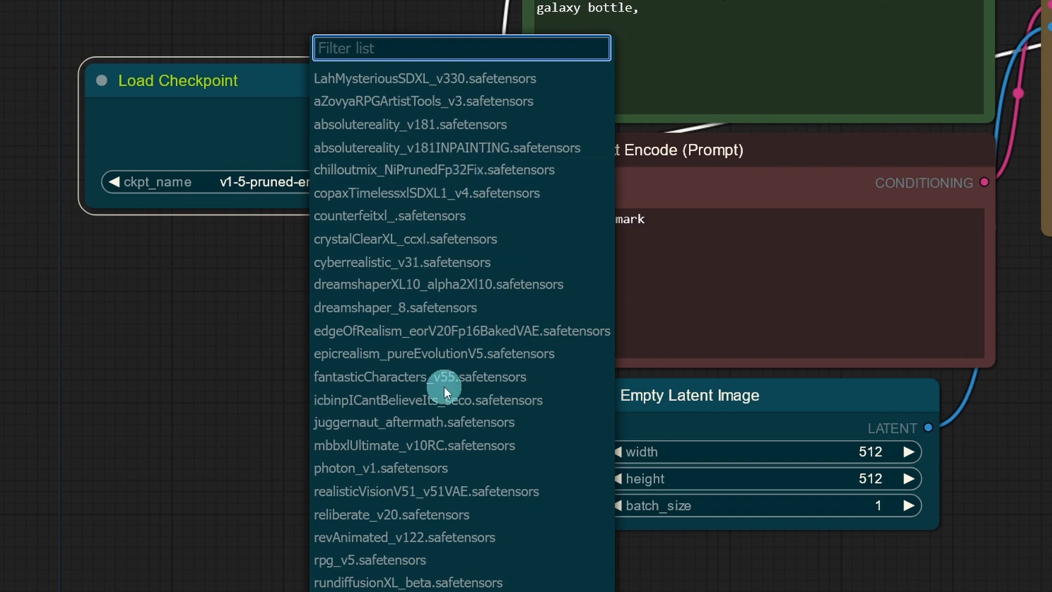
{"action": "mouse_move", "coordinate": [454, 359]}
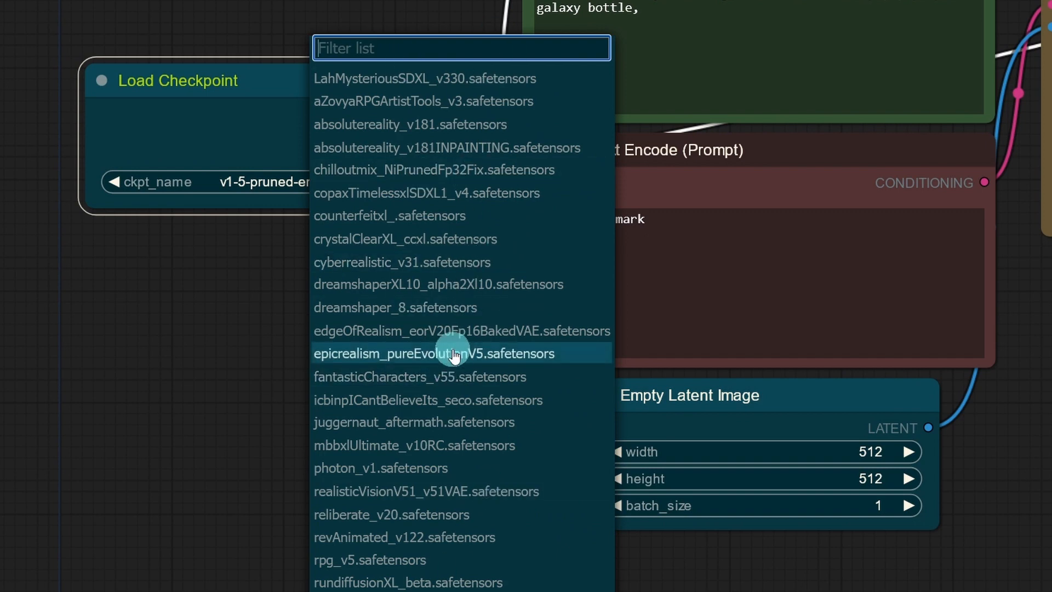